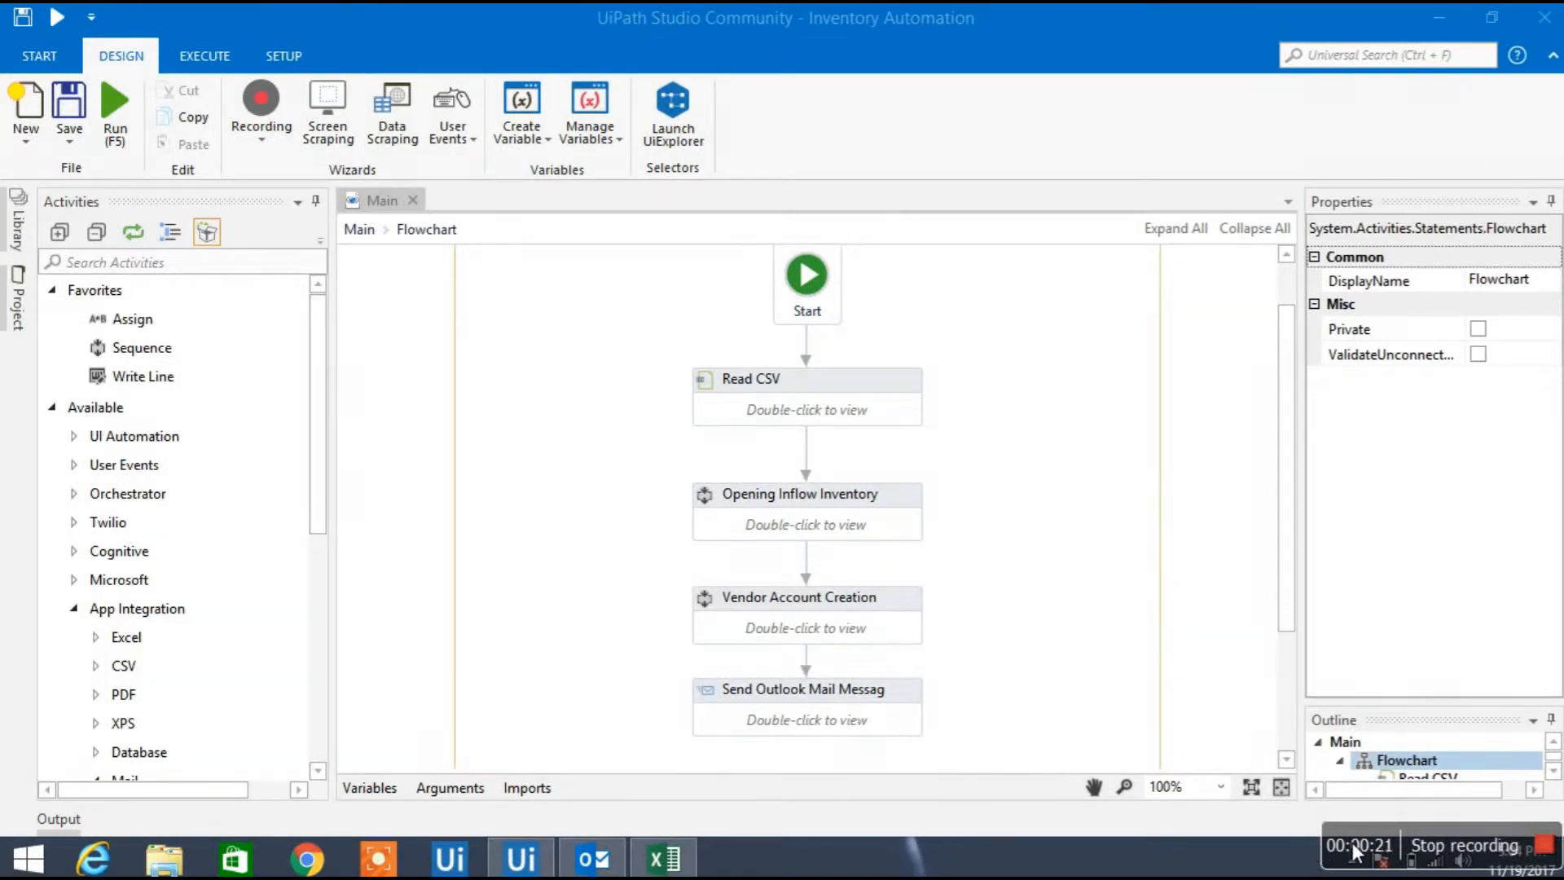
{"action": "mouse_move", "coordinate": [1466, 70]}
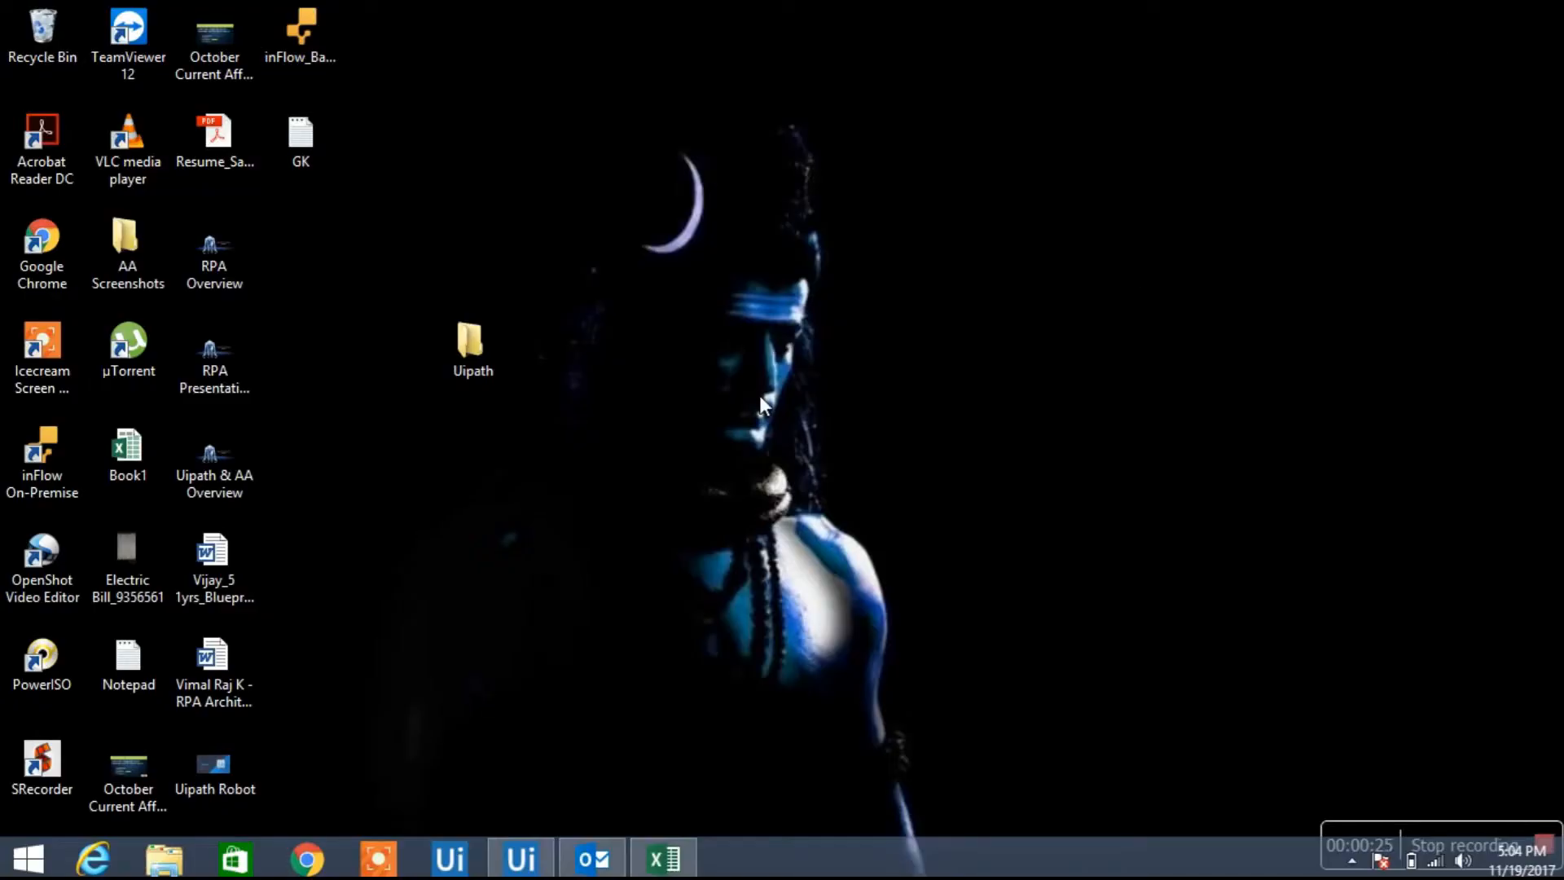
Launch inFlow On-Premise from its desktop shortcut
{"action": "left_click", "coordinate": [42, 458]}
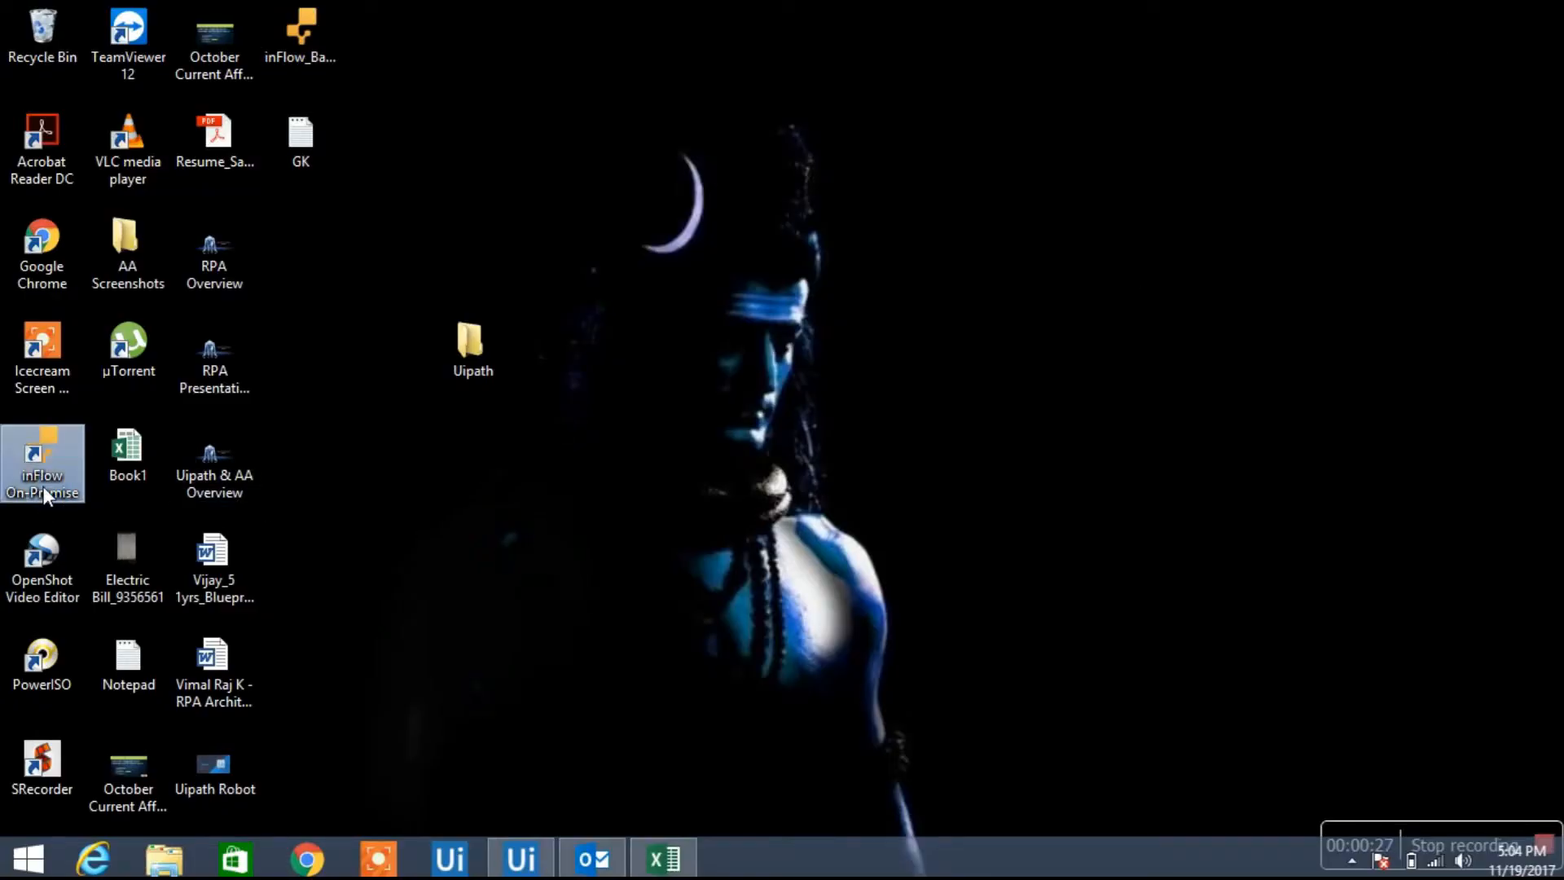
{"action": "double_click", "coordinate": [41, 461]}
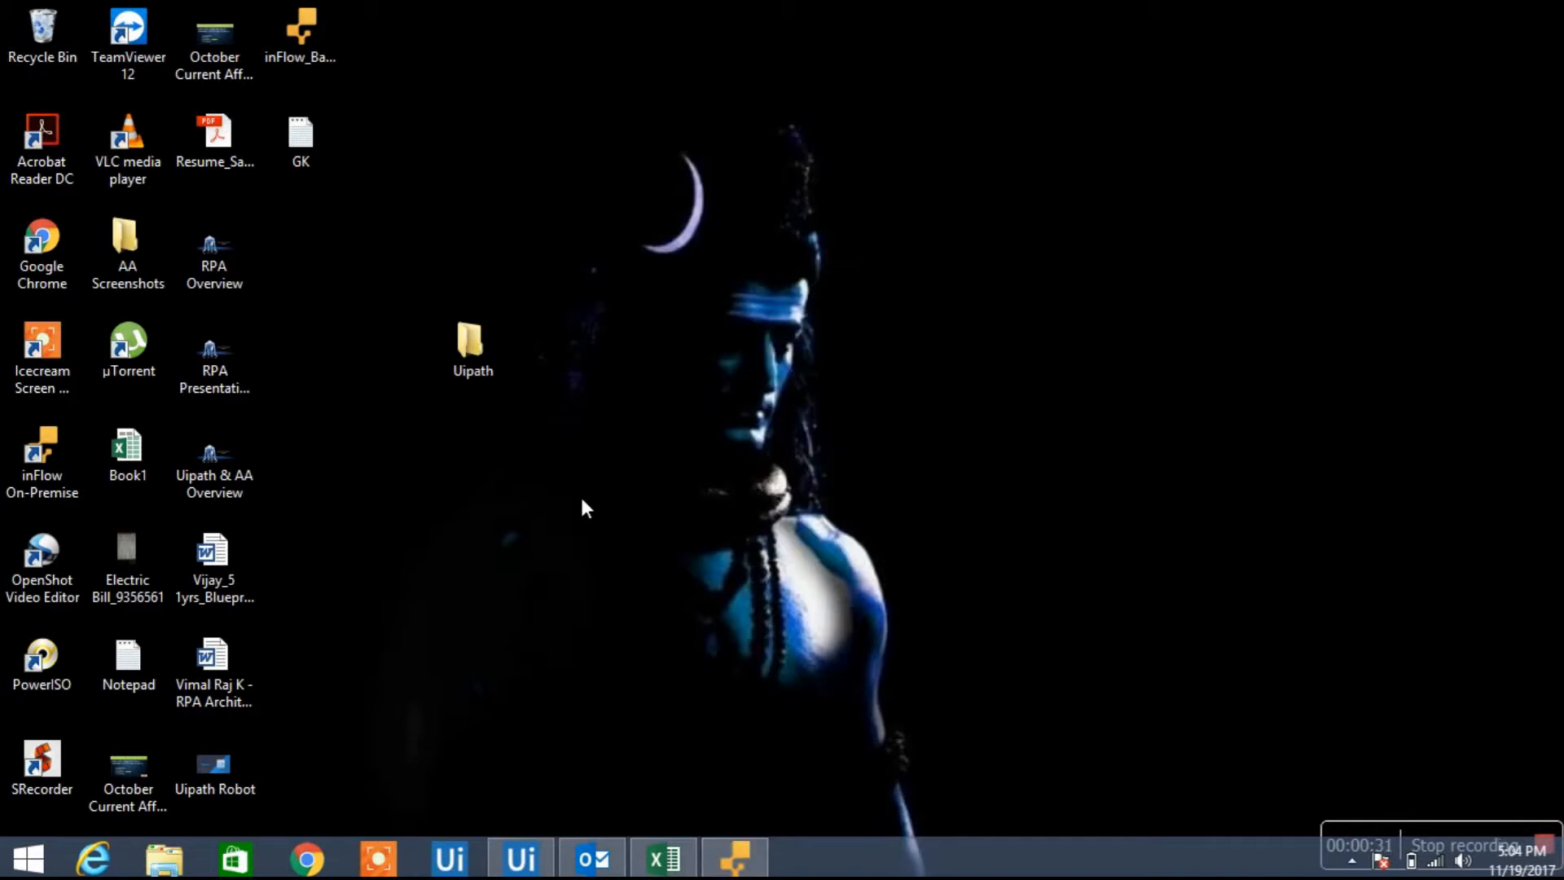
Start a New Vendor entry from the inFlow homepage's VENDOR menu
{"action": "double_click", "coordinate": [41, 459]}
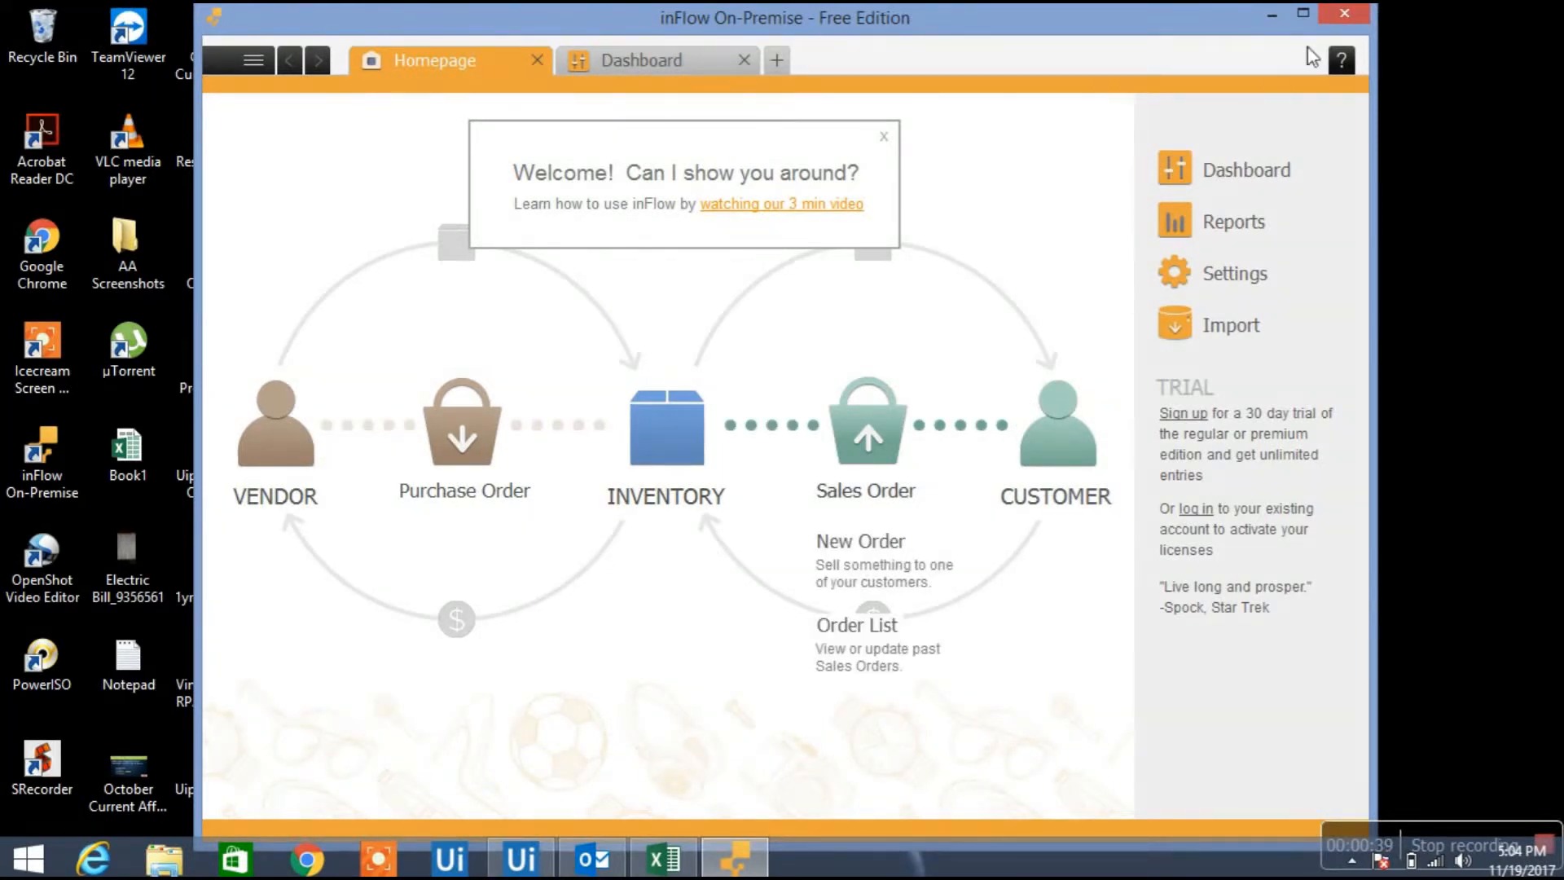
{"action": "mouse_move", "coordinate": [1345, 16]}
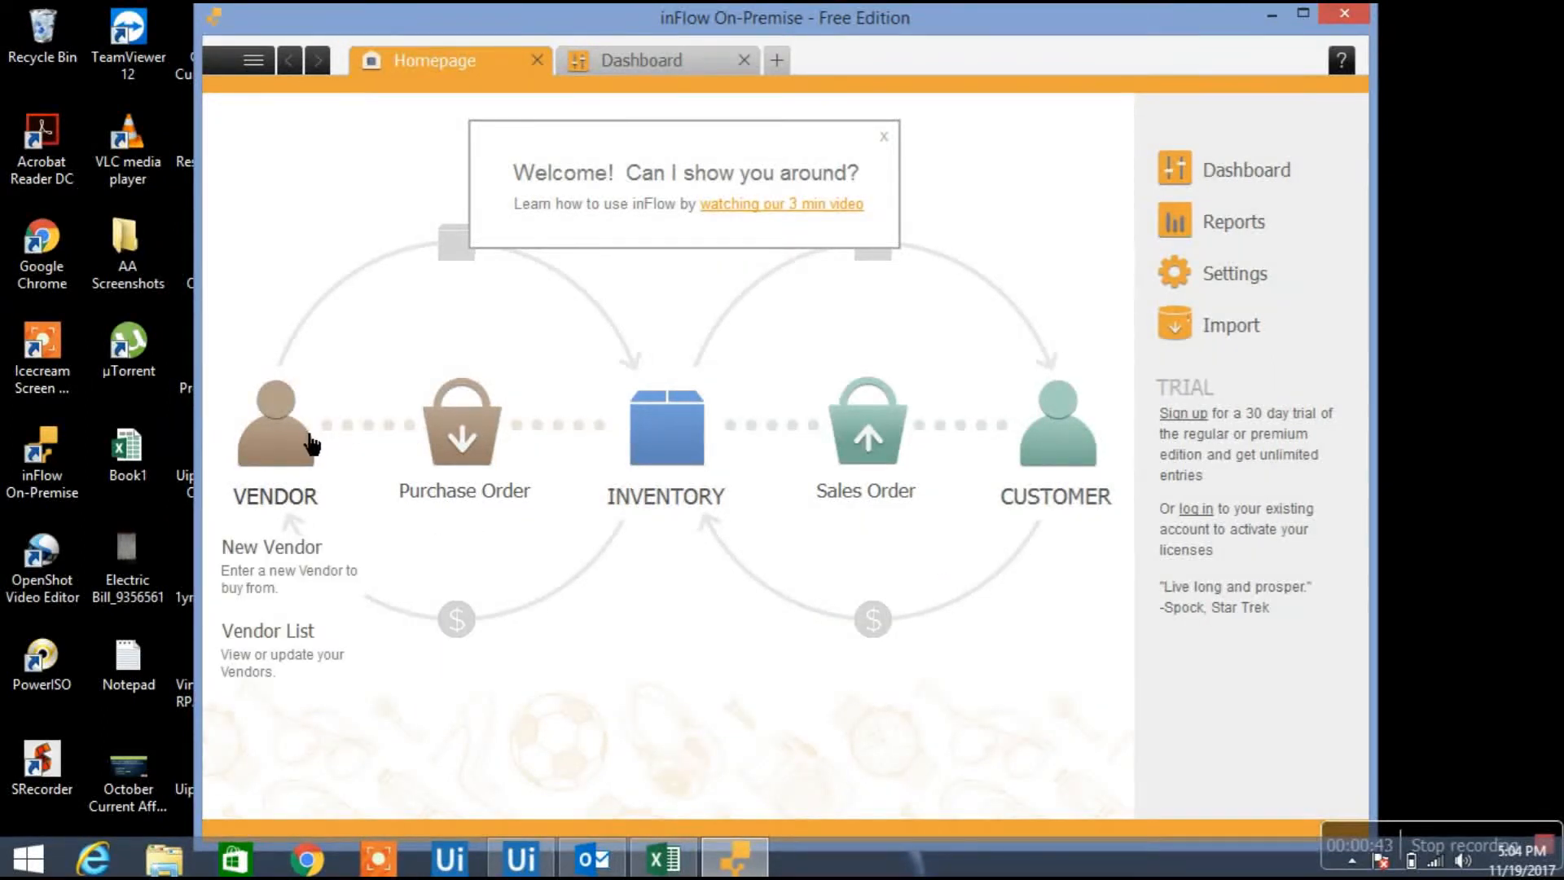
{"action": "left_click", "coordinate": [271, 546]}
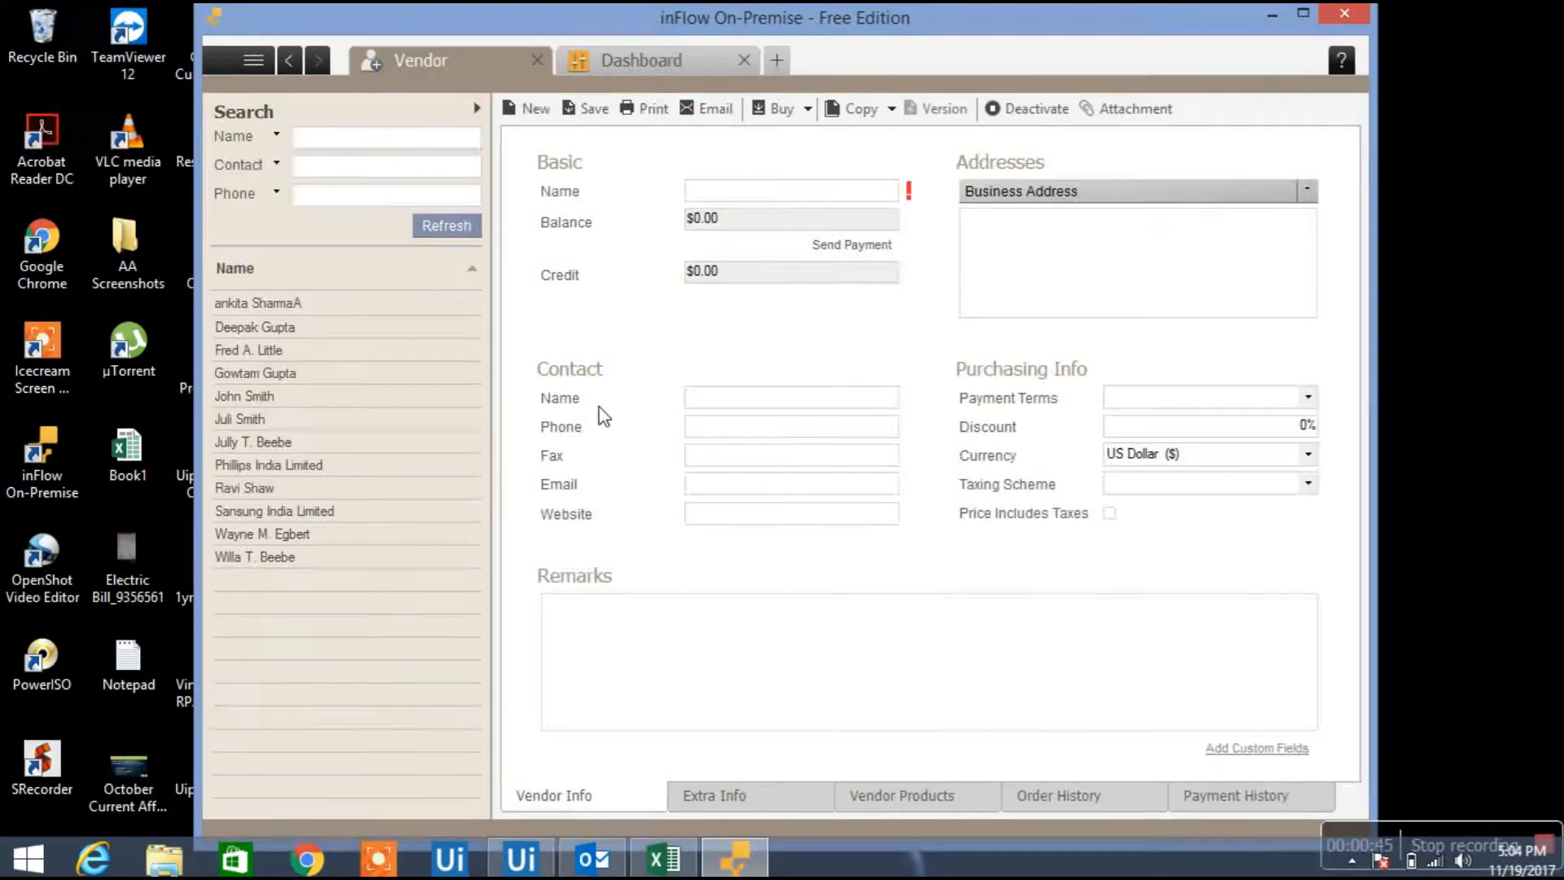
{"action": "mouse_move", "coordinate": [725, 547]}
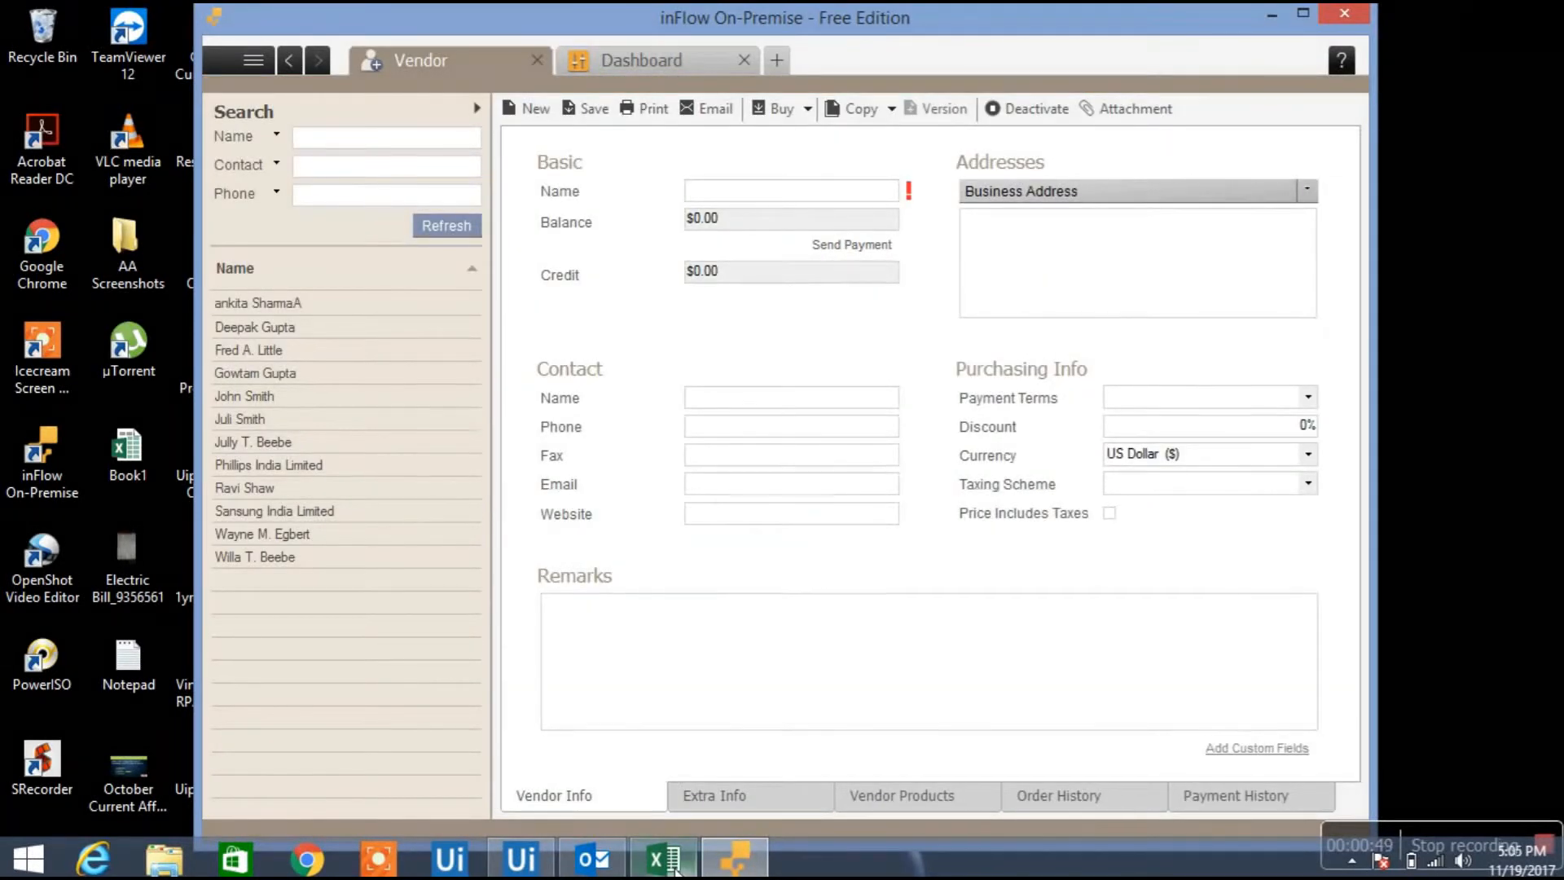
Close VendorData in Excel, saving it as CSV over the existing VendorData.csv
{"action": "left_click", "coordinate": [662, 858]}
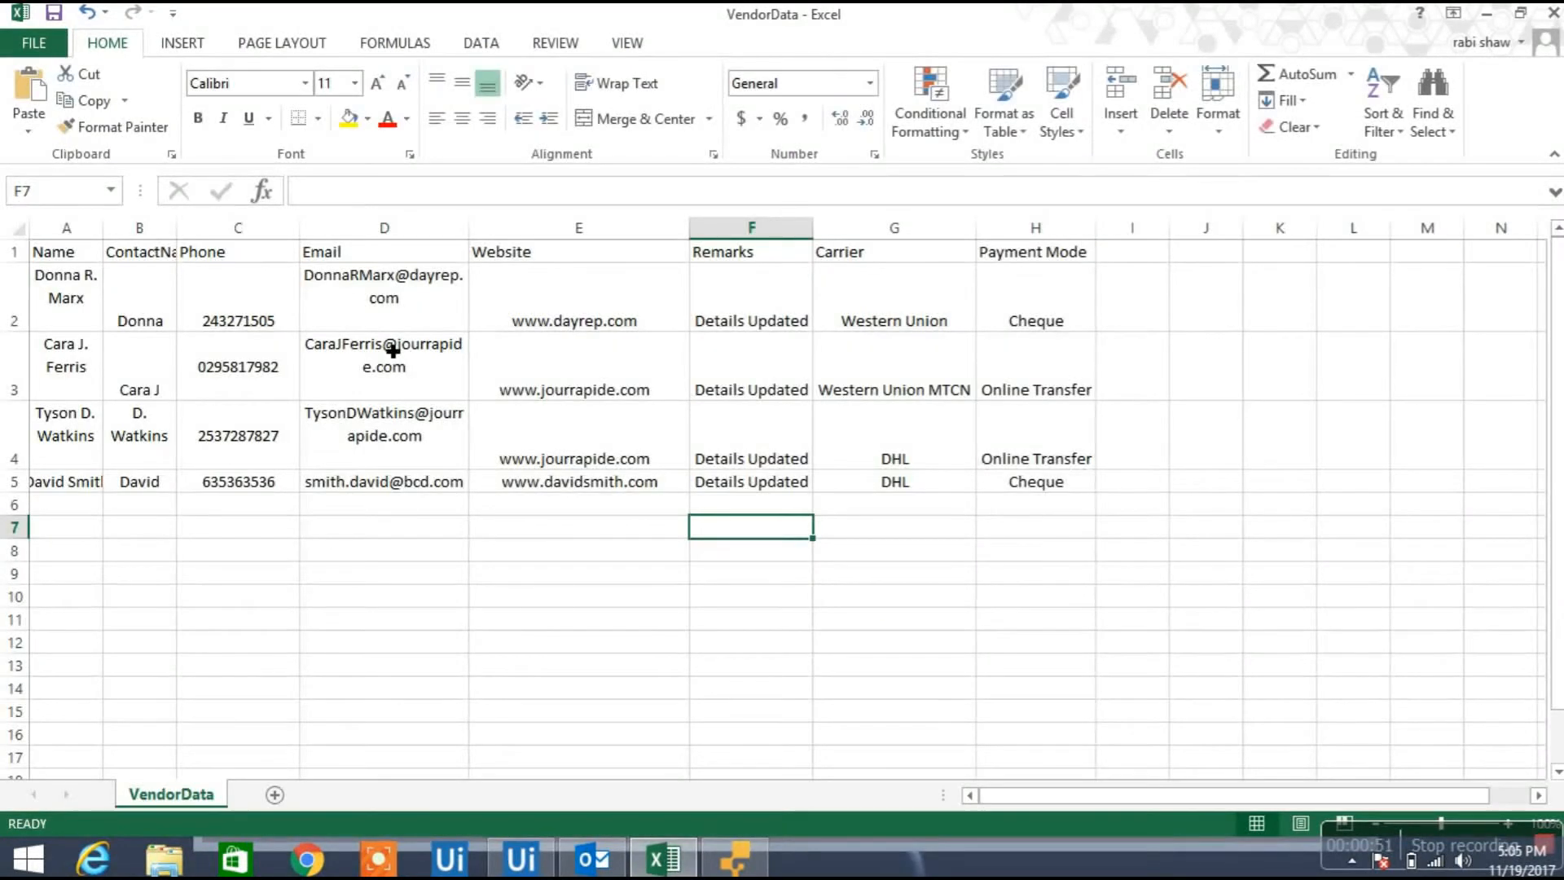
{"action": "mouse_move", "coordinate": [787, 659]}
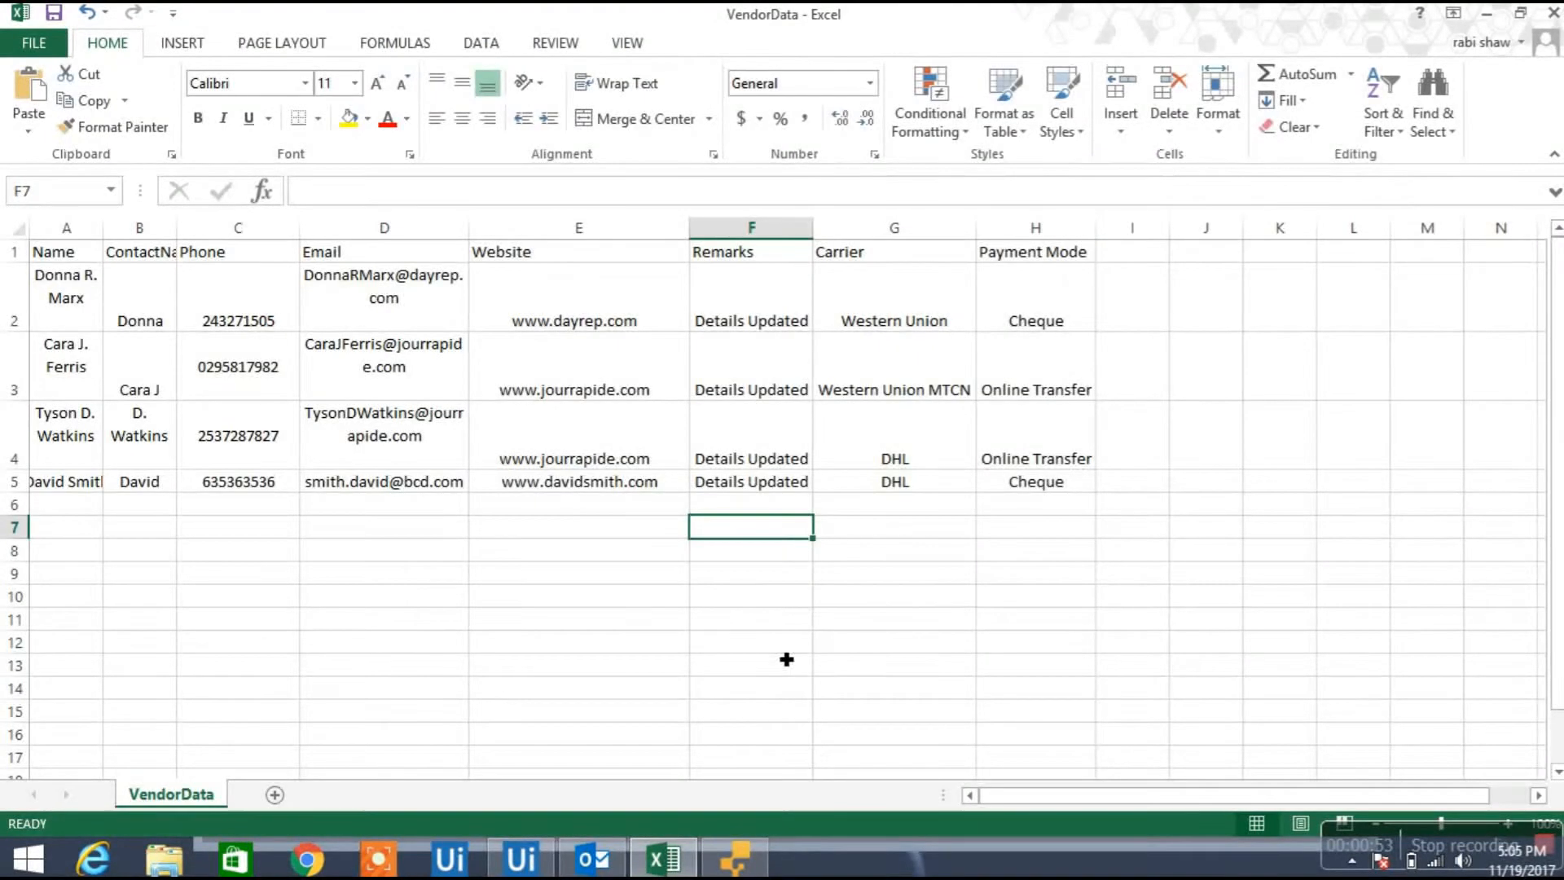
{"action": "mouse_move", "coordinate": [1426, 209]}
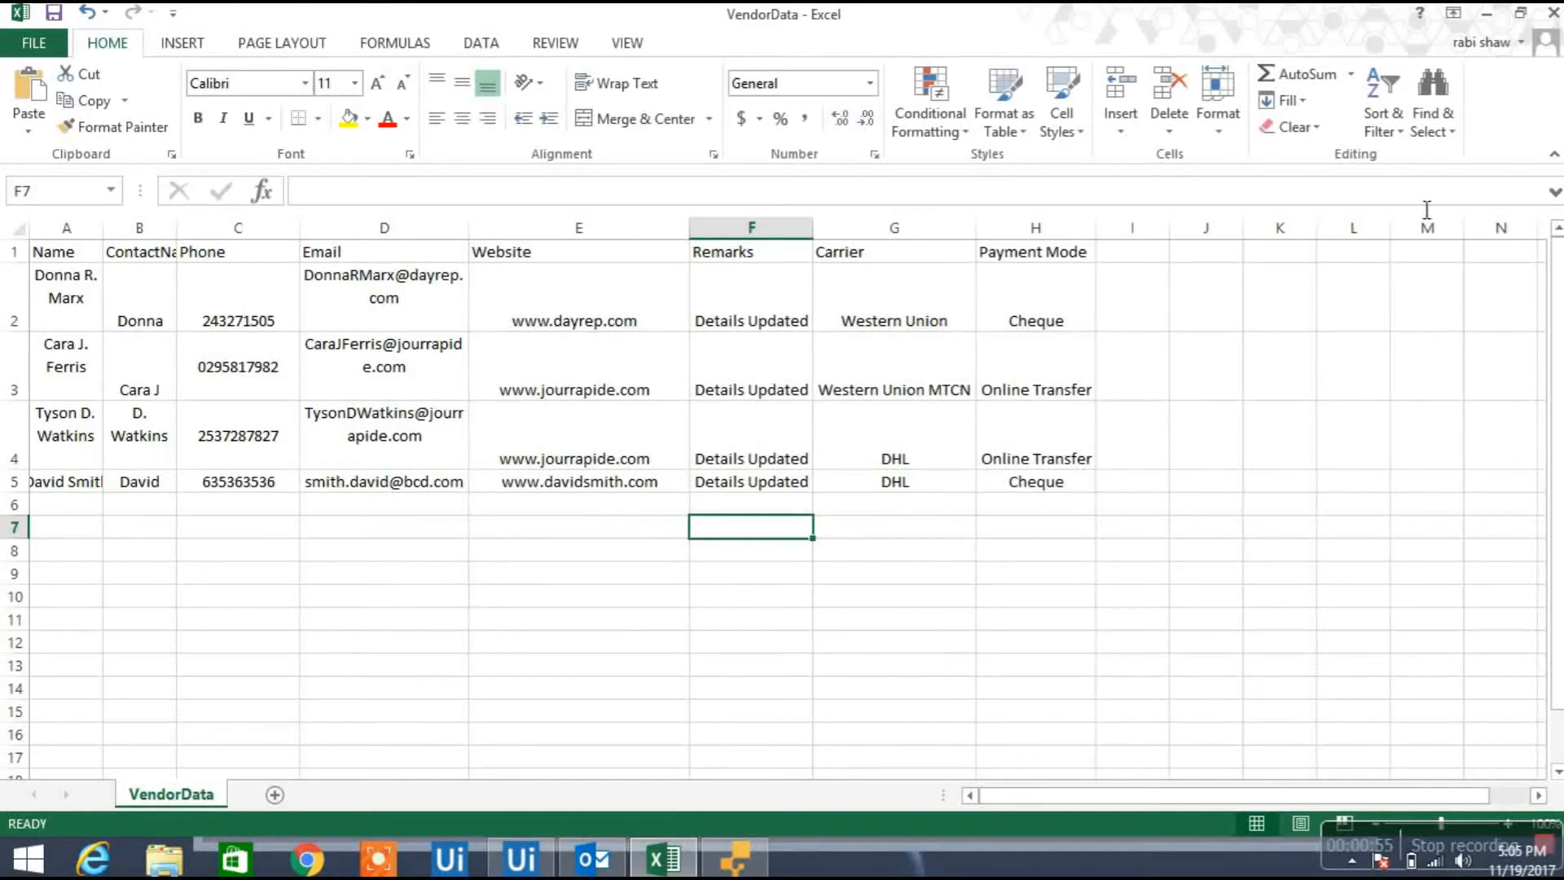
{"action": "mouse_move", "coordinate": [1524, 35]}
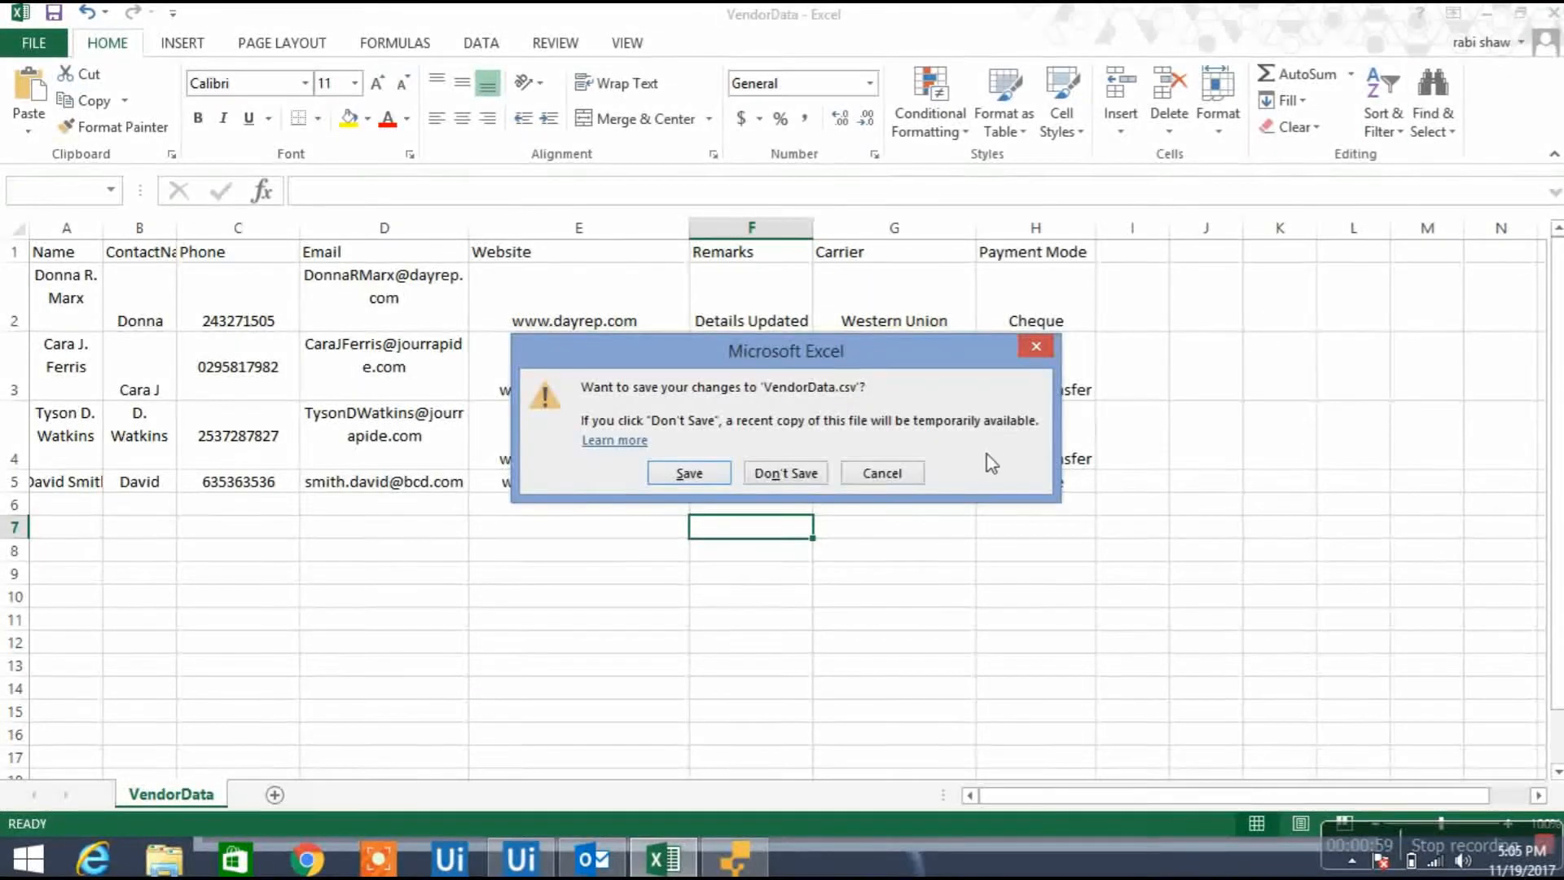
{"action": "left_click", "coordinate": [688, 472]}
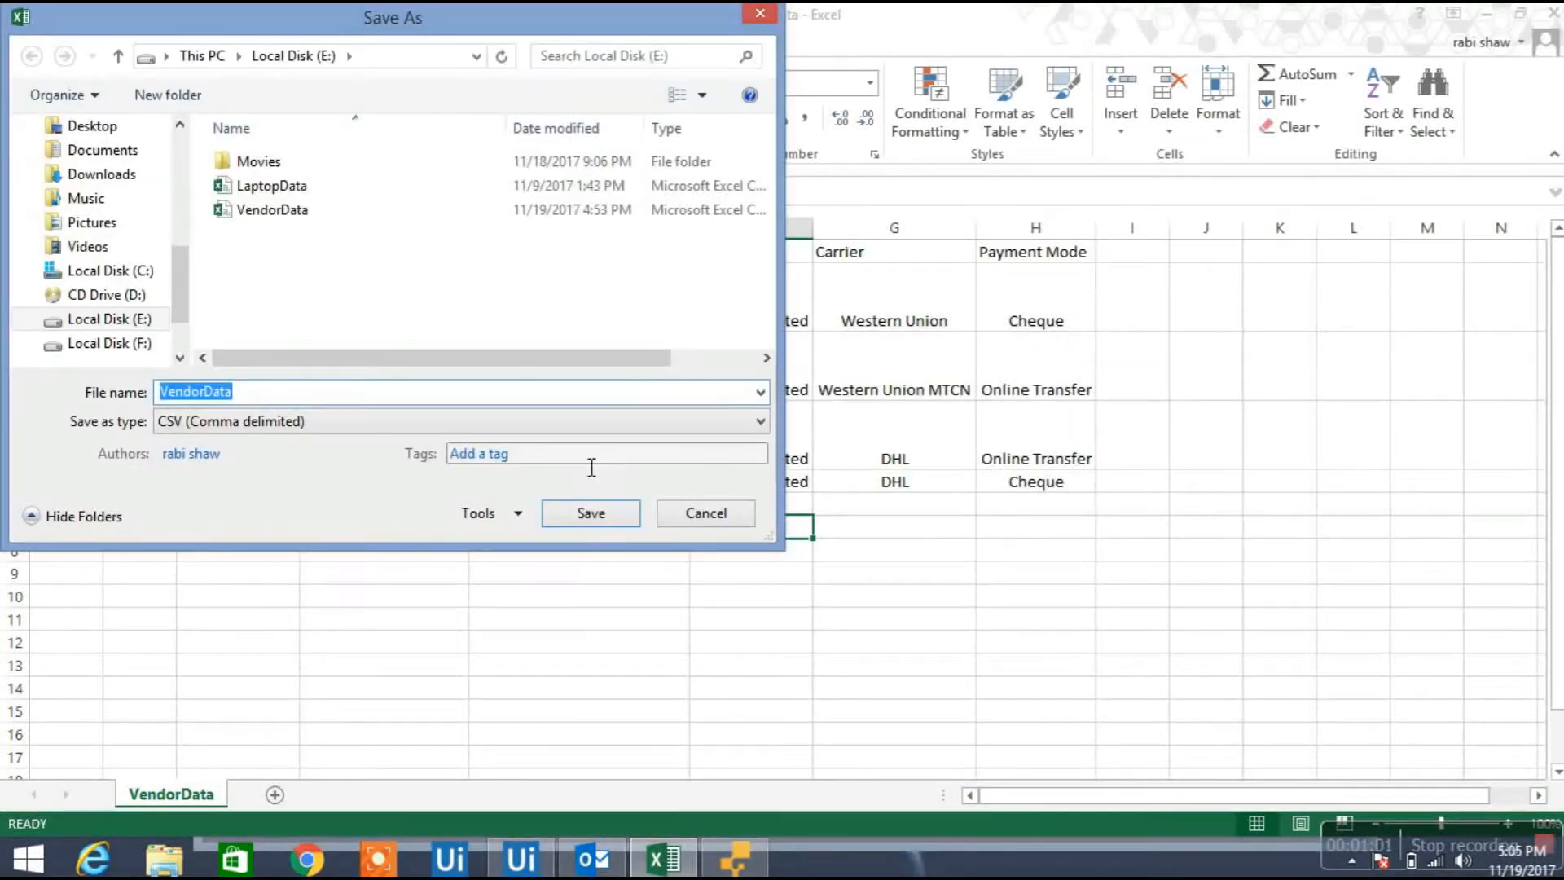
{"action": "left_click", "coordinate": [591, 512]}
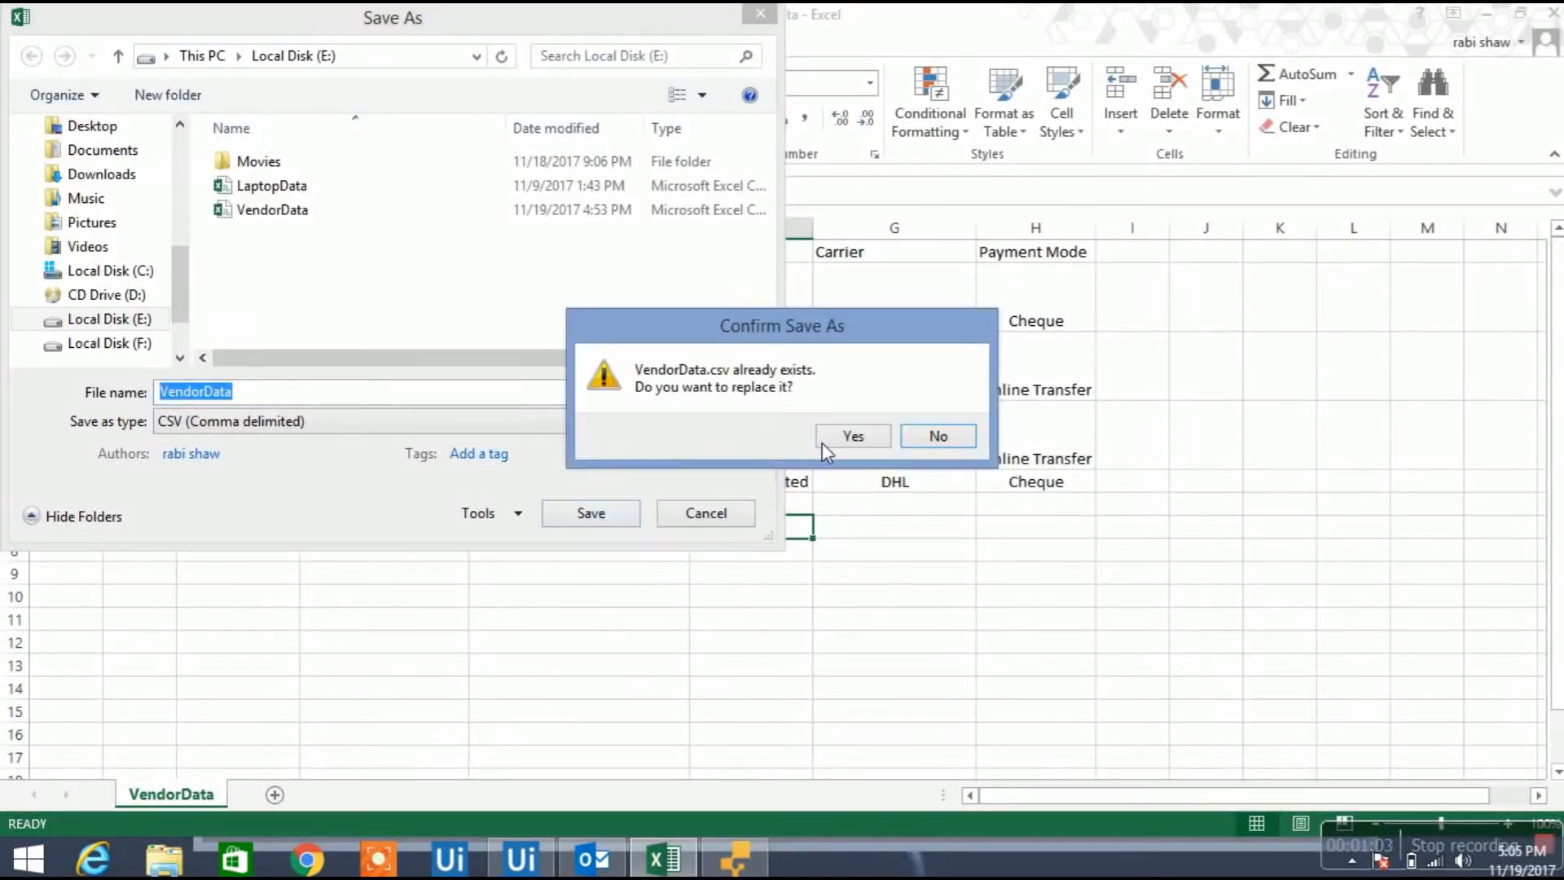
{"action": "left_click", "coordinate": [852, 436]}
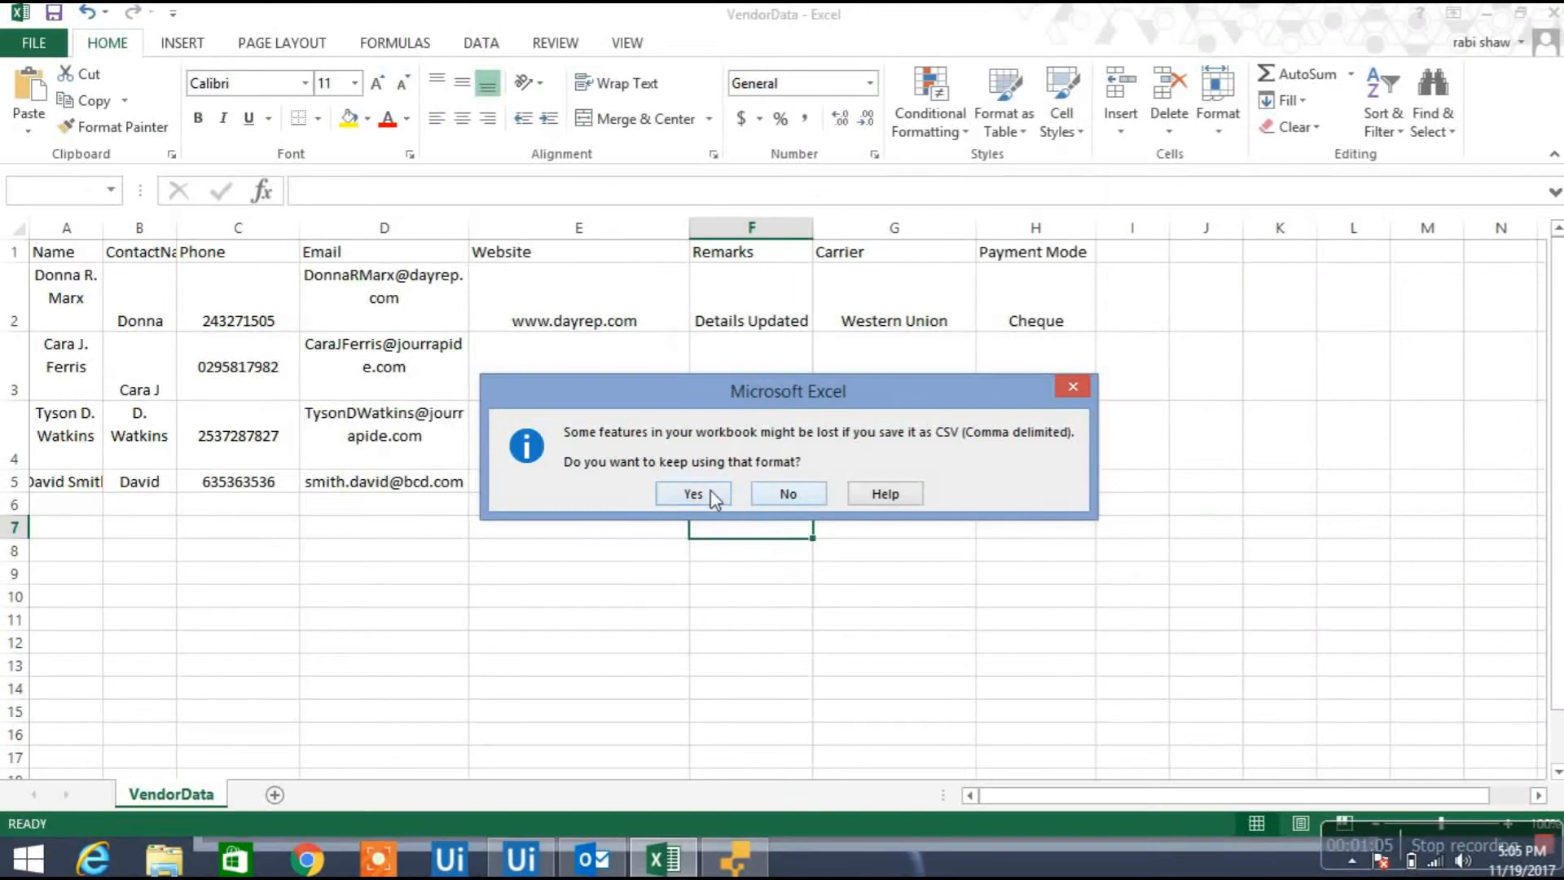
{"action": "left_click", "coordinate": [692, 493]}
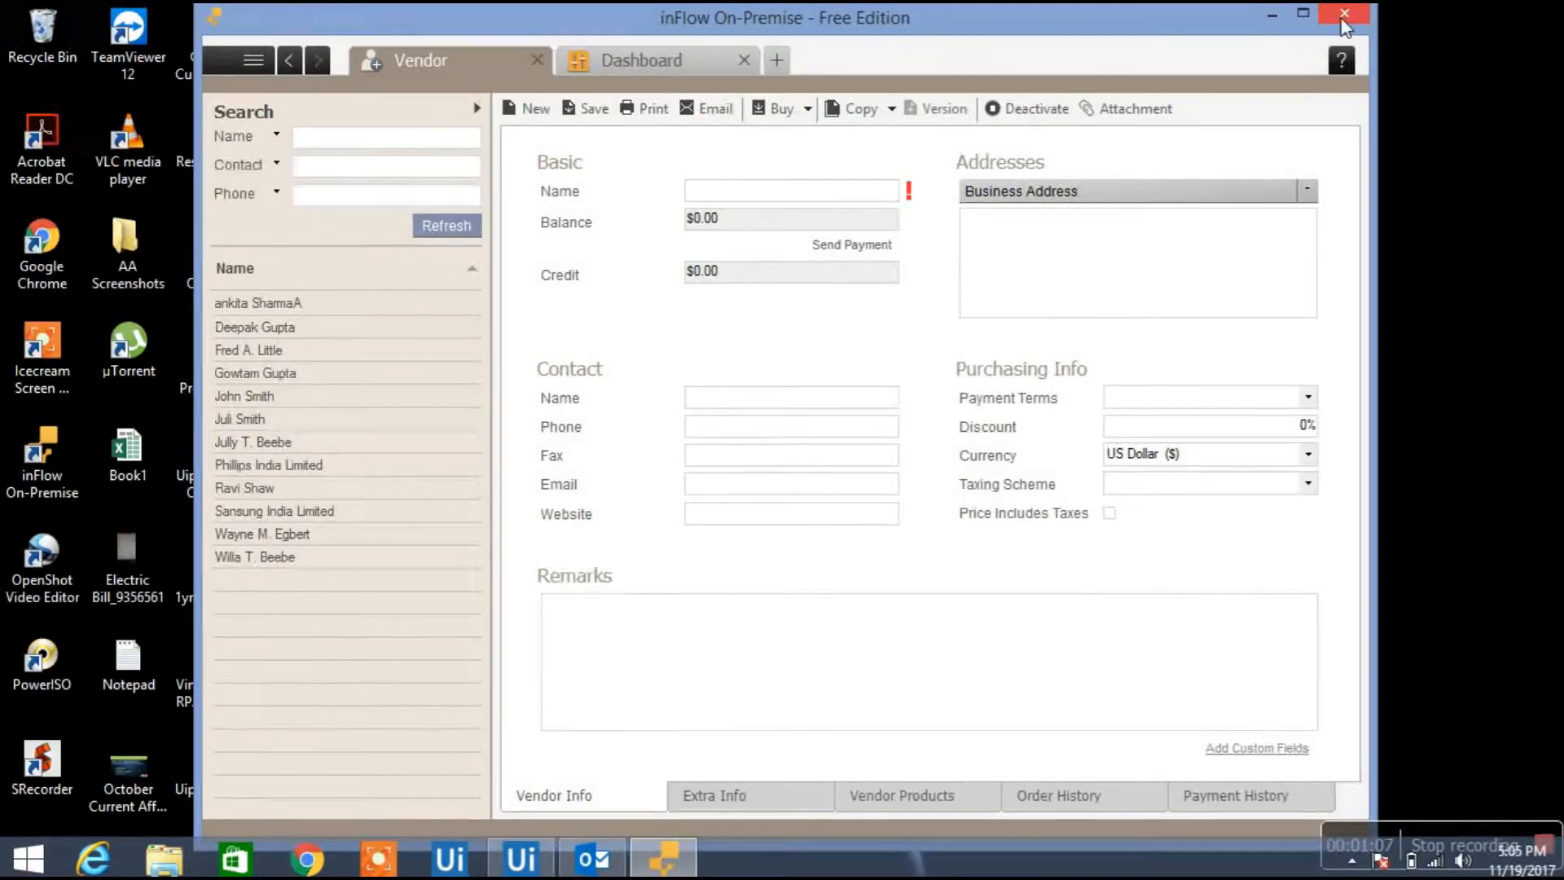
Close inFlow and bring the UiPath Inventory Automation flowchart back to the front
{"action": "left_click", "coordinate": [1343, 14]}
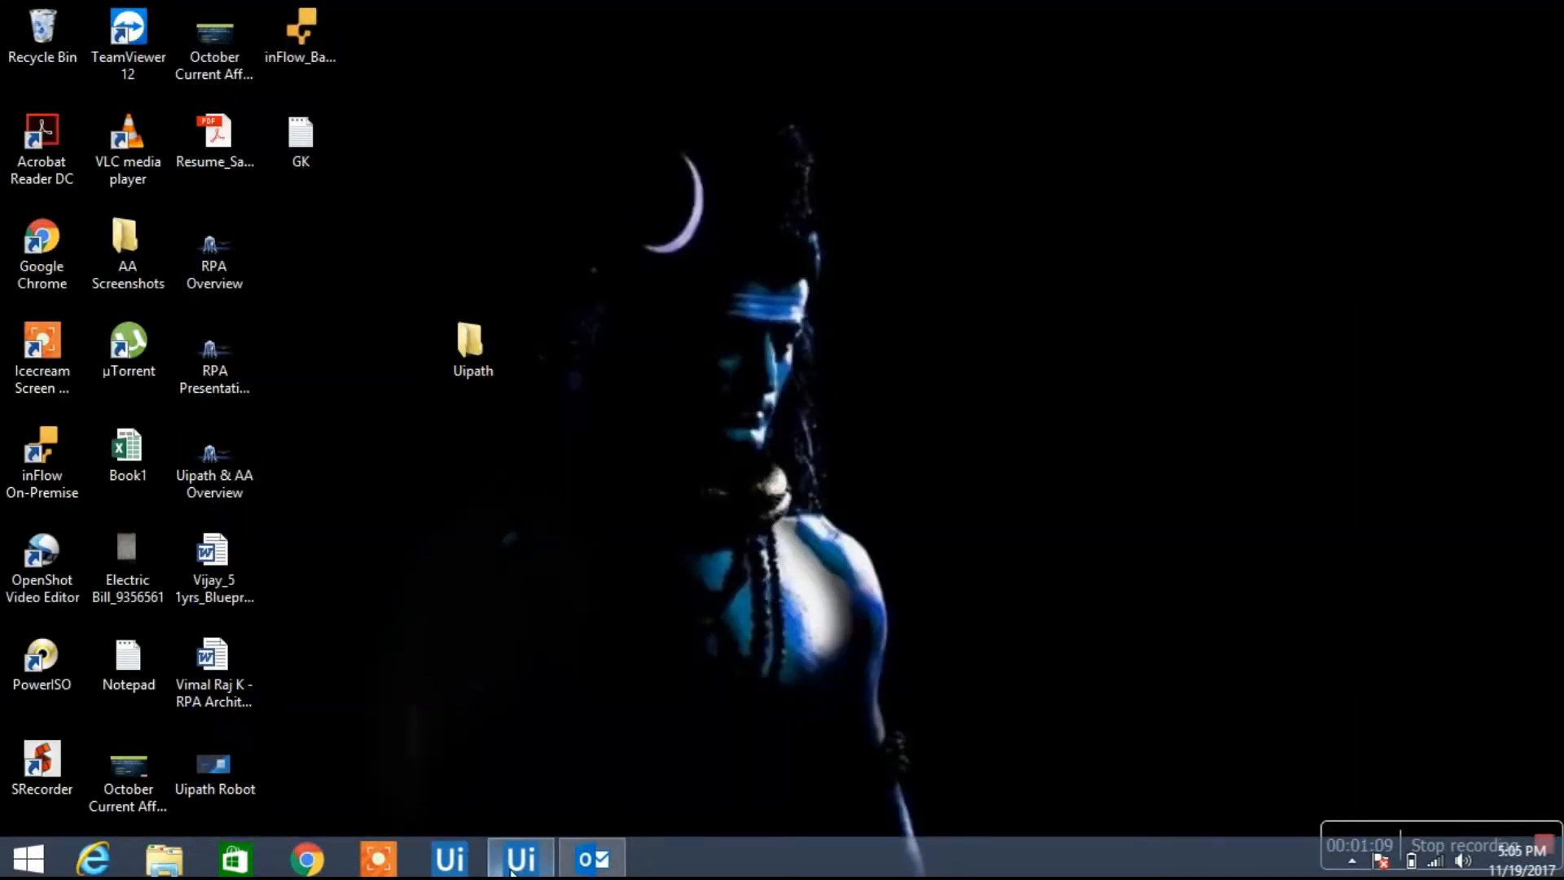
{"action": "left_click", "coordinate": [519, 857]}
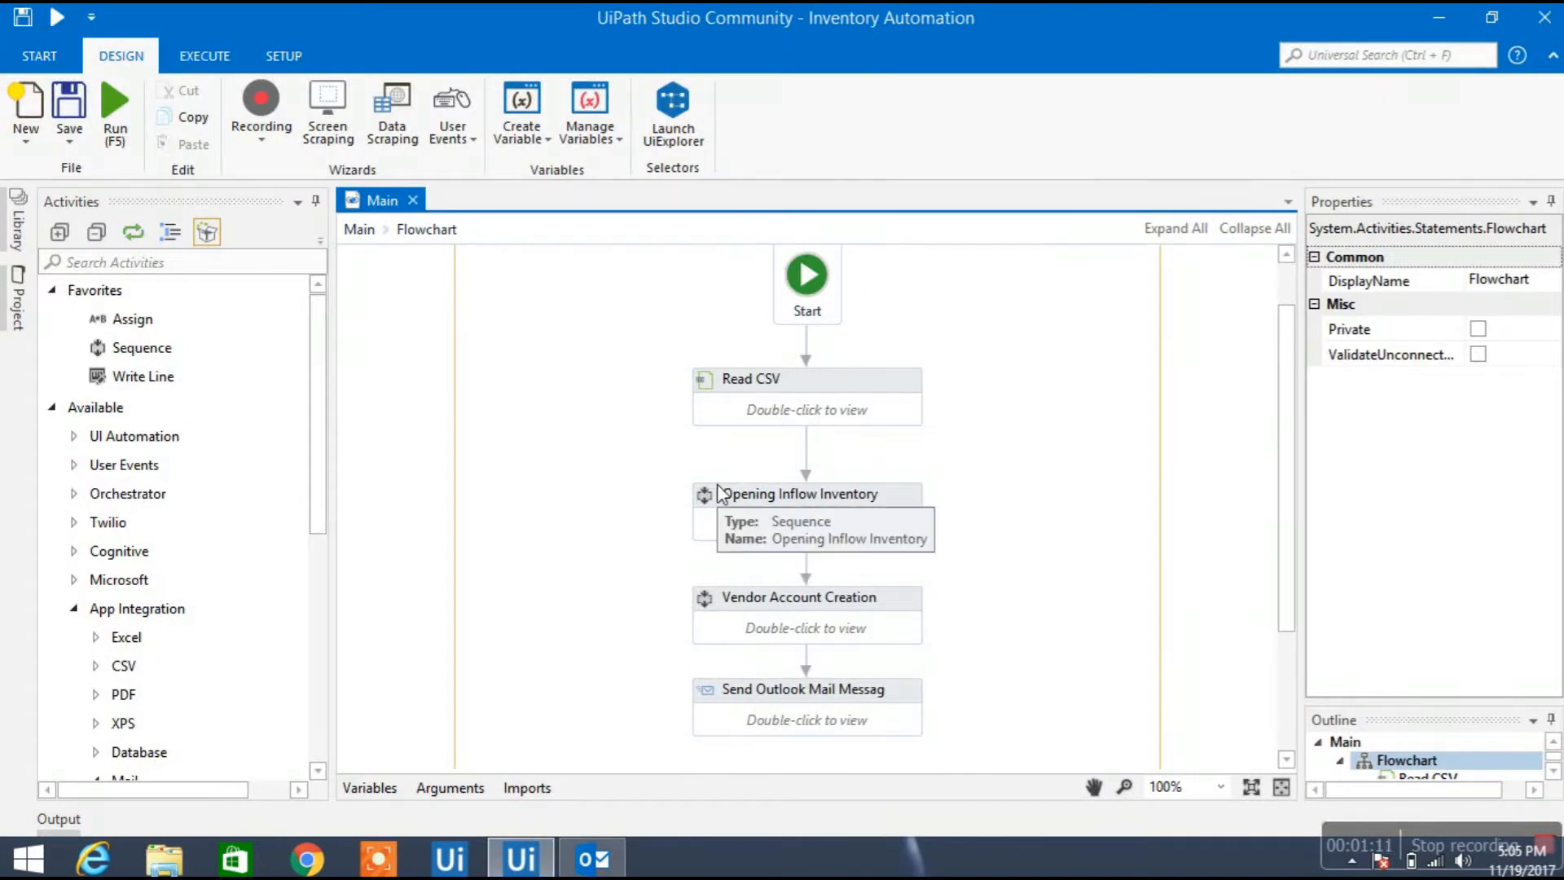
{"action": "mouse_move", "coordinate": [963, 499]}
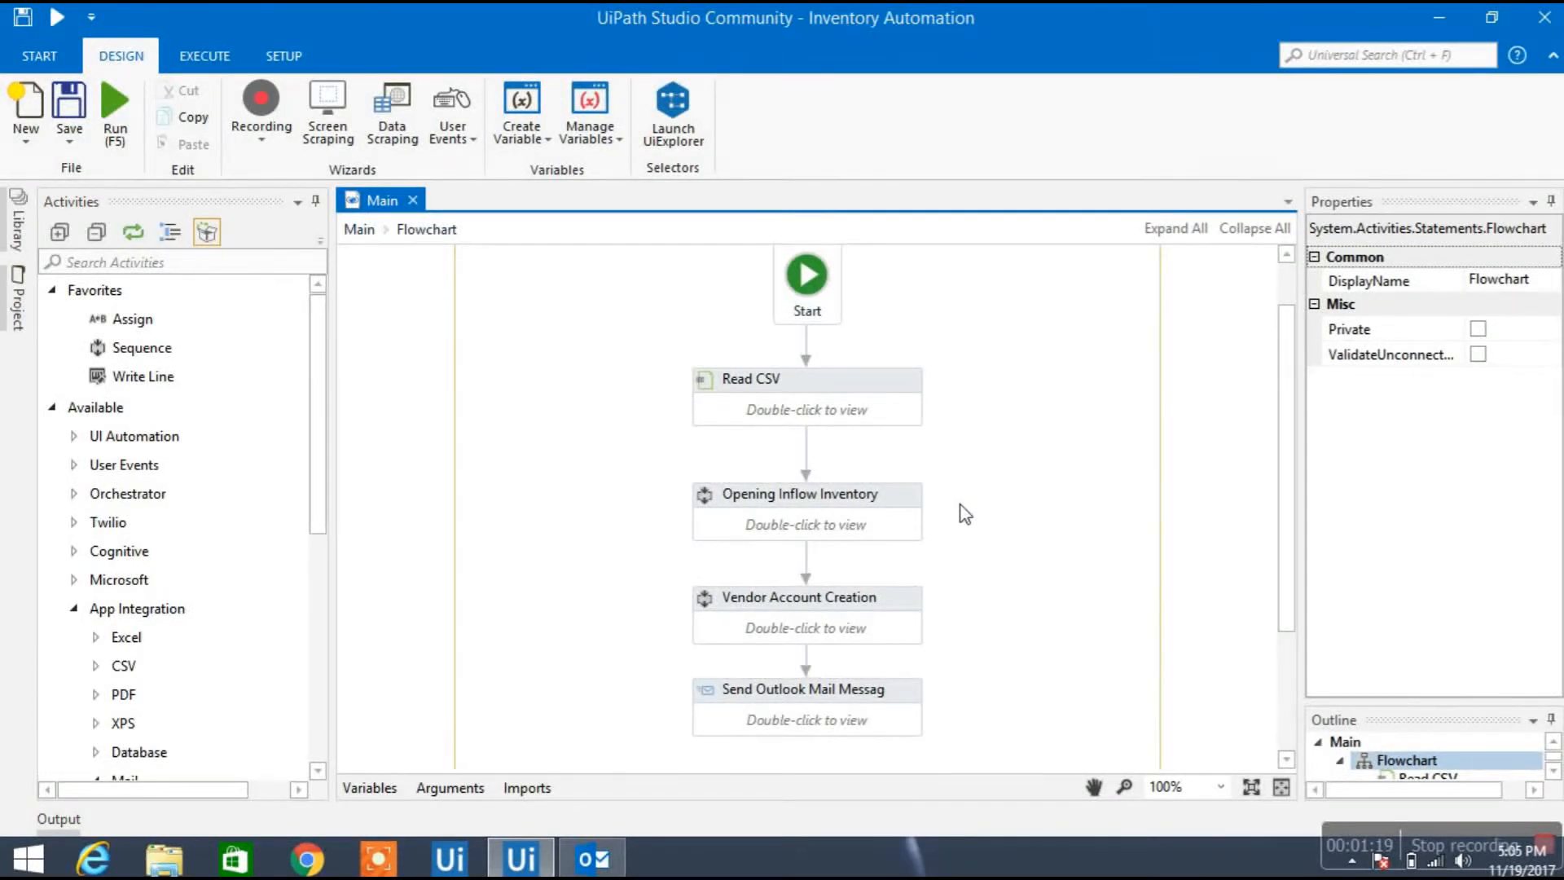
{"action": "mouse_move", "coordinate": [874, 399]}
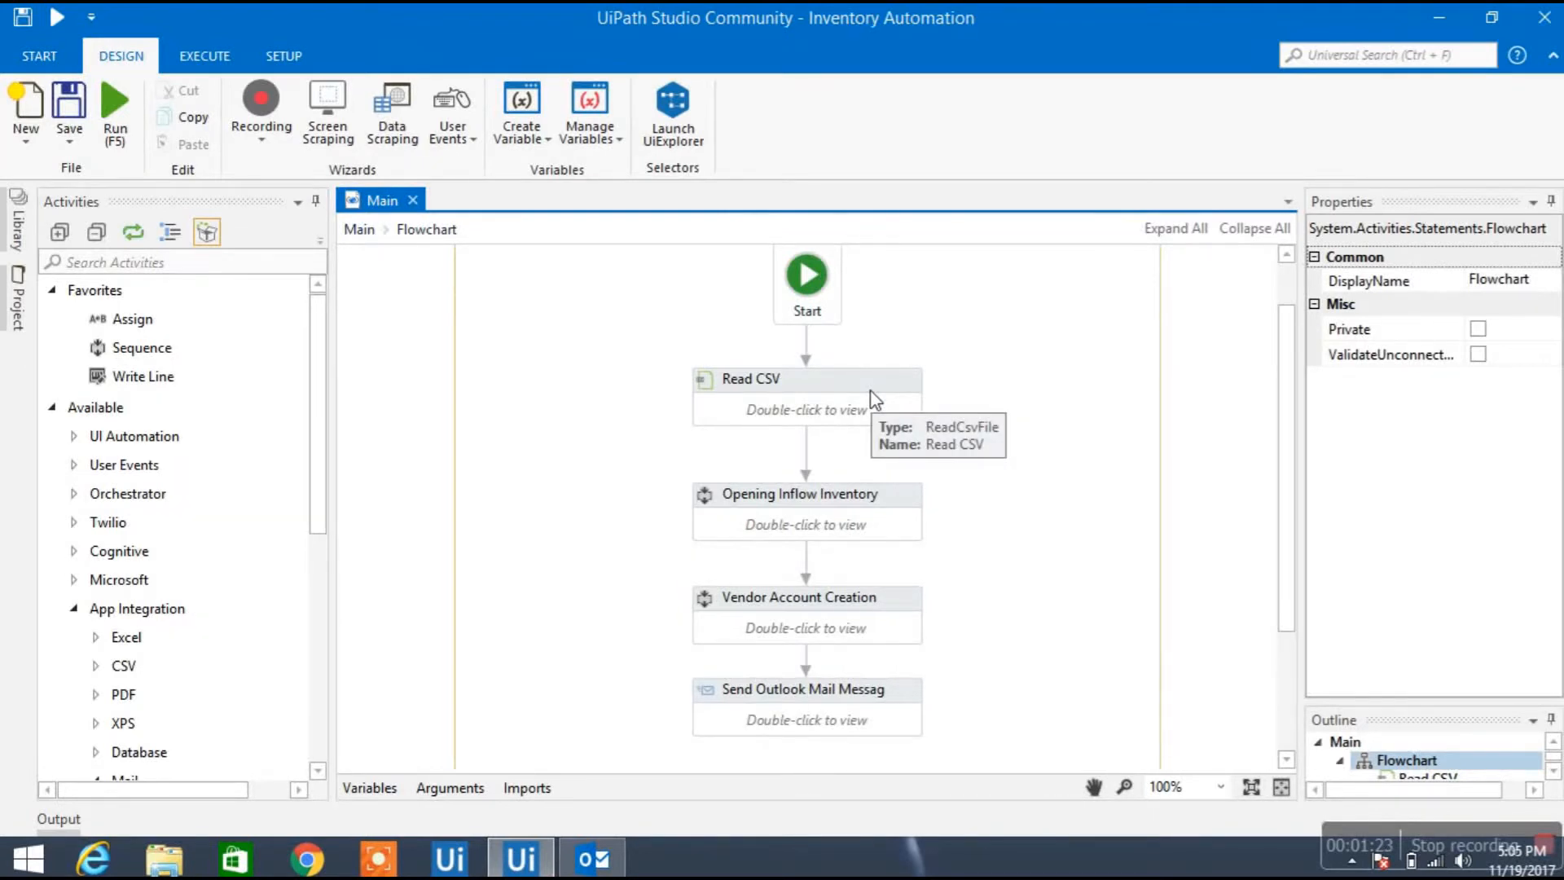
{"action": "mouse_move", "coordinate": [897, 507]}
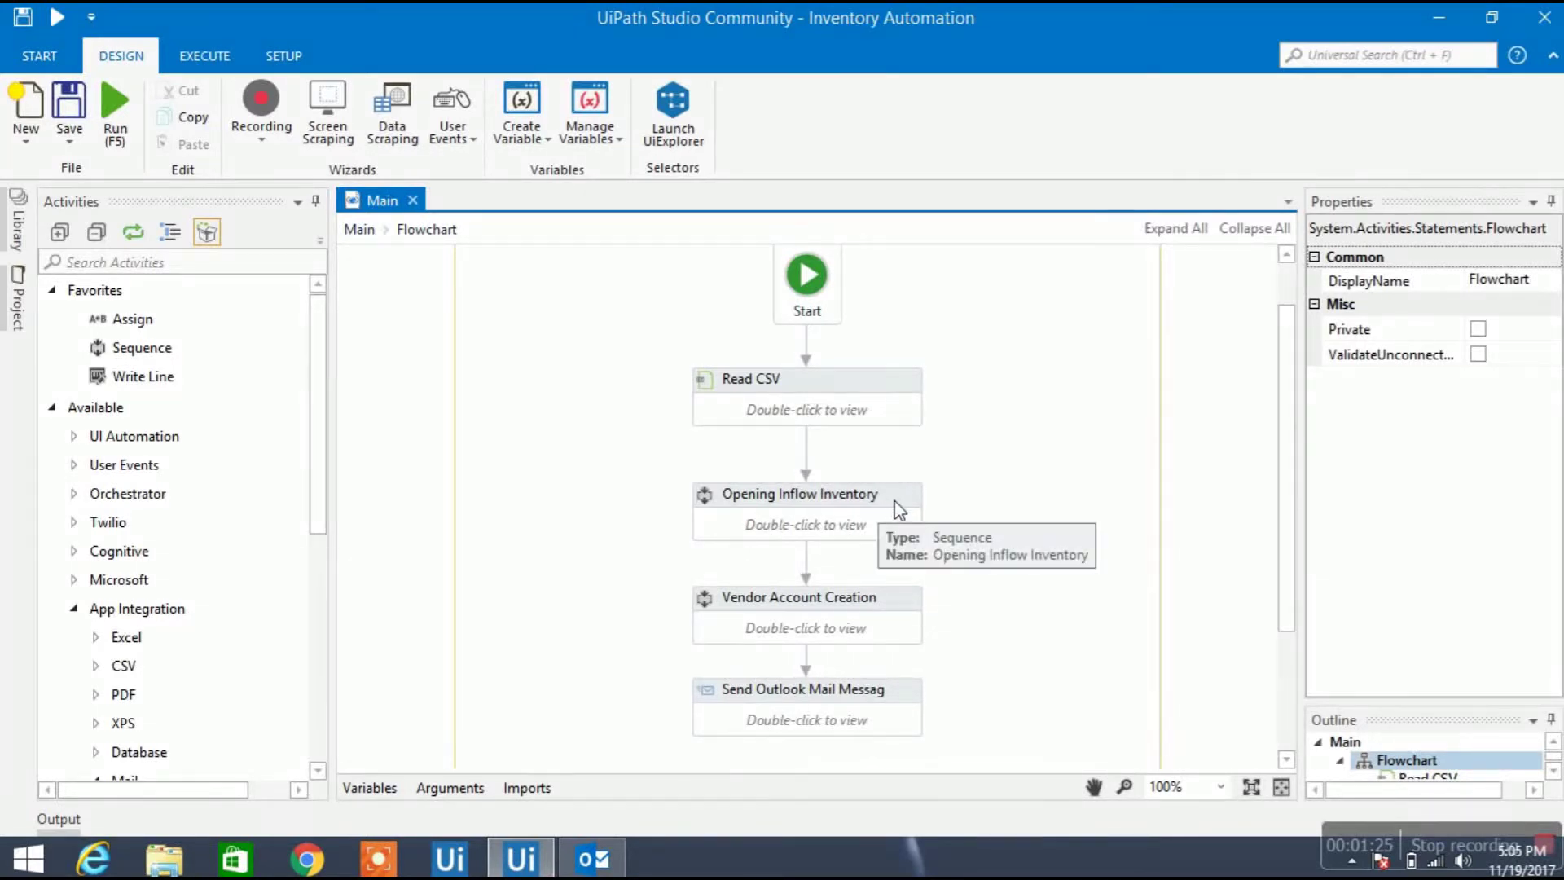
Inspect the Read CSV activity (E:\VendorData.csv into Vdata) and return to the flowchart
{"action": "double_click", "coordinate": [806, 379]}
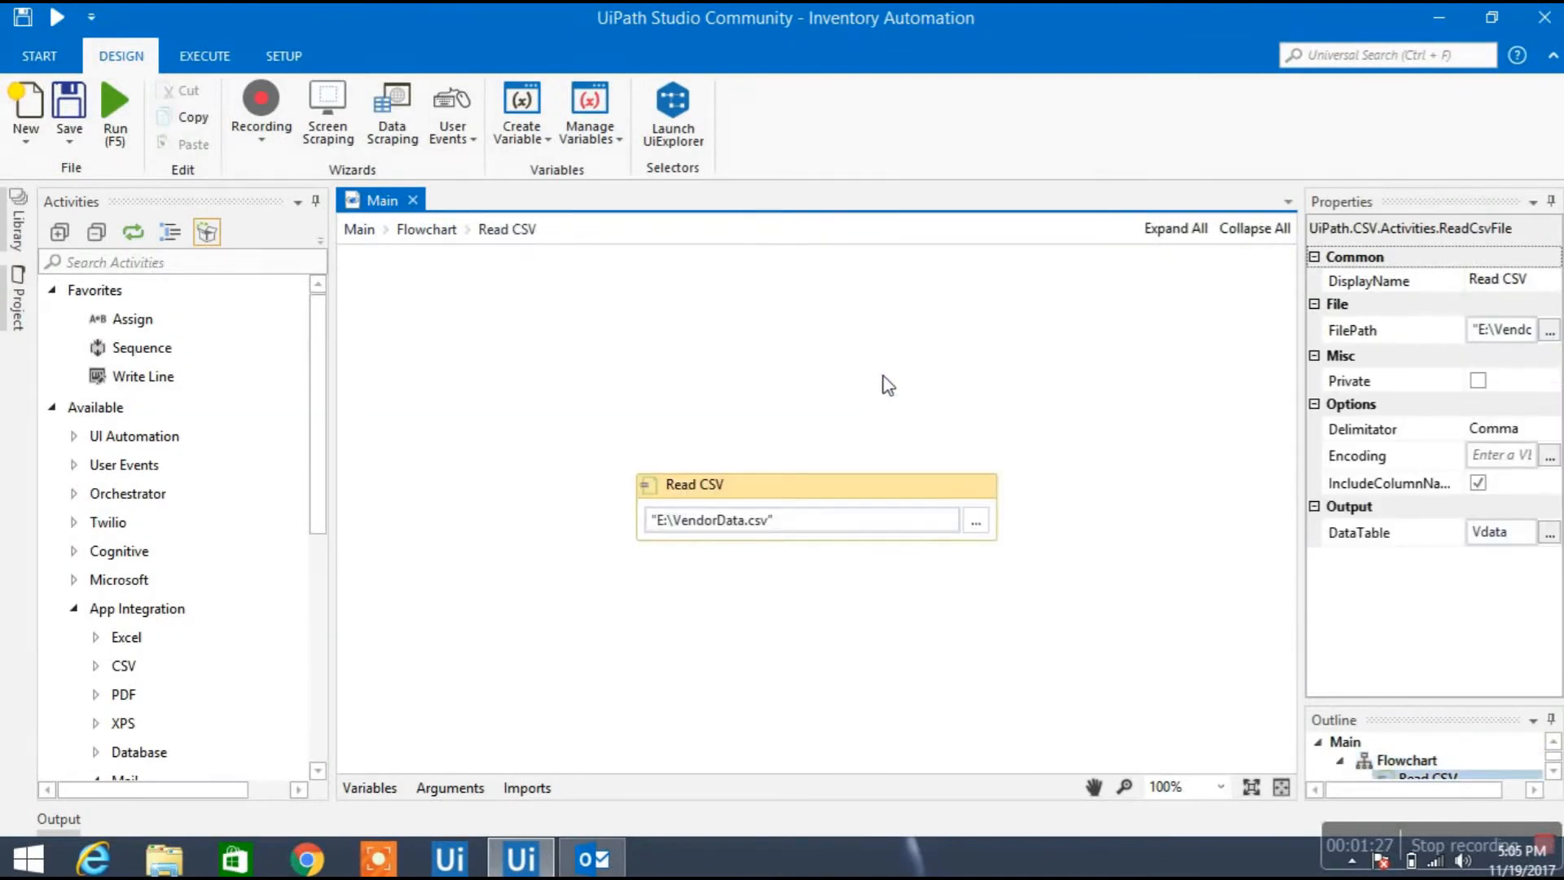
{"action": "mouse_move", "coordinate": [803, 520]}
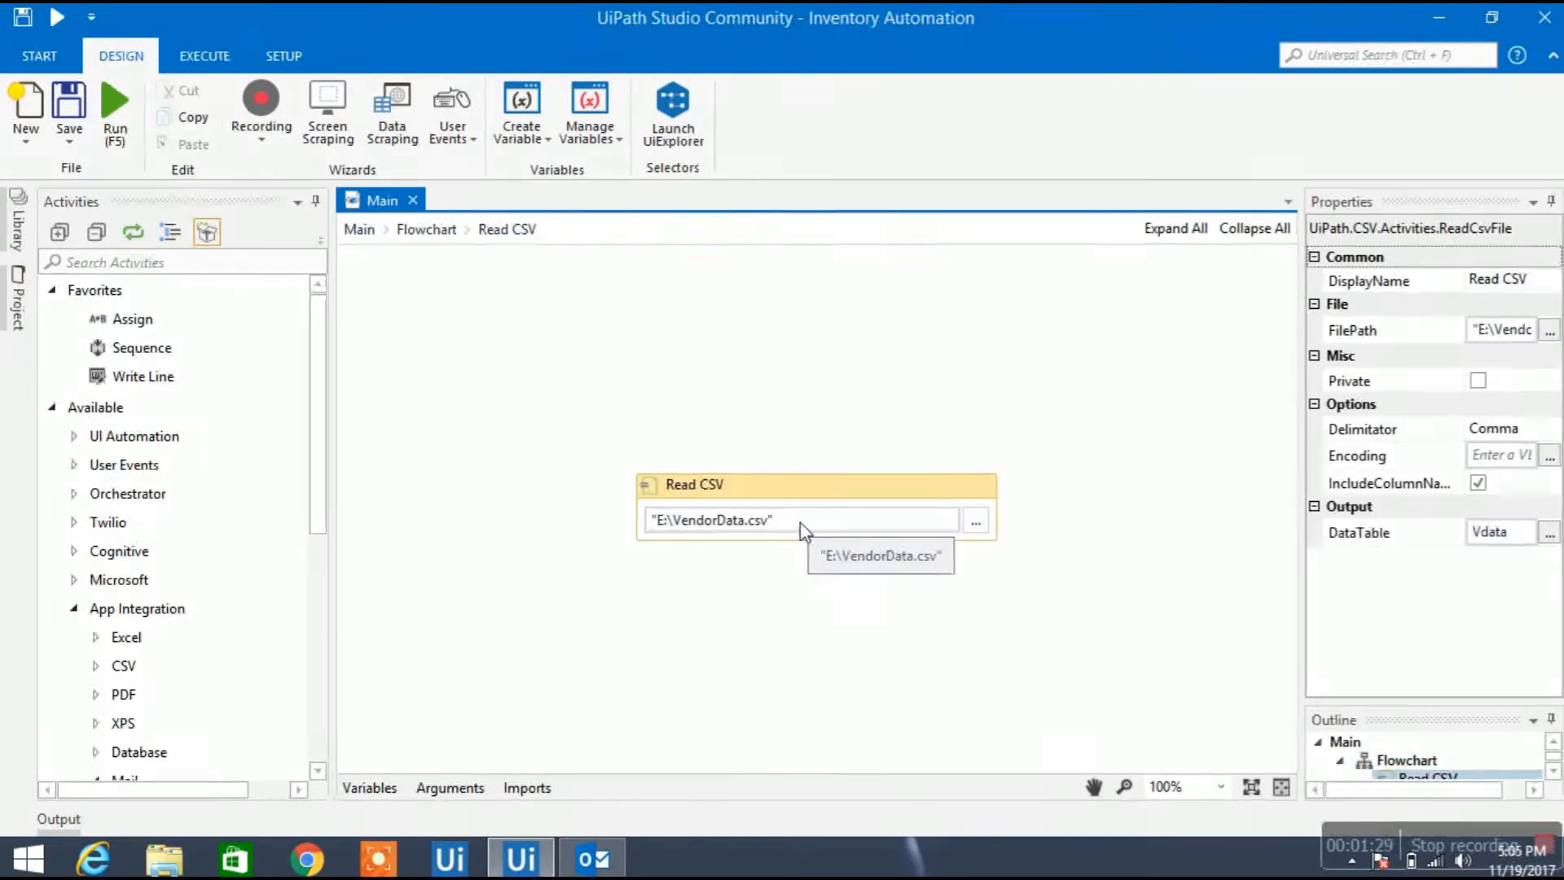
{"action": "mouse_move", "coordinate": [441, 246]}
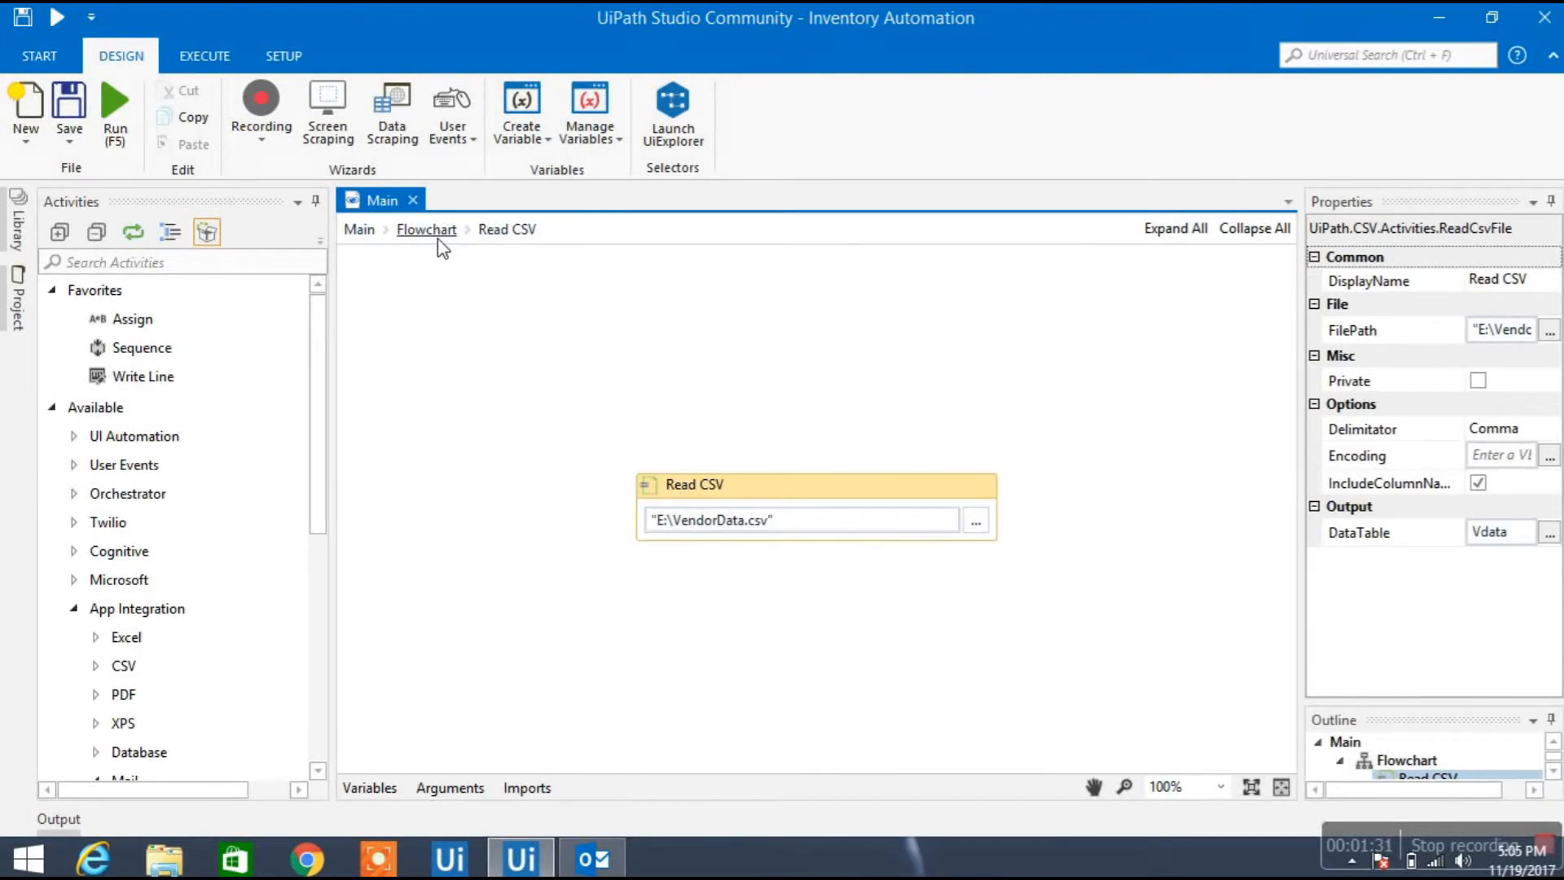
{"action": "left_click", "coordinate": [426, 229]}
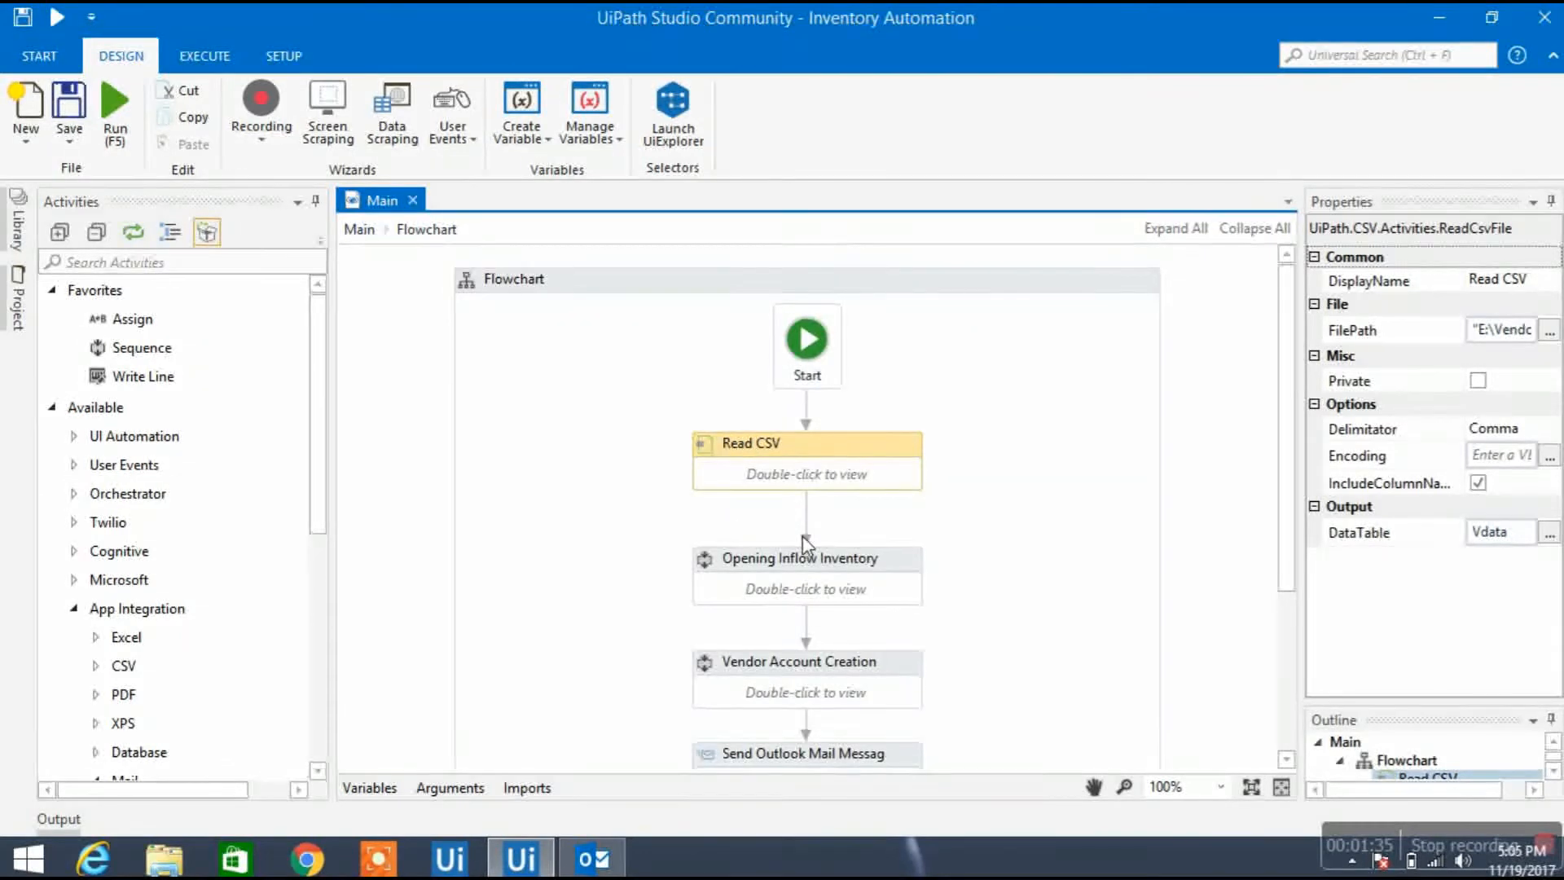
{"action": "mouse_move", "coordinate": [818, 554]}
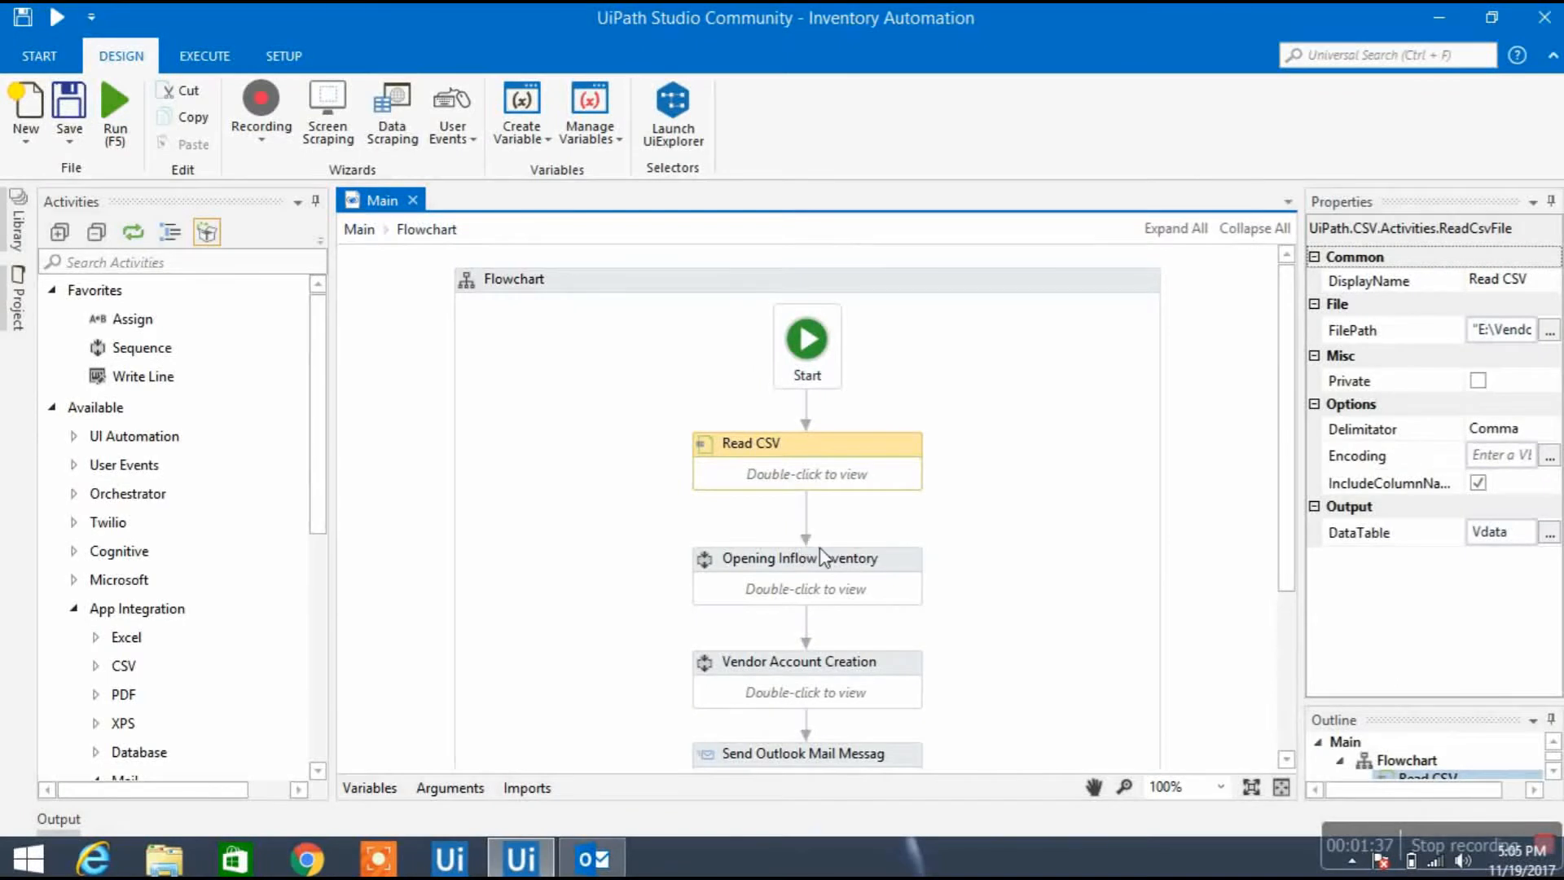
{"action": "mouse_move", "coordinate": [870, 563]}
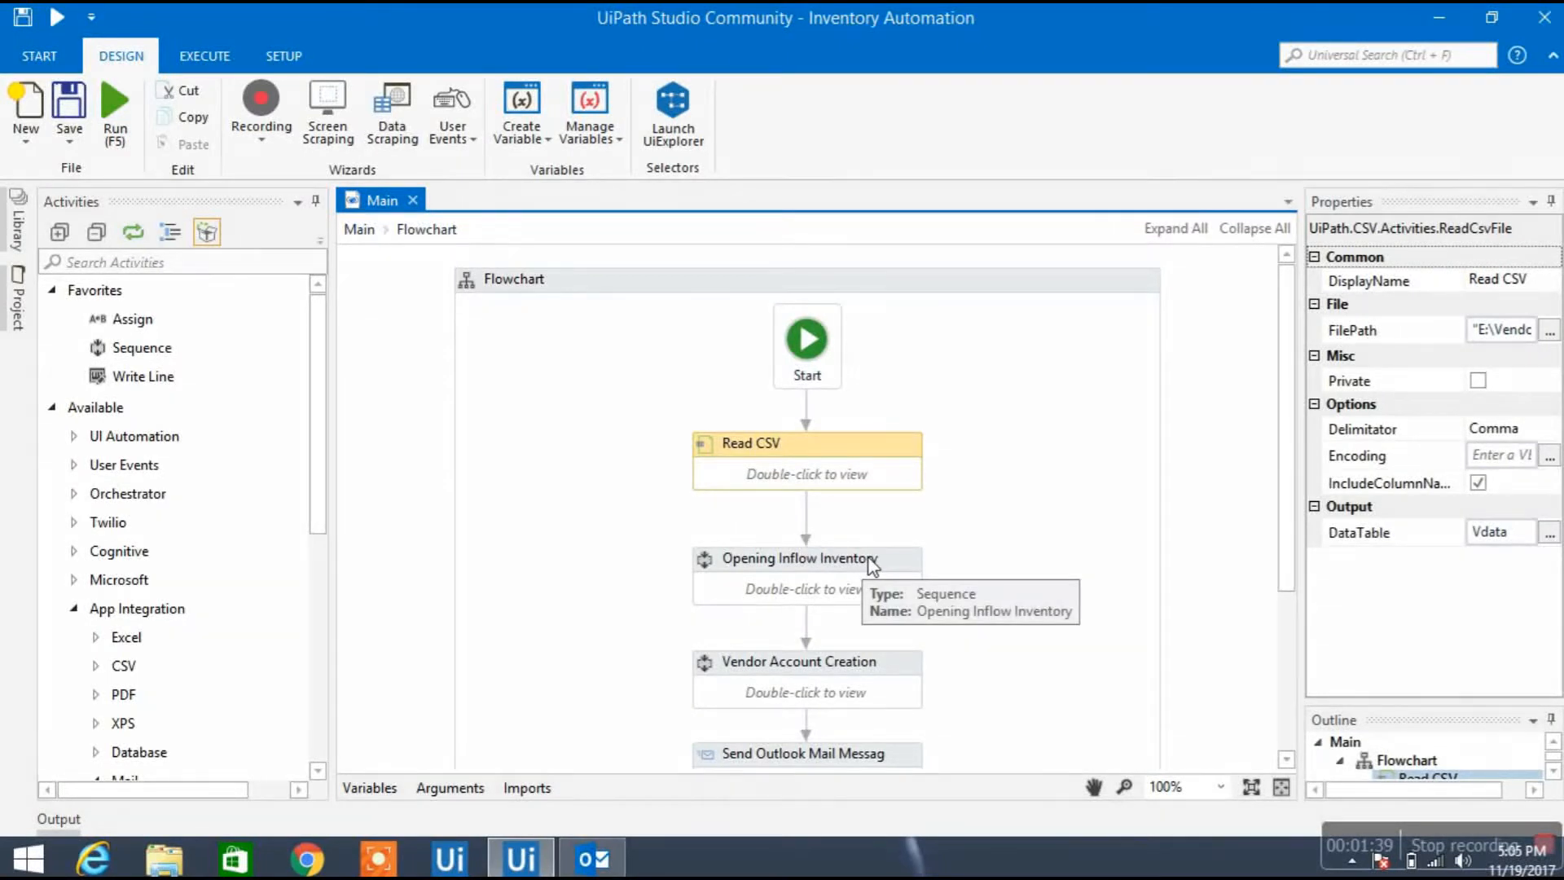
Inspect the Opening Inflow Inventory sequence's launch-and-maximize steps and go back to the flowchart
{"action": "double_click", "coordinate": [803, 557]}
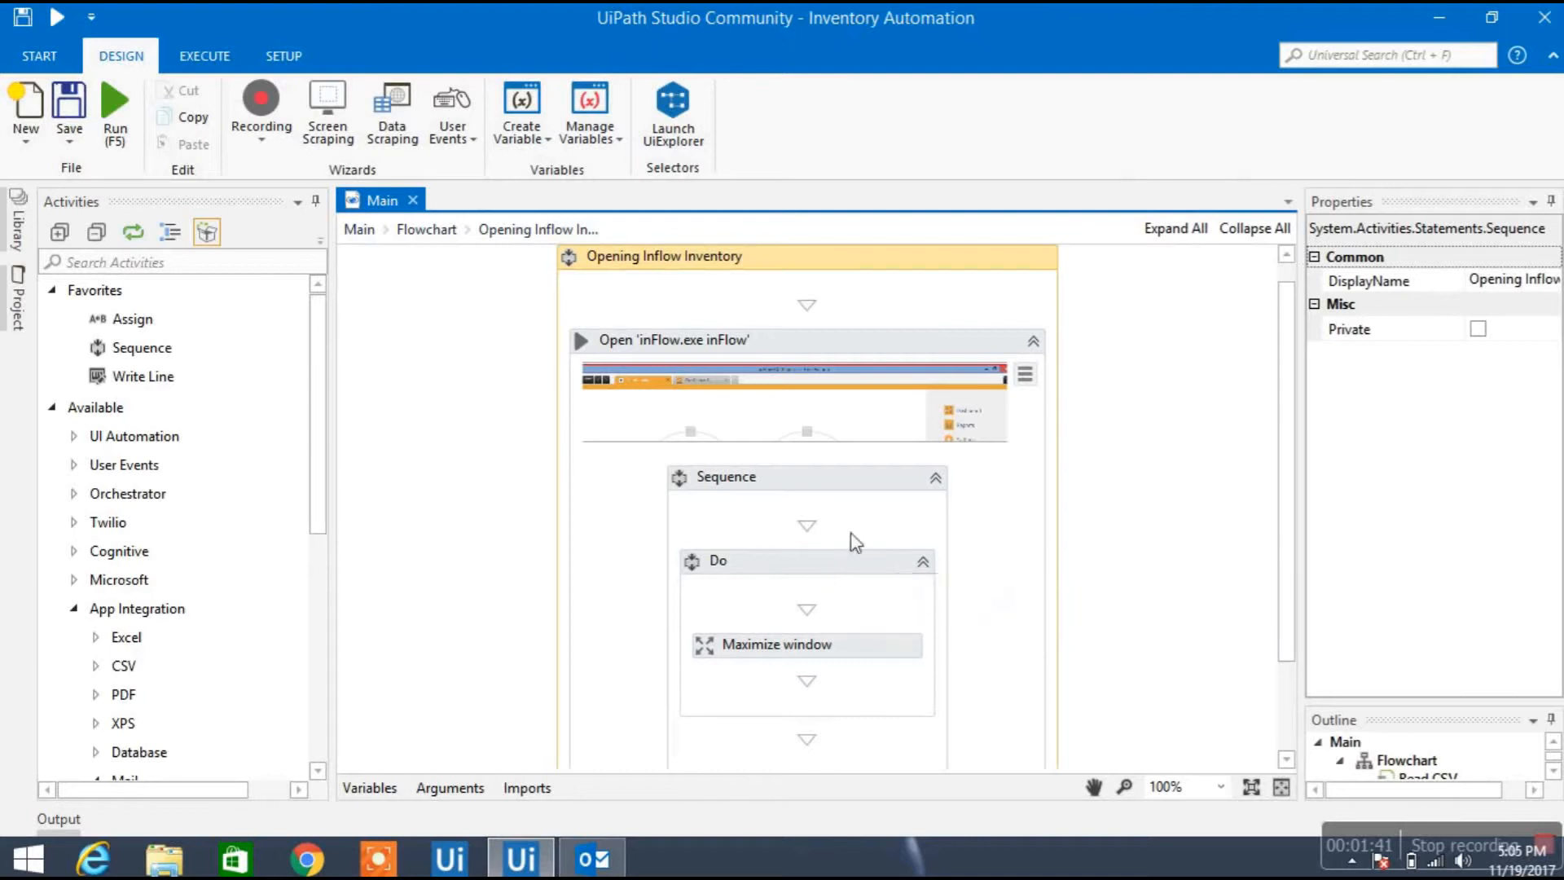
{"action": "mouse_move", "coordinate": [854, 526]}
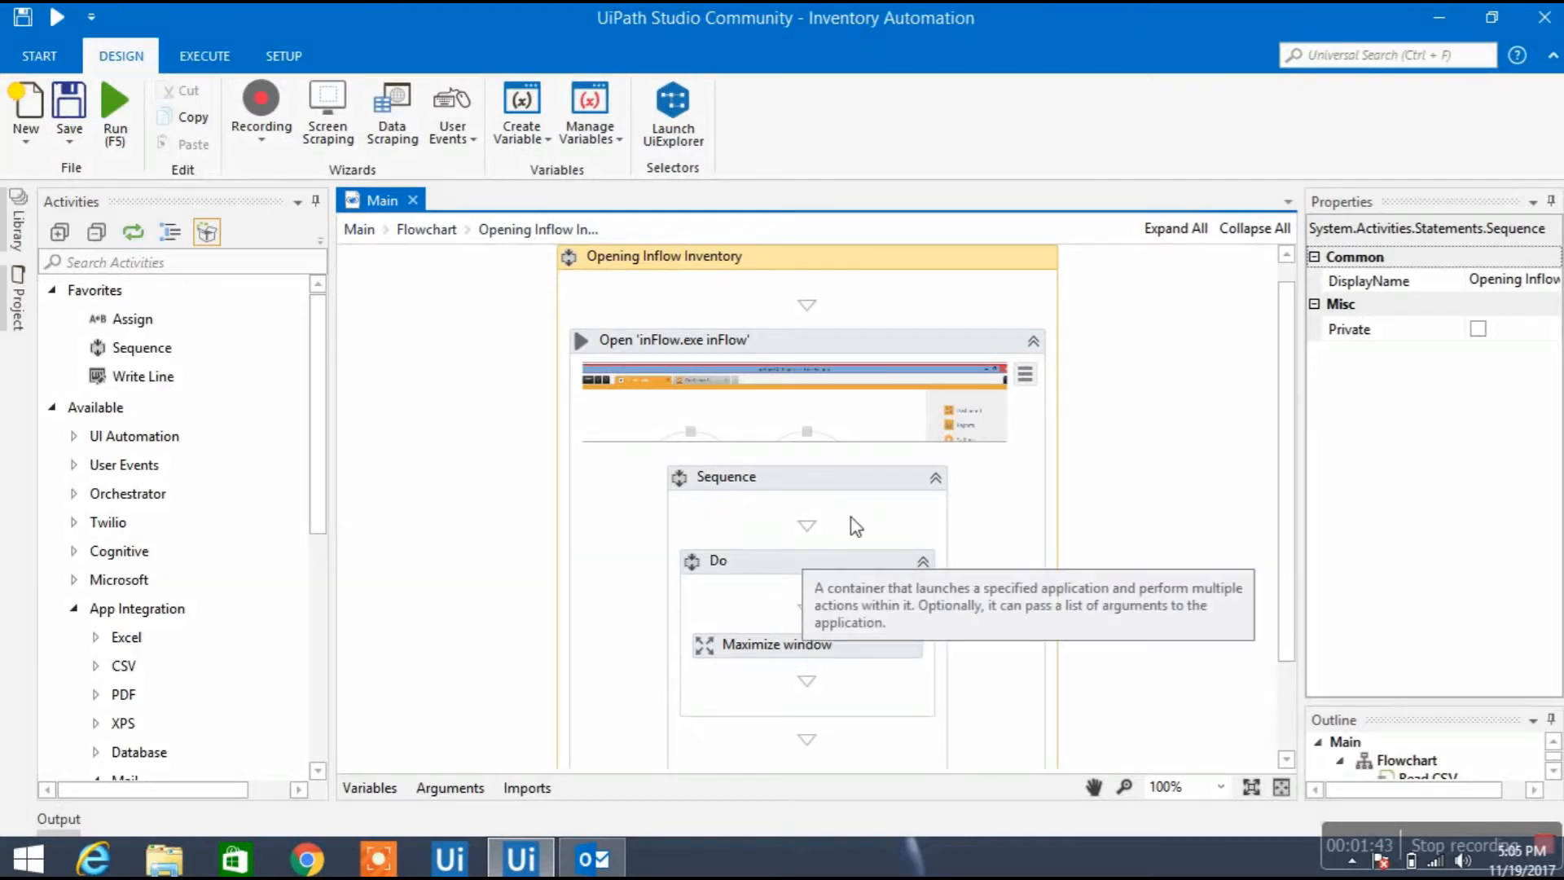
{"action": "mouse_move", "coordinate": [472, 351]}
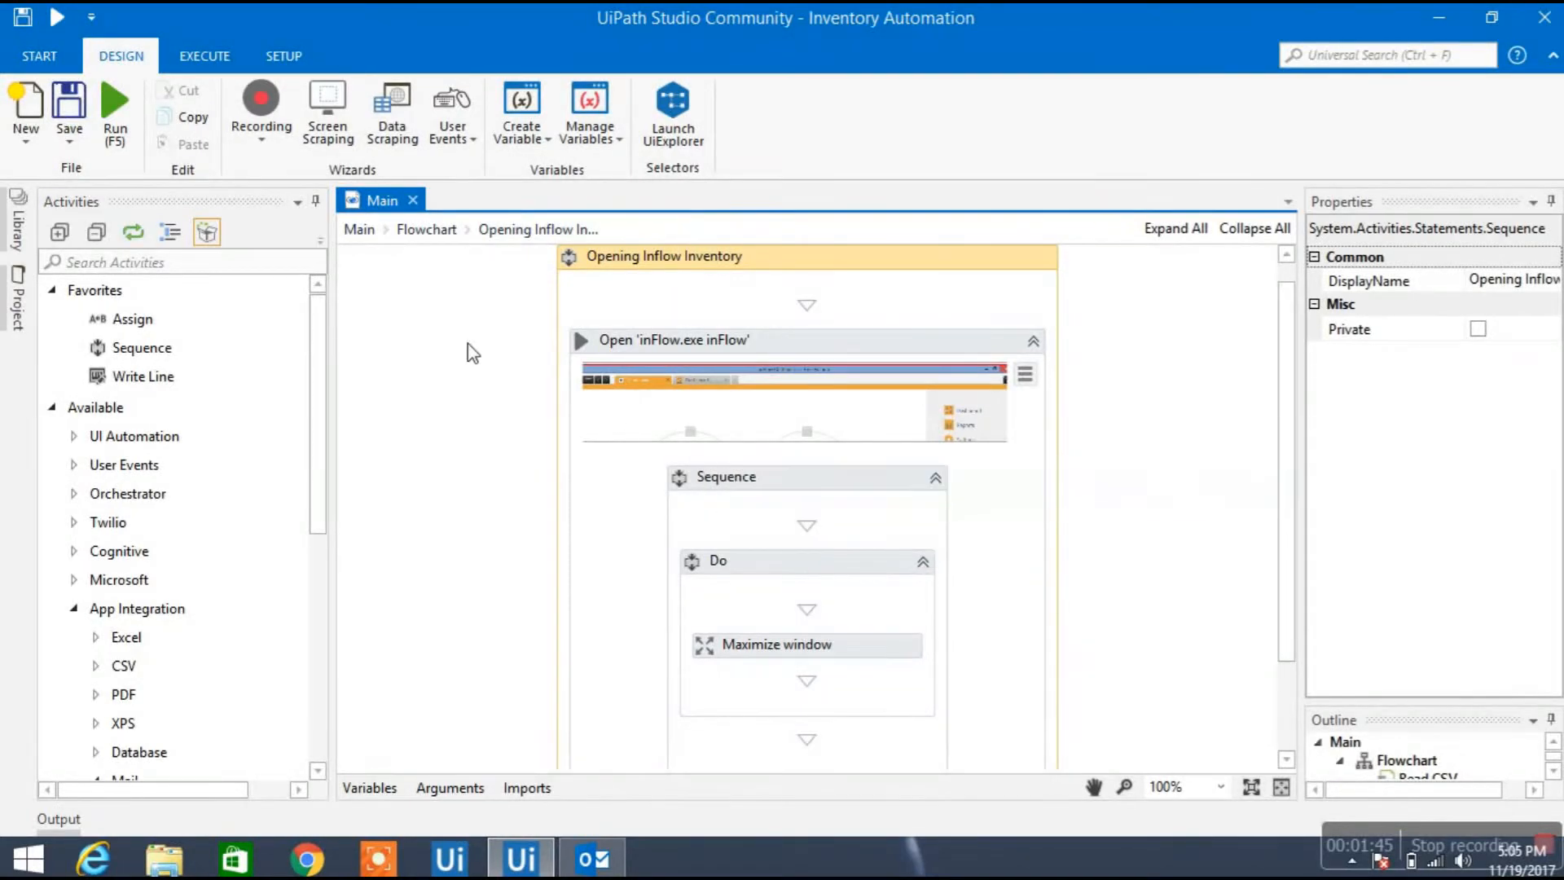
{"action": "left_click", "coordinate": [425, 228]}
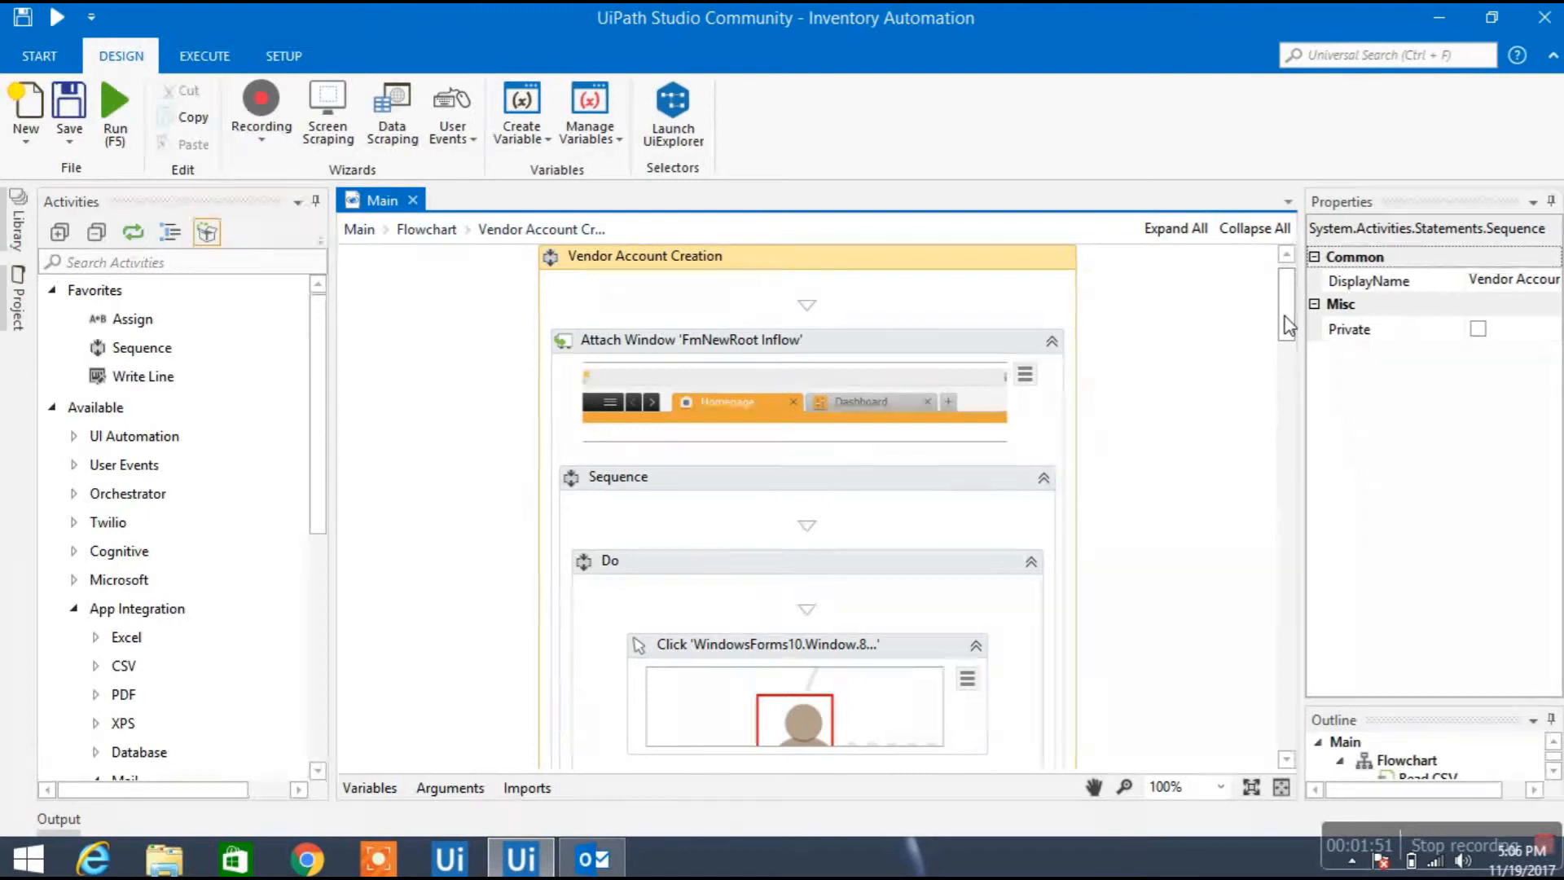
Scroll through Vendor Account Creation's field-typing steps and return to the overall flowchart
{"action": "scroll", "scroll_direction": "down", "scroll_amount": 3}
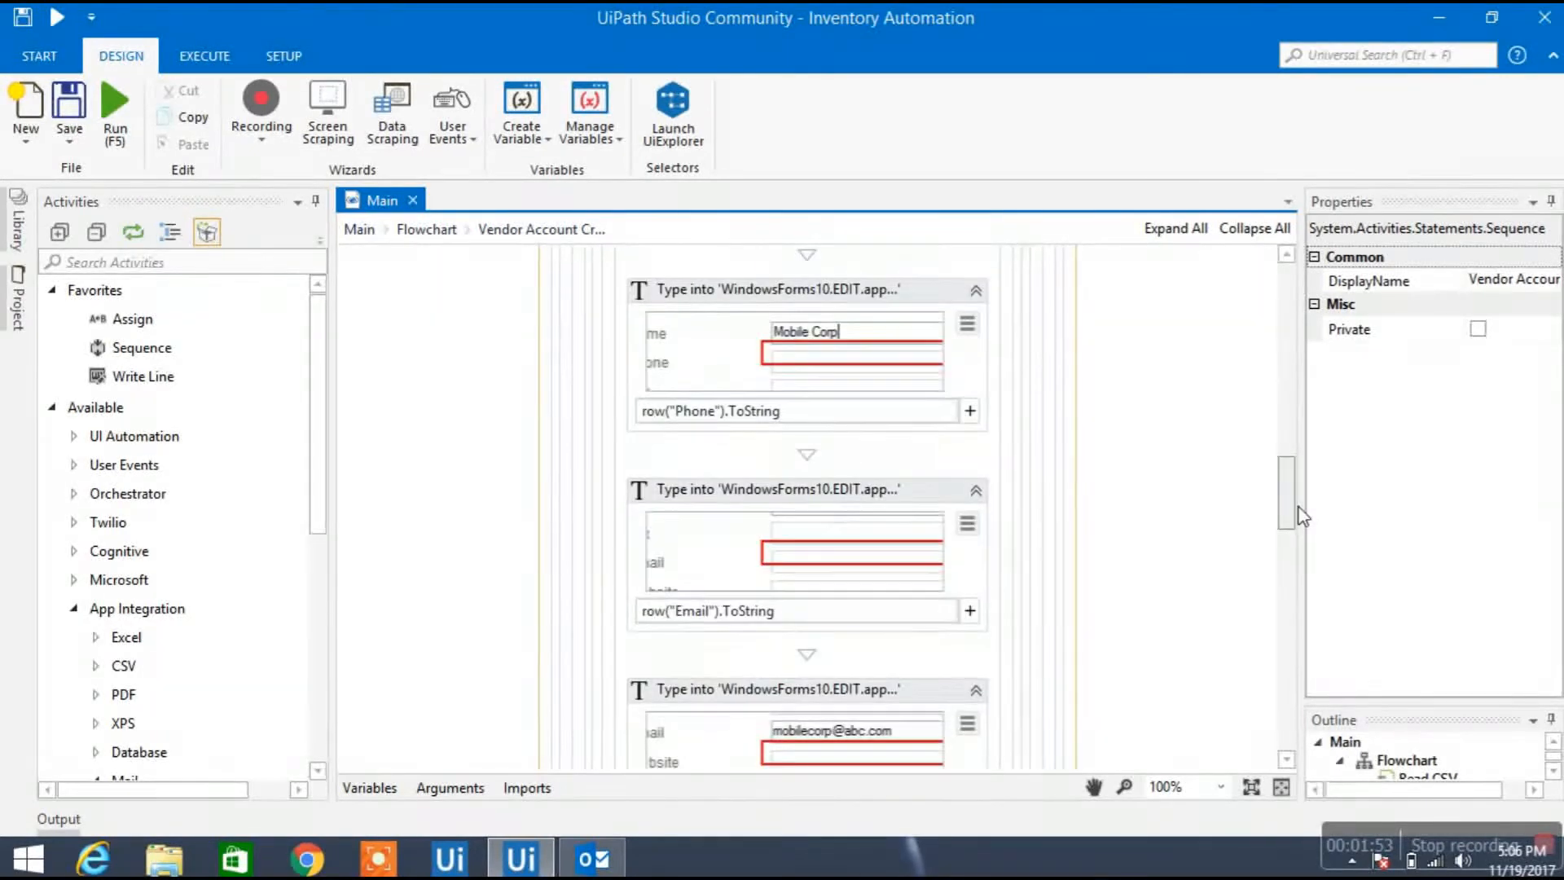
{"action": "scroll", "scroll_direction": "up", "scroll_amount": 3}
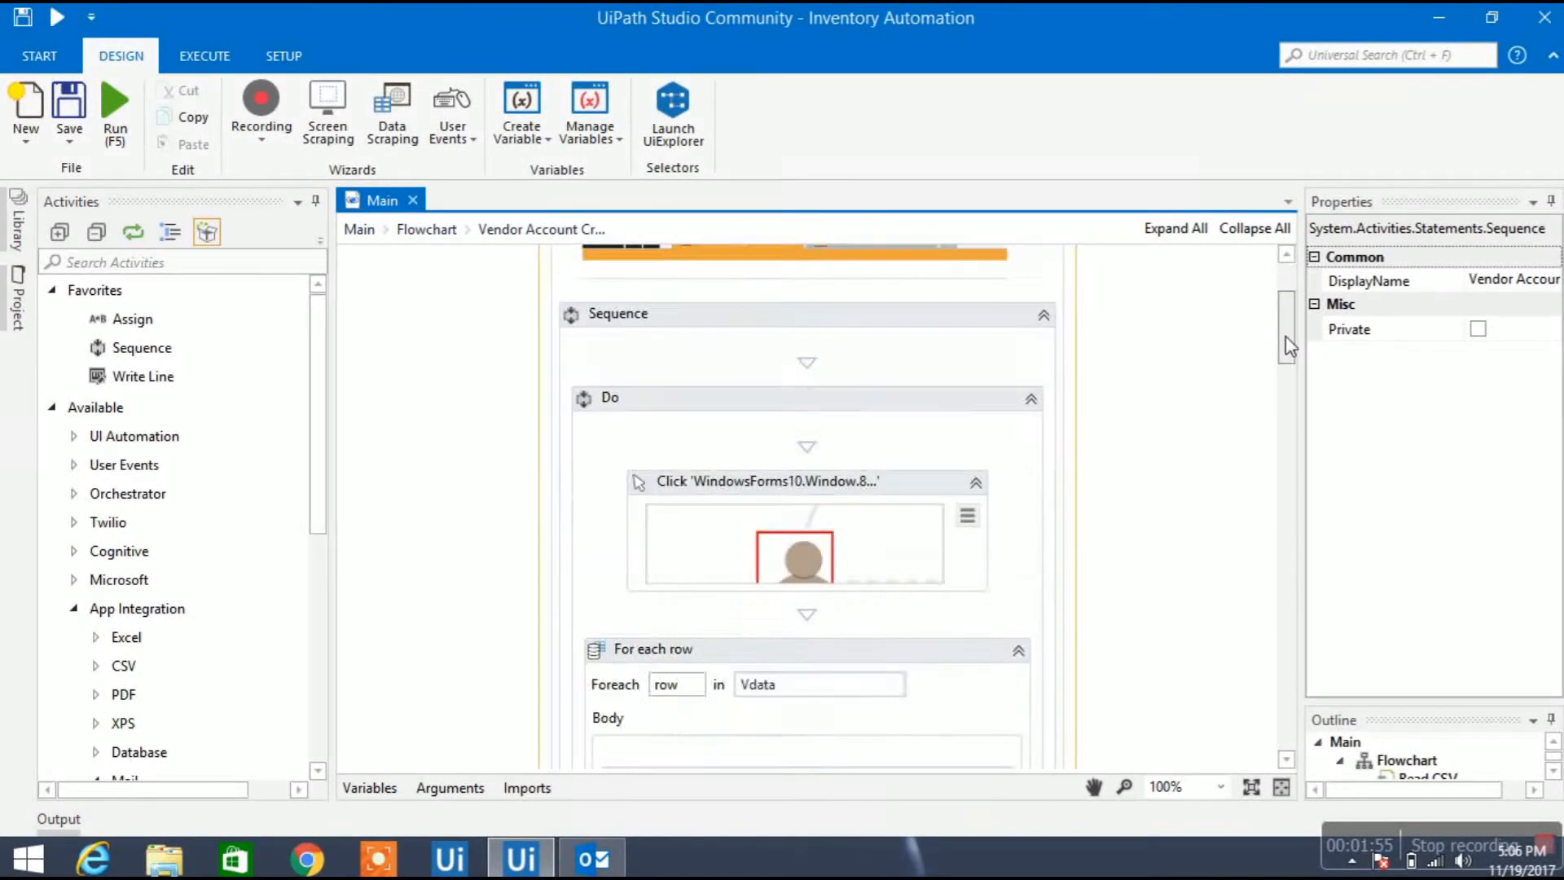
{"action": "scroll", "scroll_direction": "up", "scroll_amount": 3}
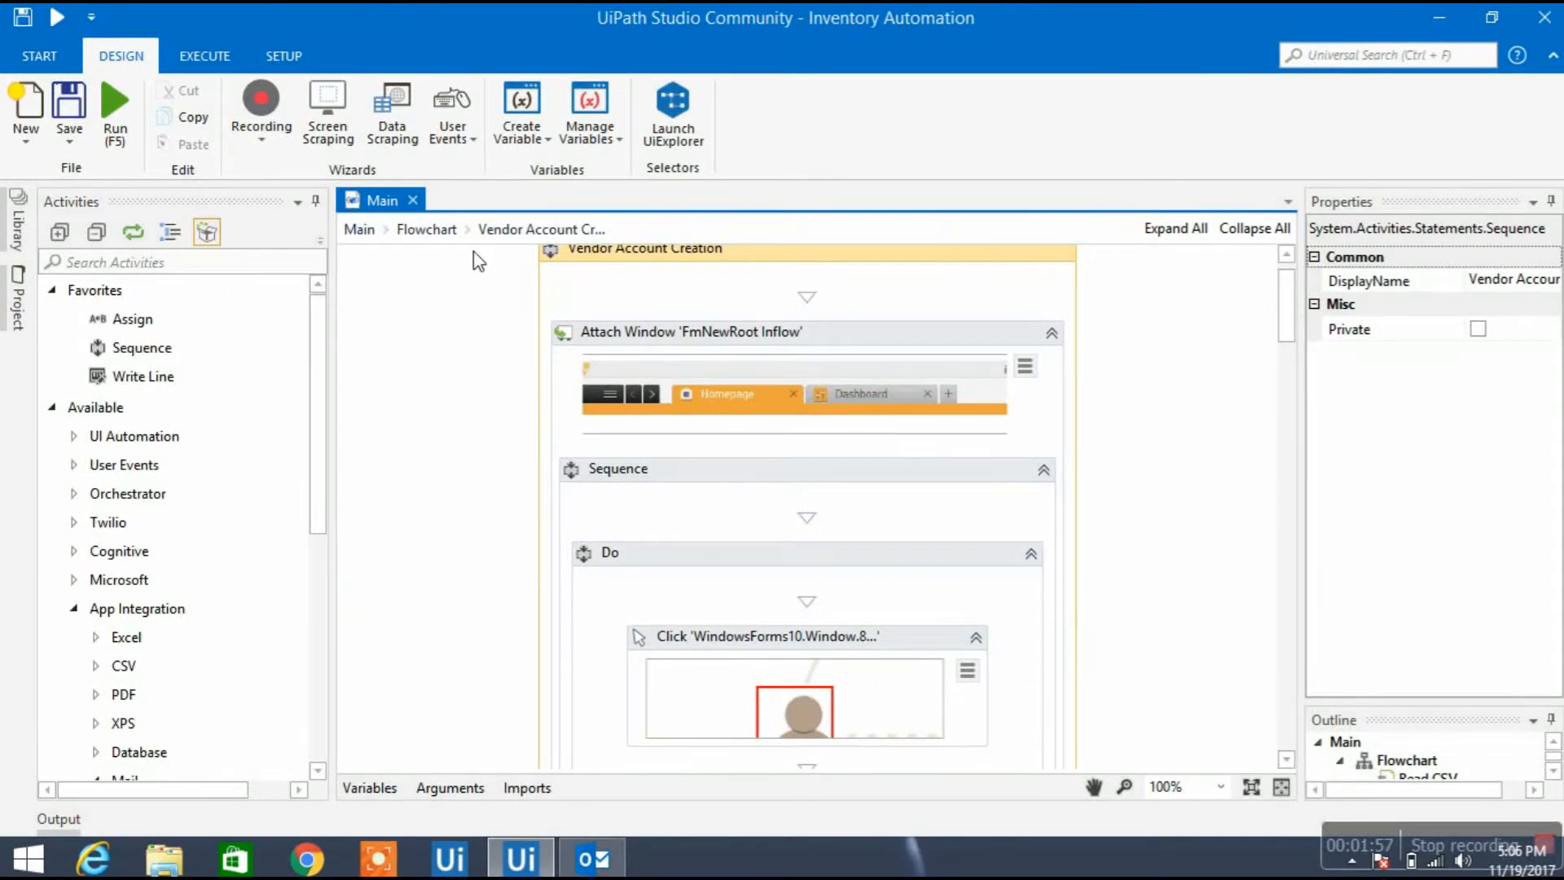
{"action": "left_click", "coordinate": [426, 228]}
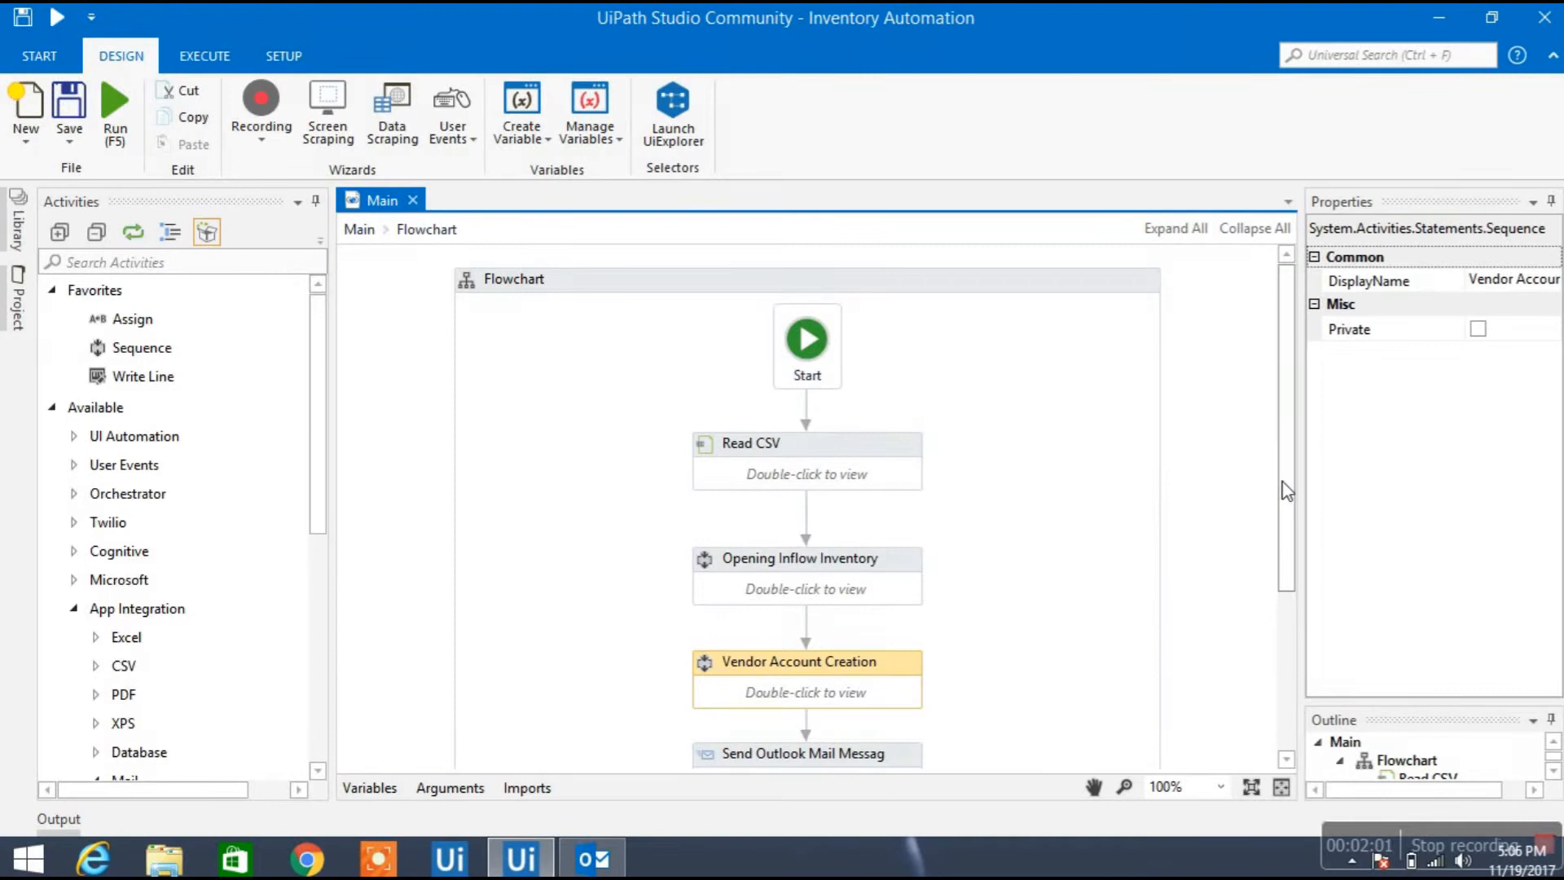
{"action": "scroll", "scroll_direction": "down", "scroll_amount": 3}
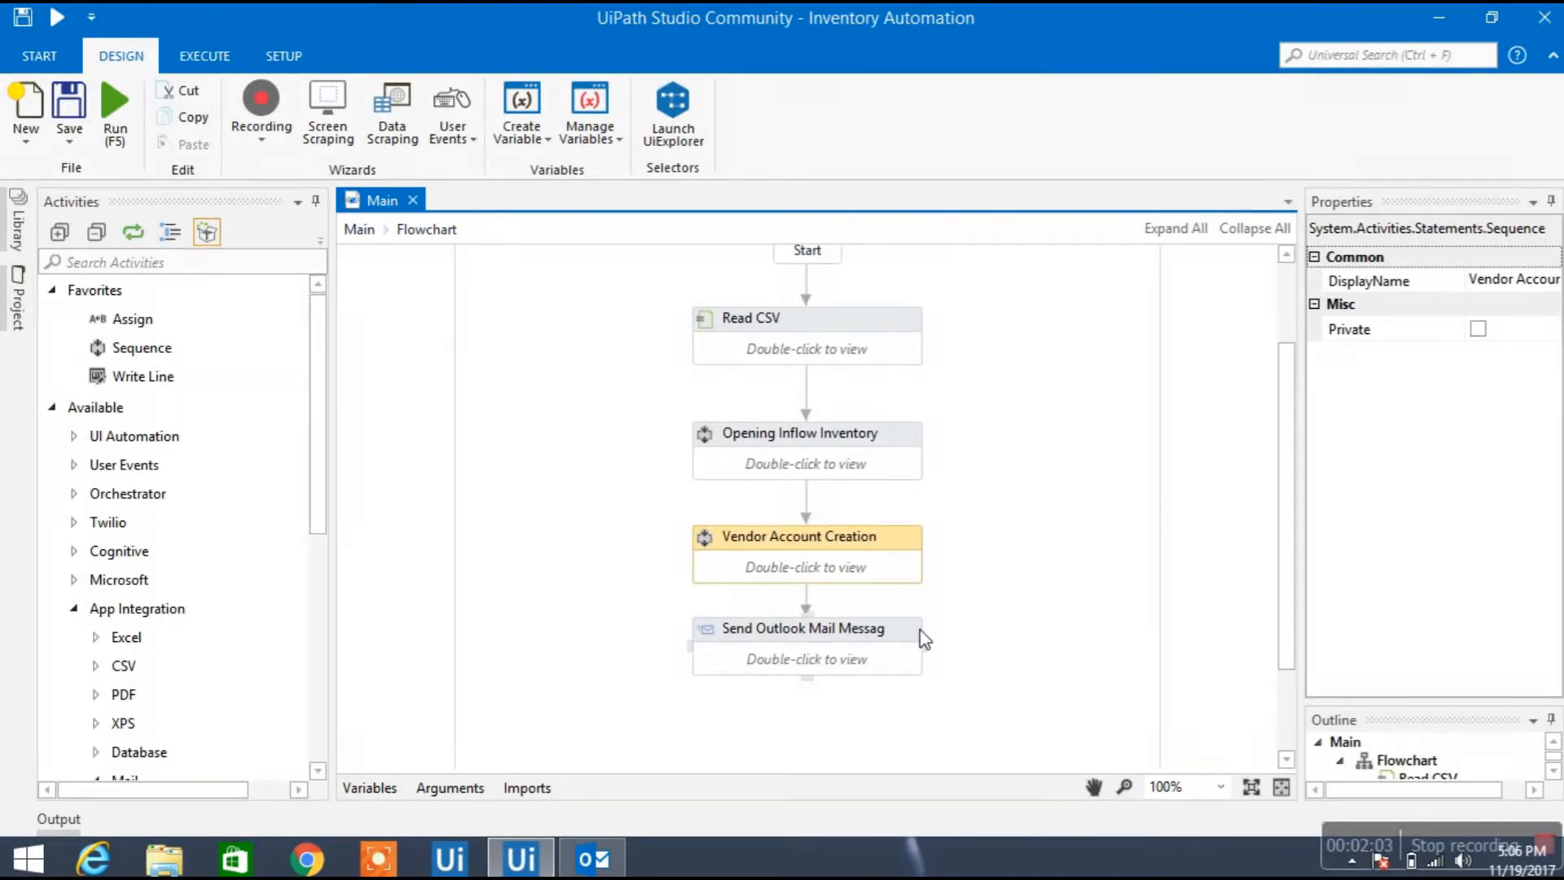
{"action": "double_click", "coordinate": [804, 628]}
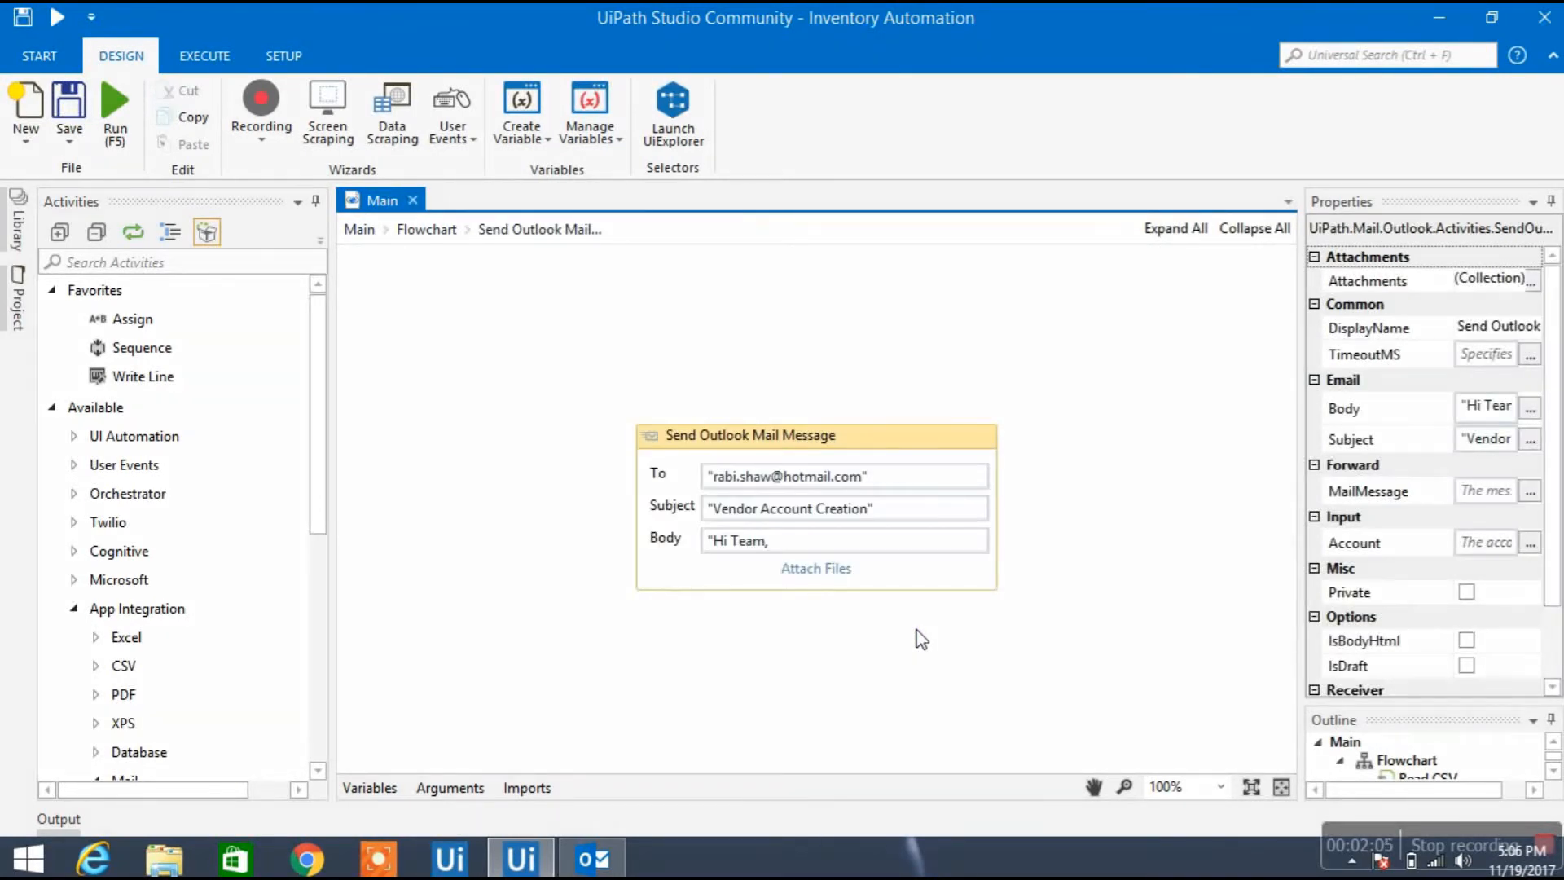
{"action": "mouse_move", "coordinate": [605, 541]}
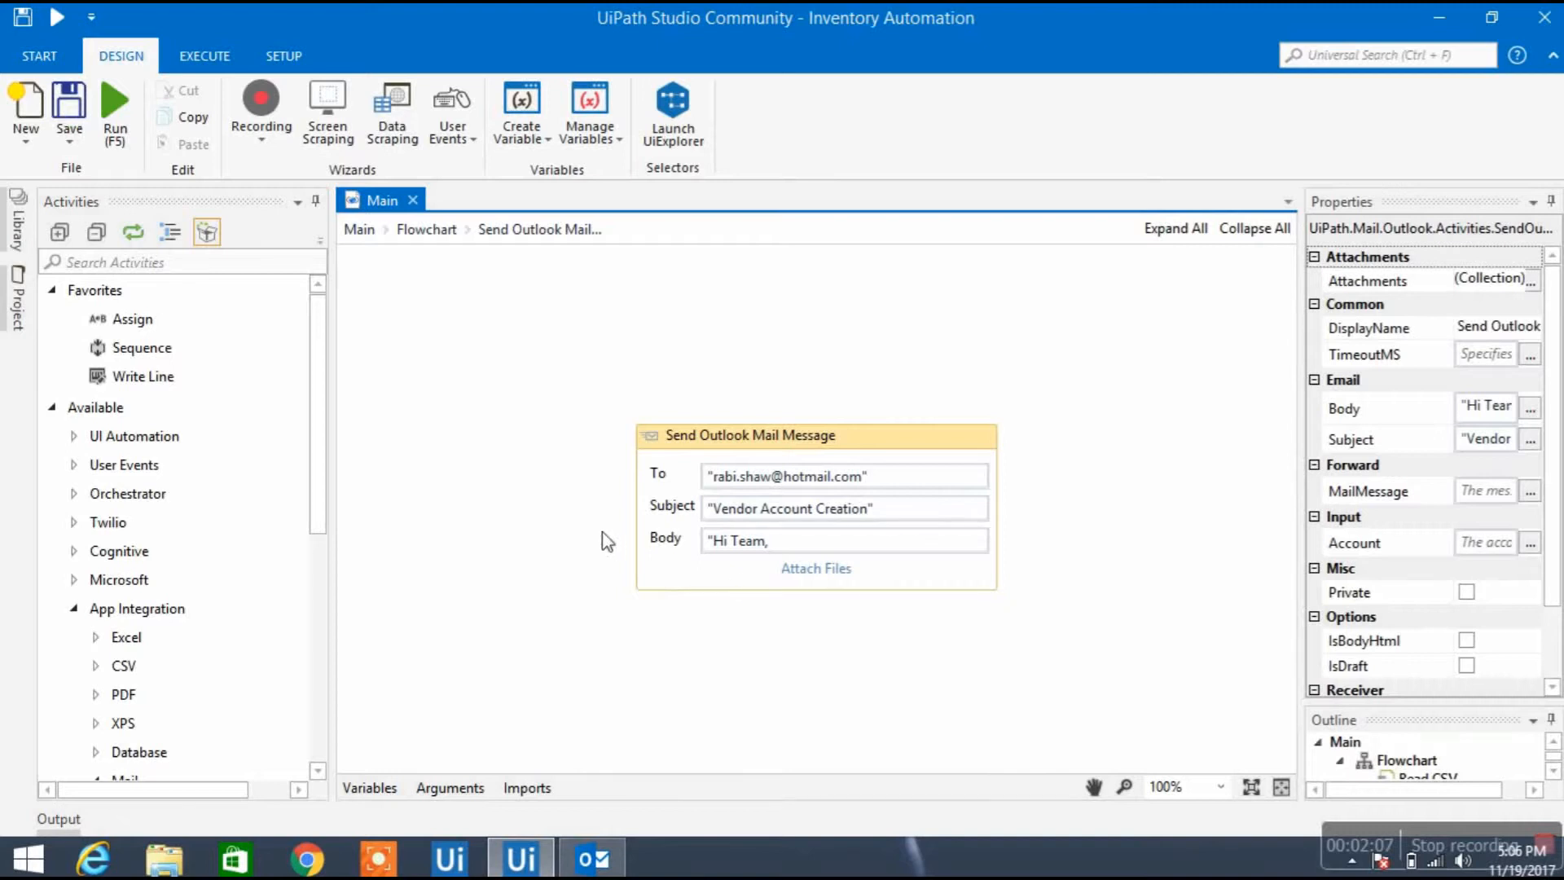
{"action": "left_click", "coordinate": [425, 230]}
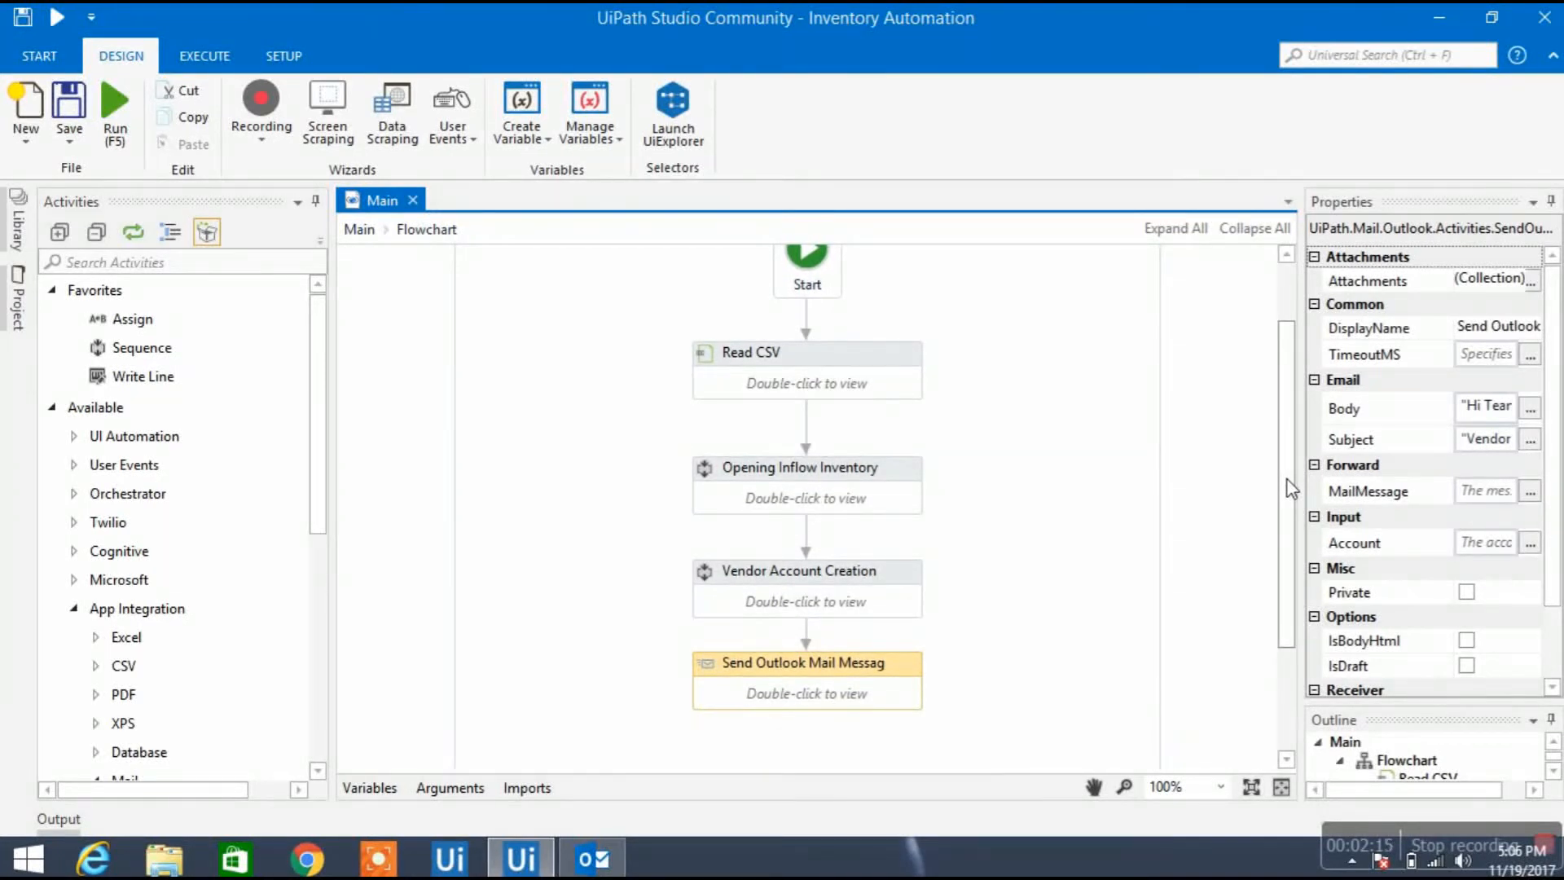
{"action": "mouse_move", "coordinate": [792, 544]}
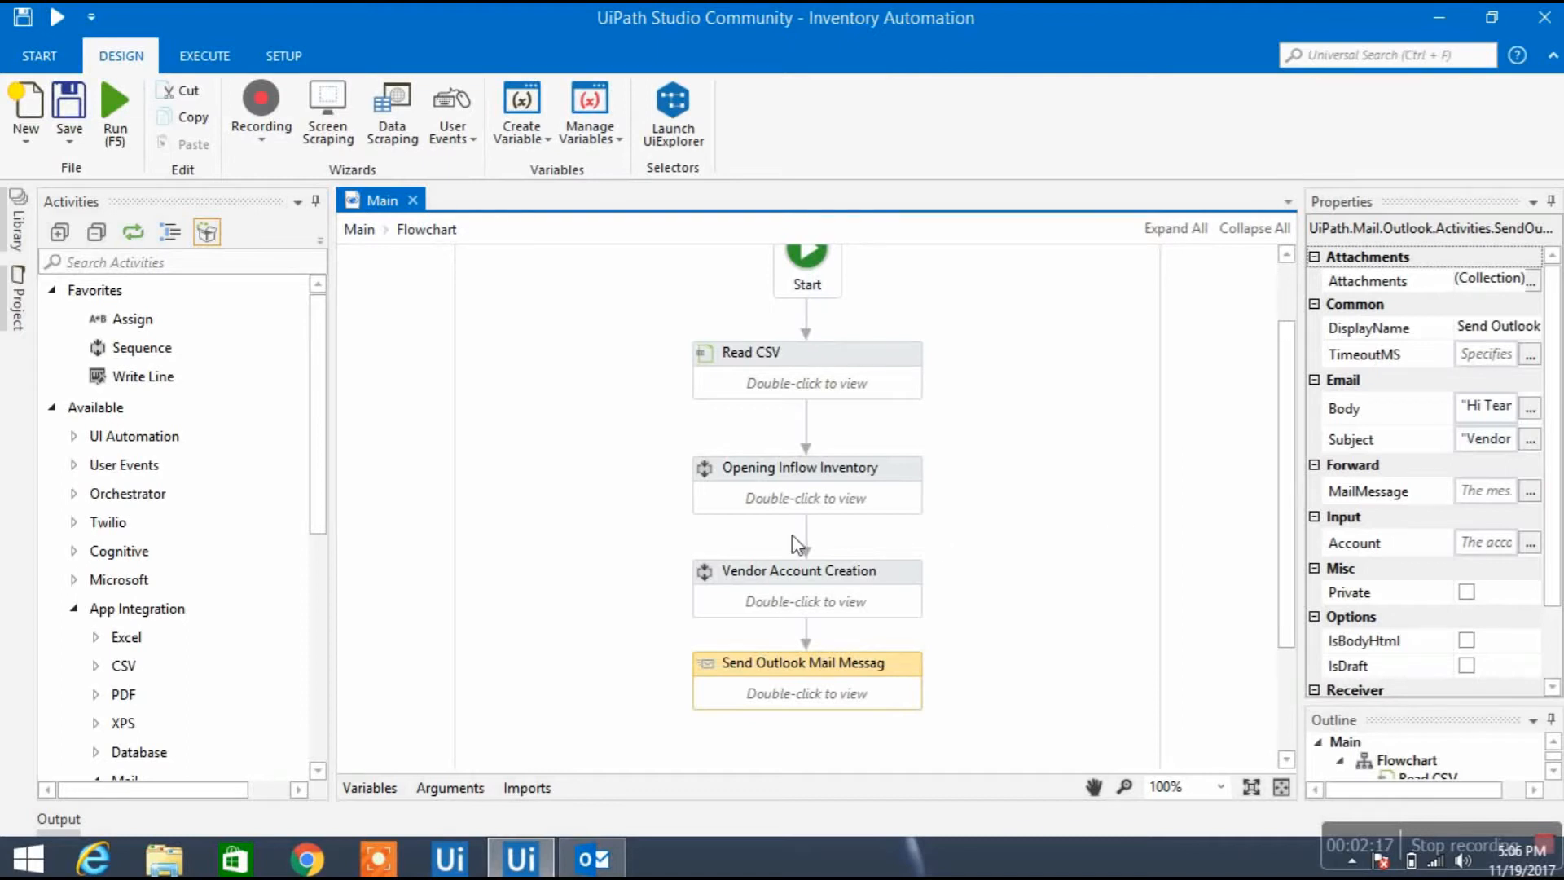
{"action": "left_click", "coordinate": [374, 377]}
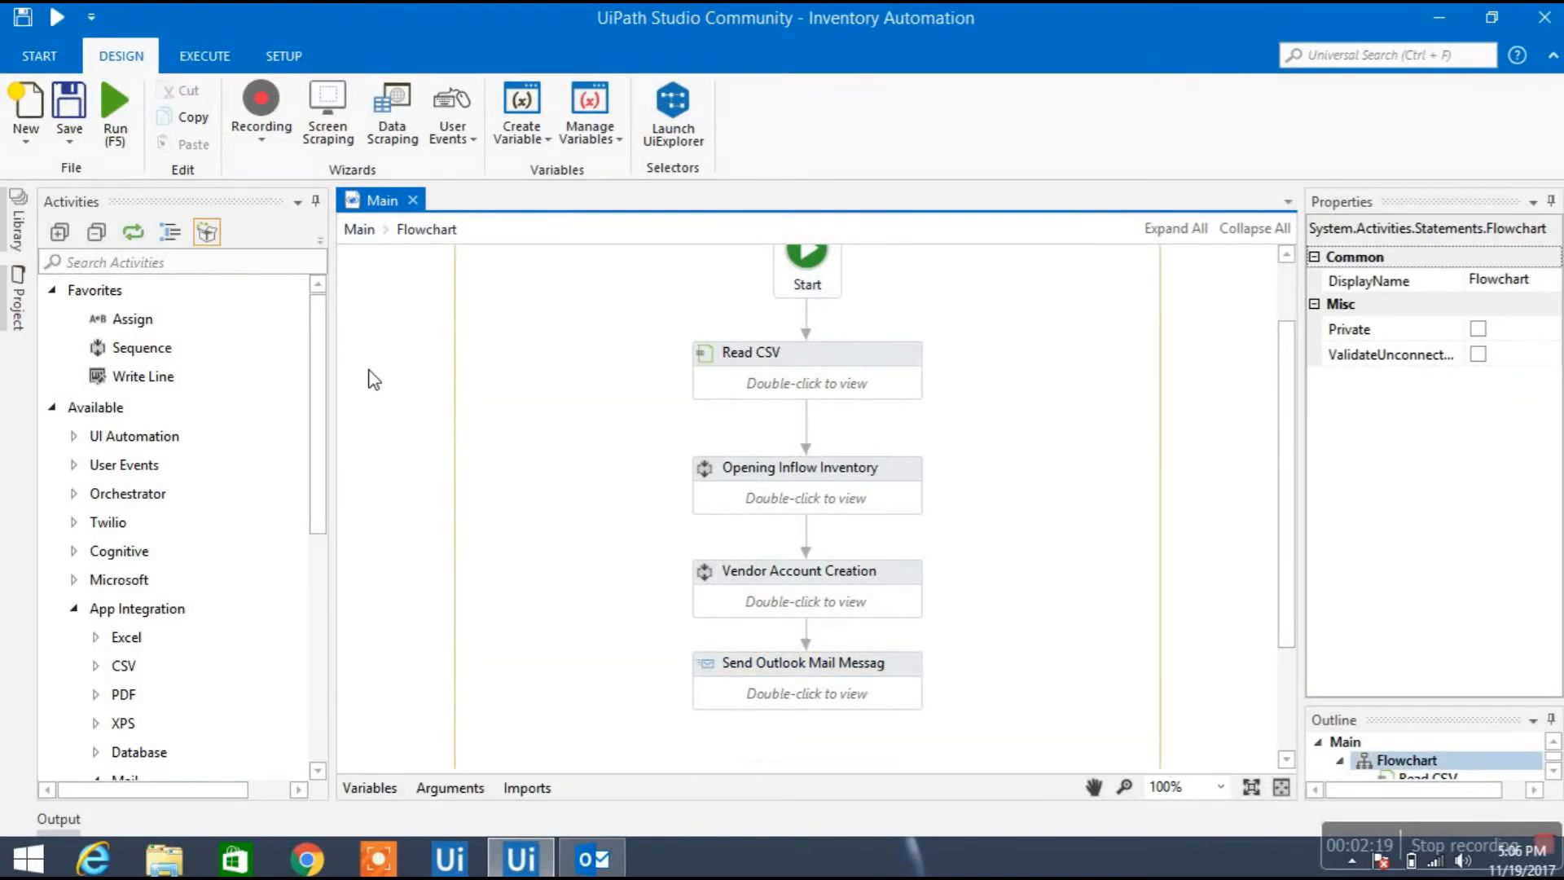
{"action": "mouse_move", "coordinate": [142, 151]}
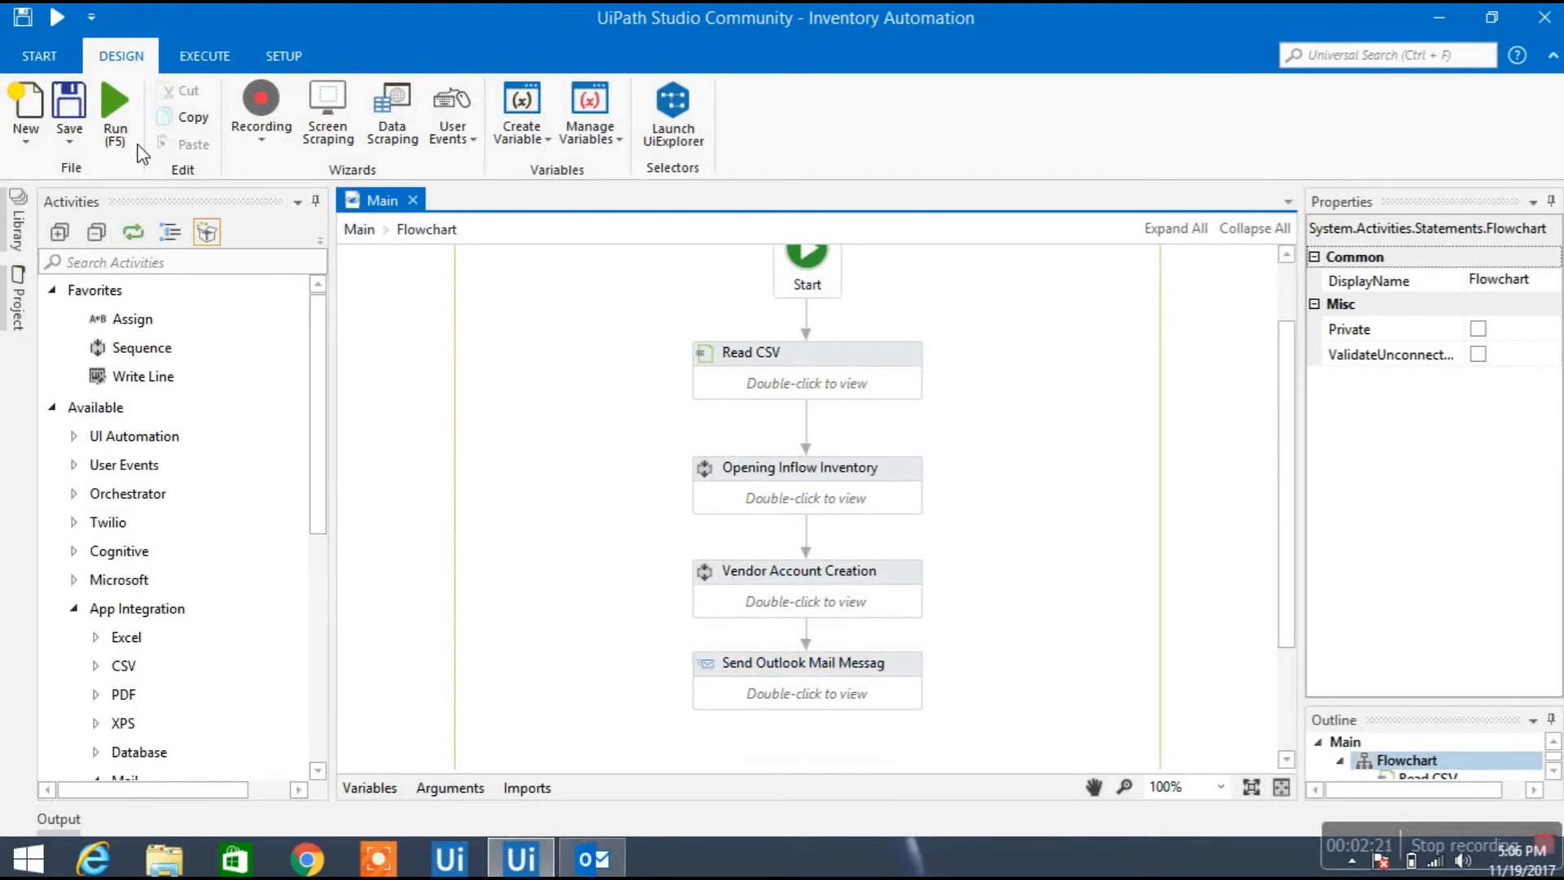
{"action": "mouse_move", "coordinate": [115, 108]}
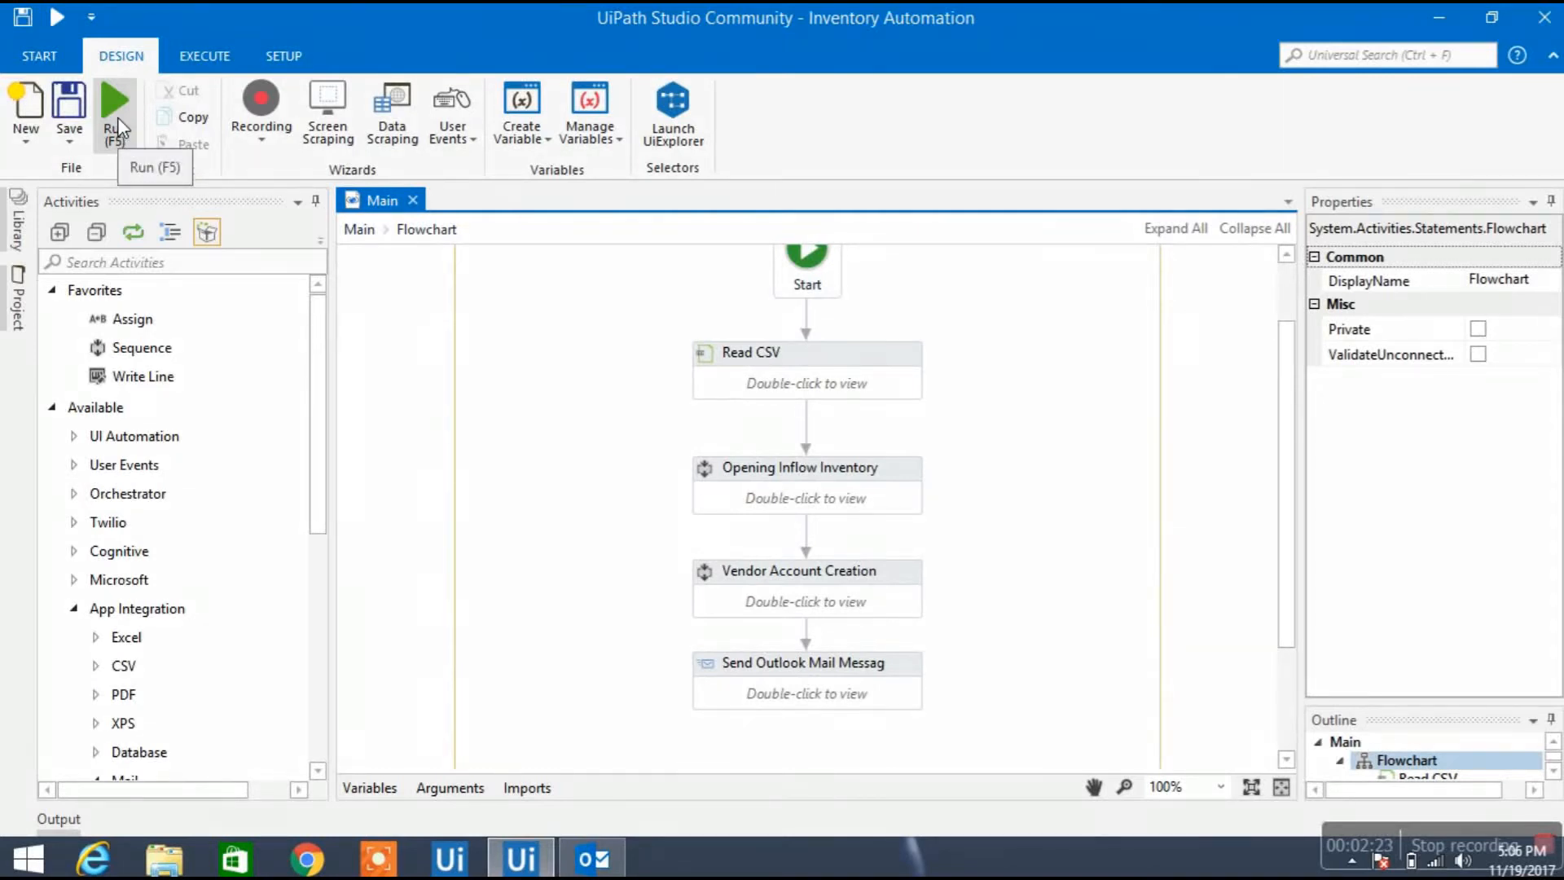
{"action": "mouse_move", "coordinate": [114, 110]}
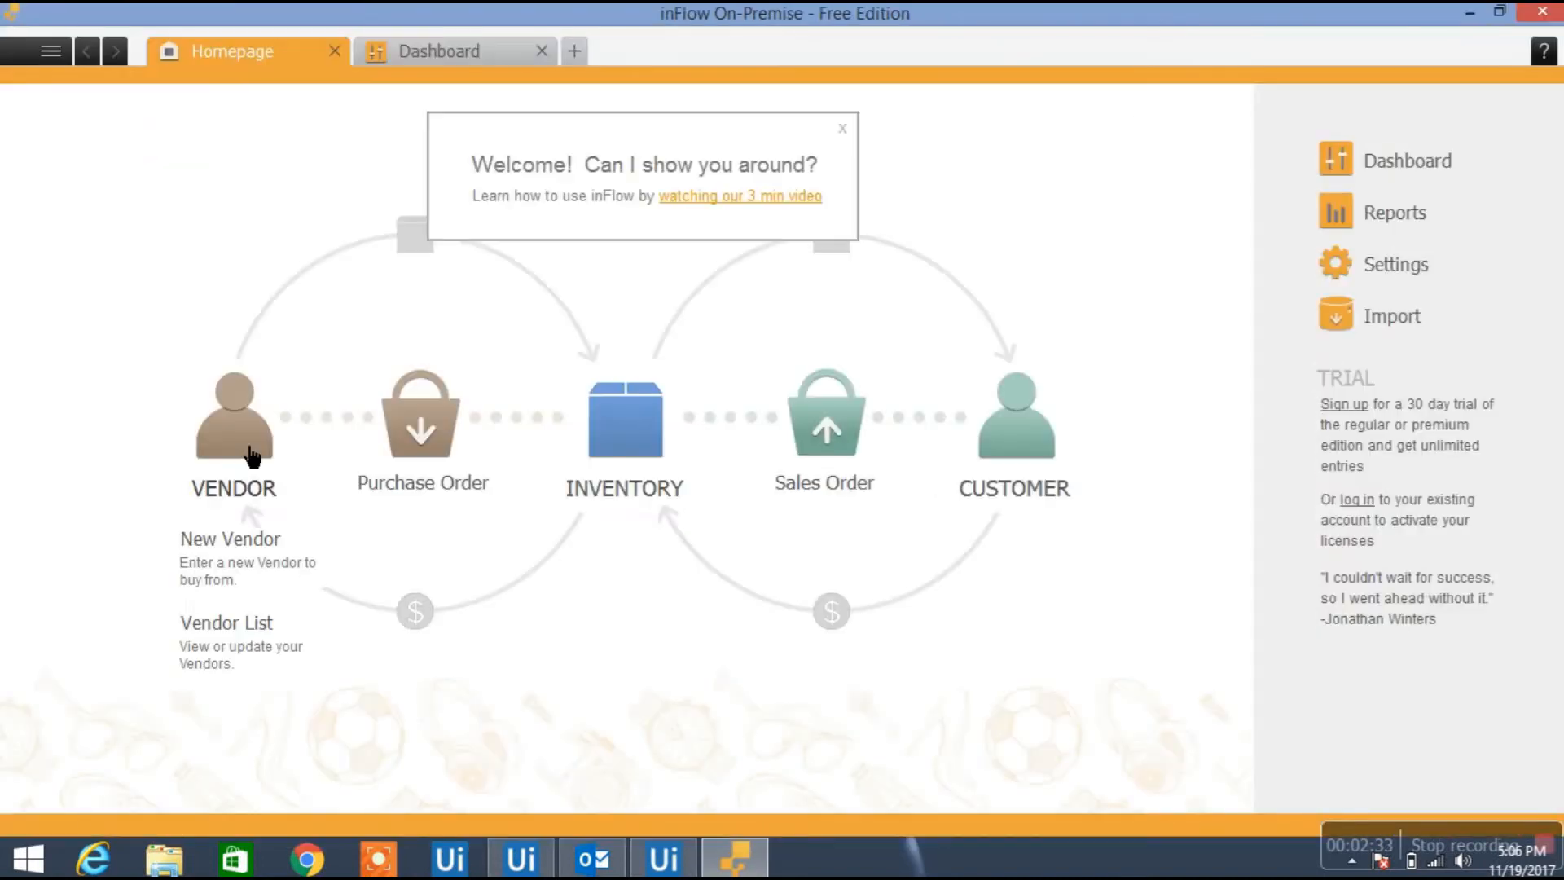
{"action": "left_click", "coordinate": [230, 538]}
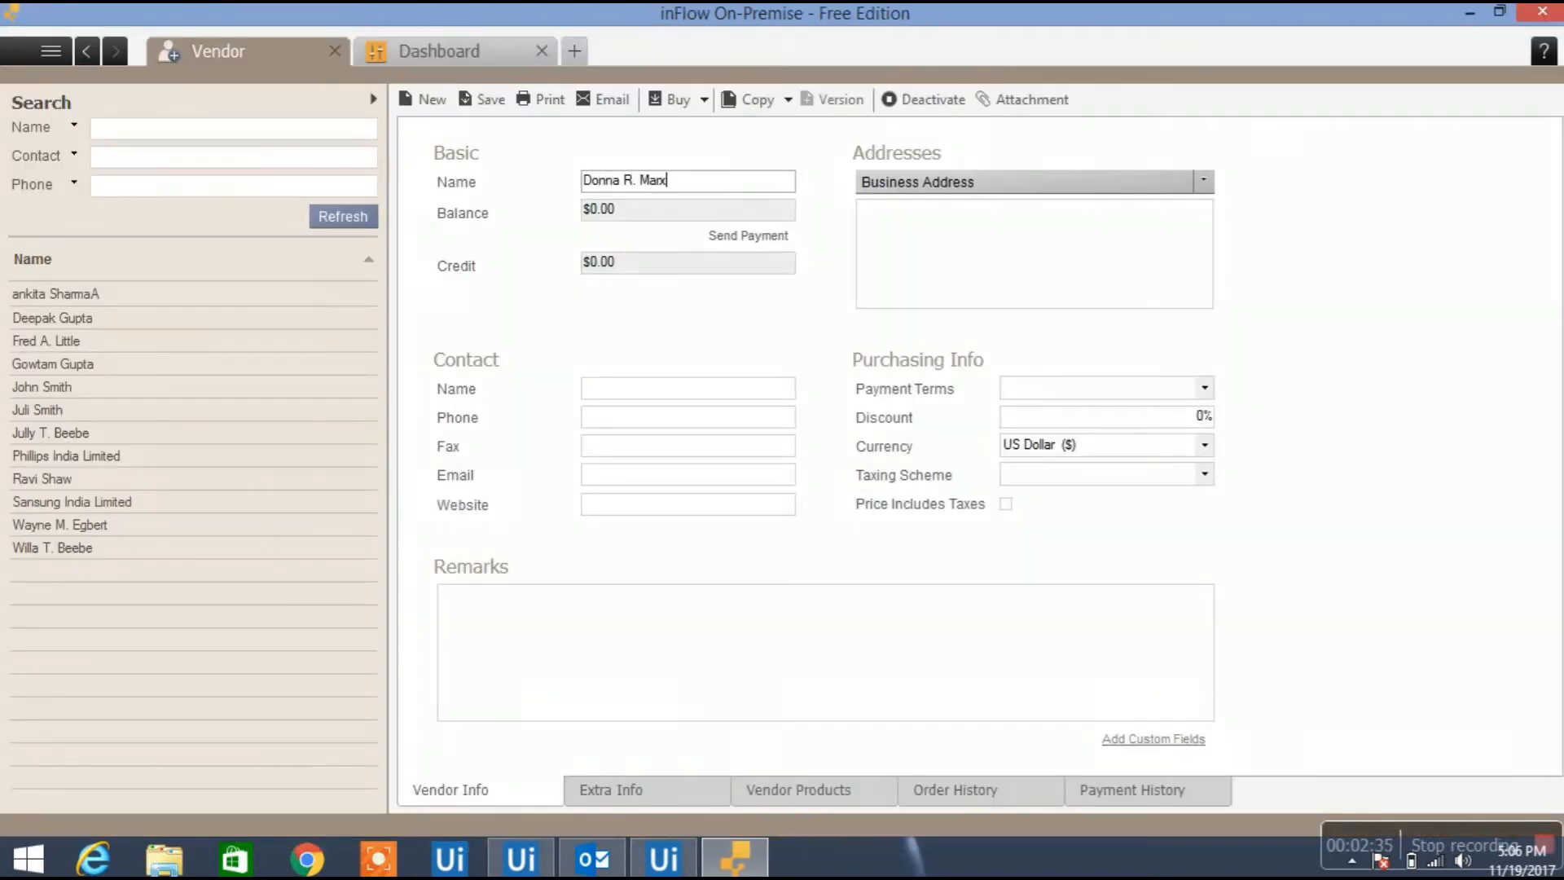
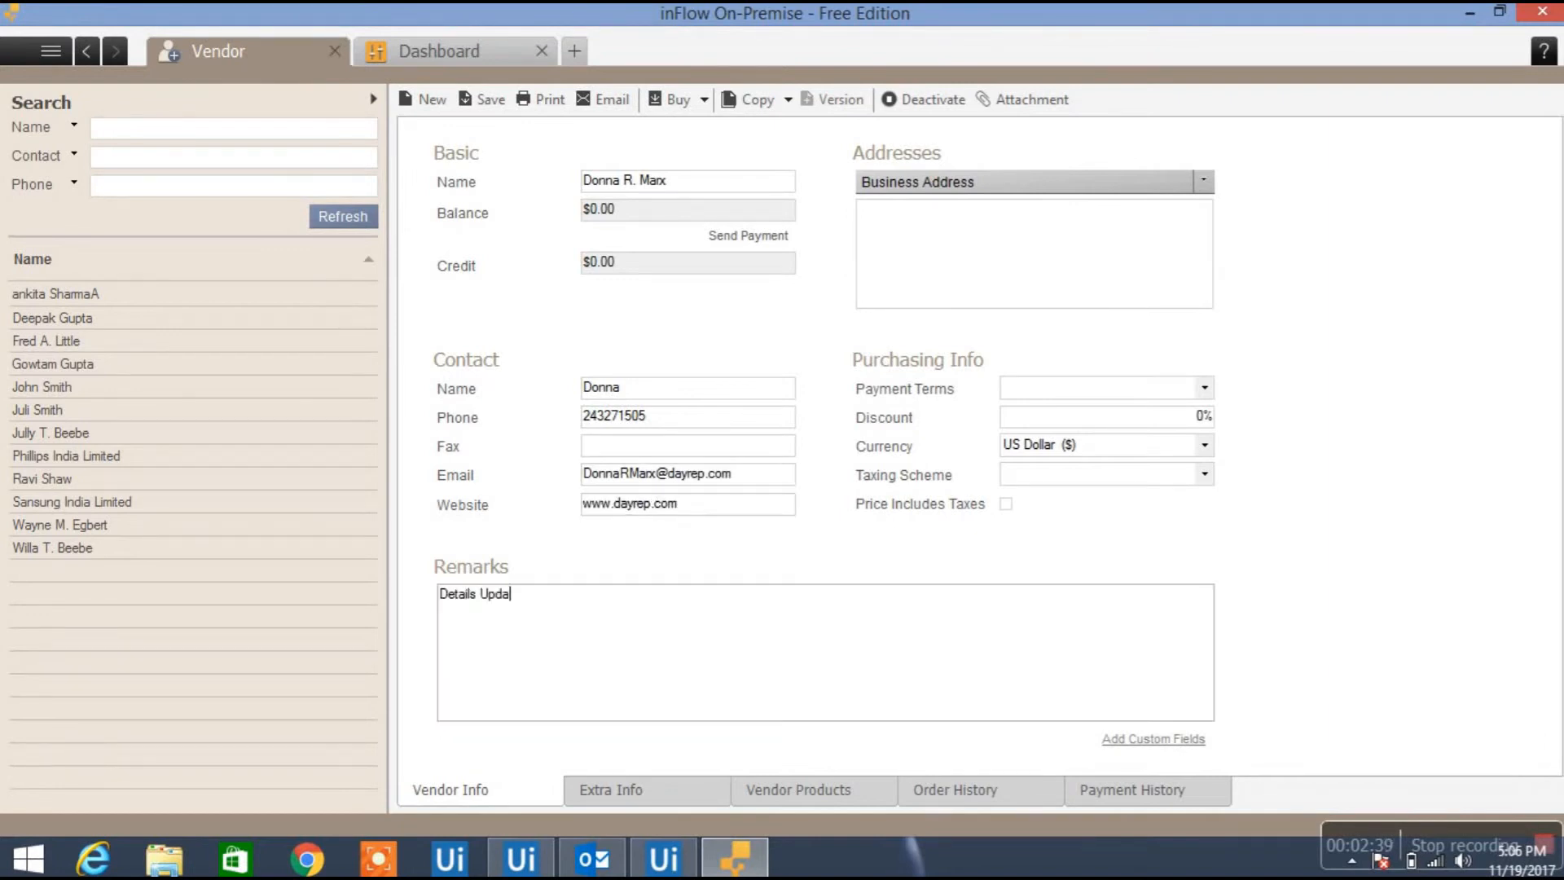
{"action": "left_click", "coordinate": [609, 790]}
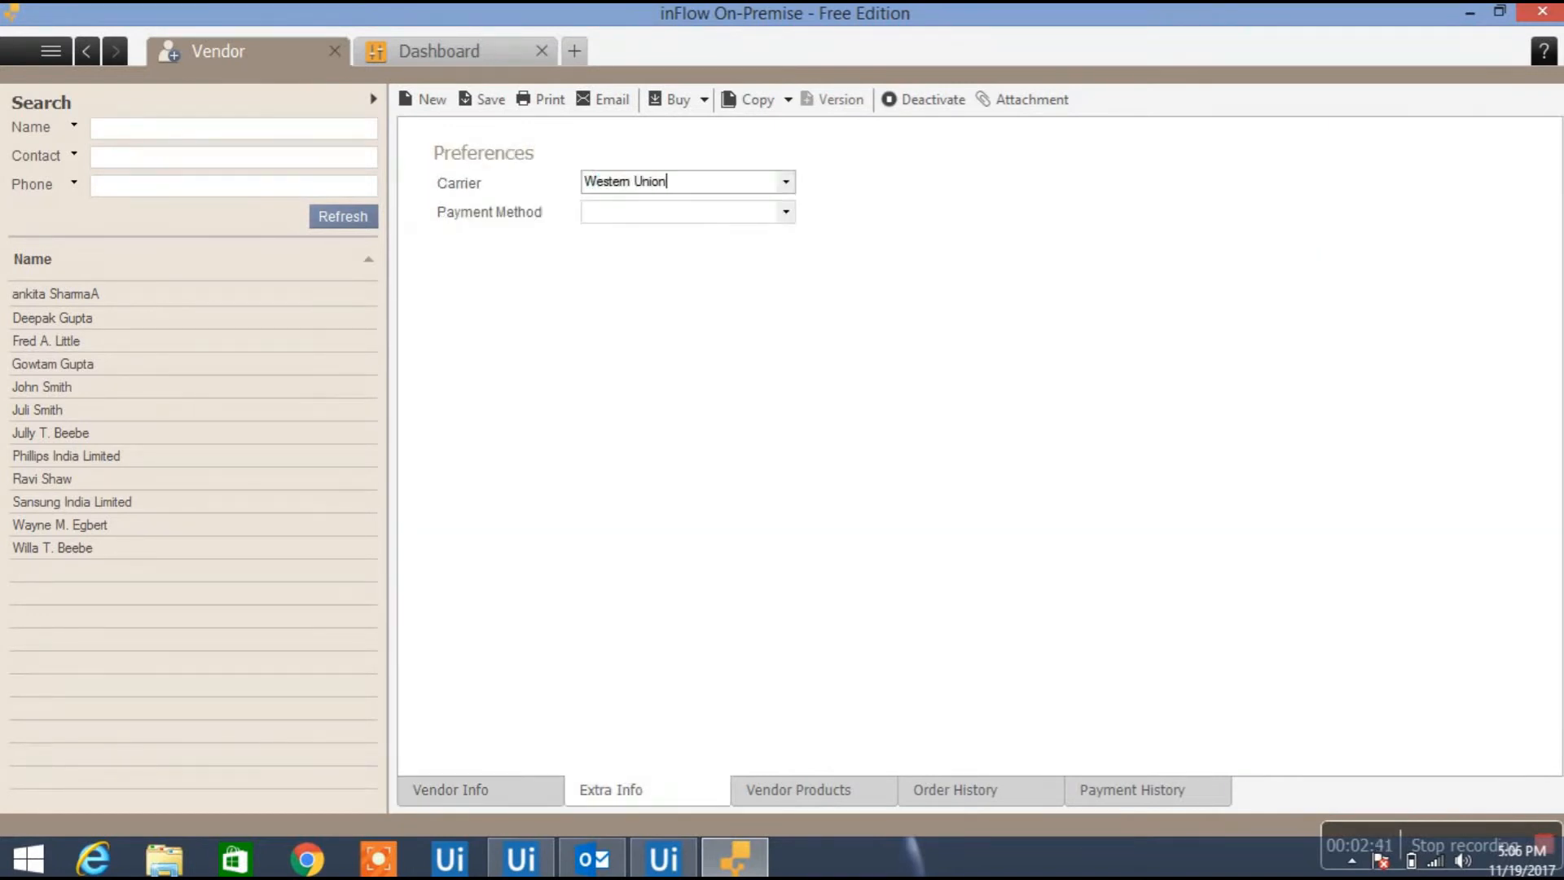
{"action": "left_click", "coordinate": [423, 99]}
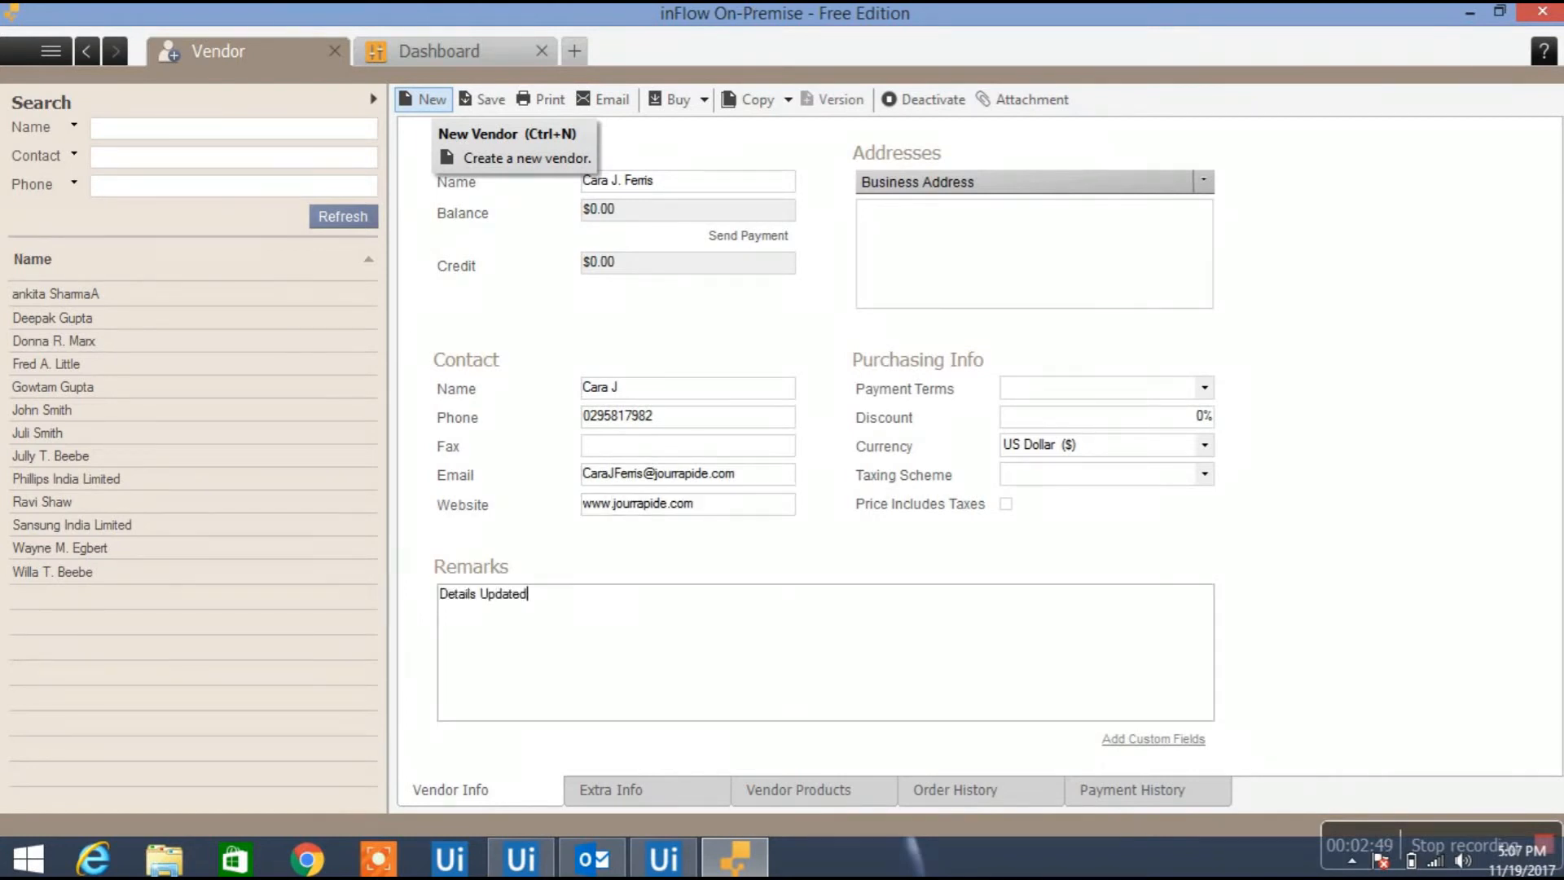
{"action": "left_click", "coordinate": [610, 790]}
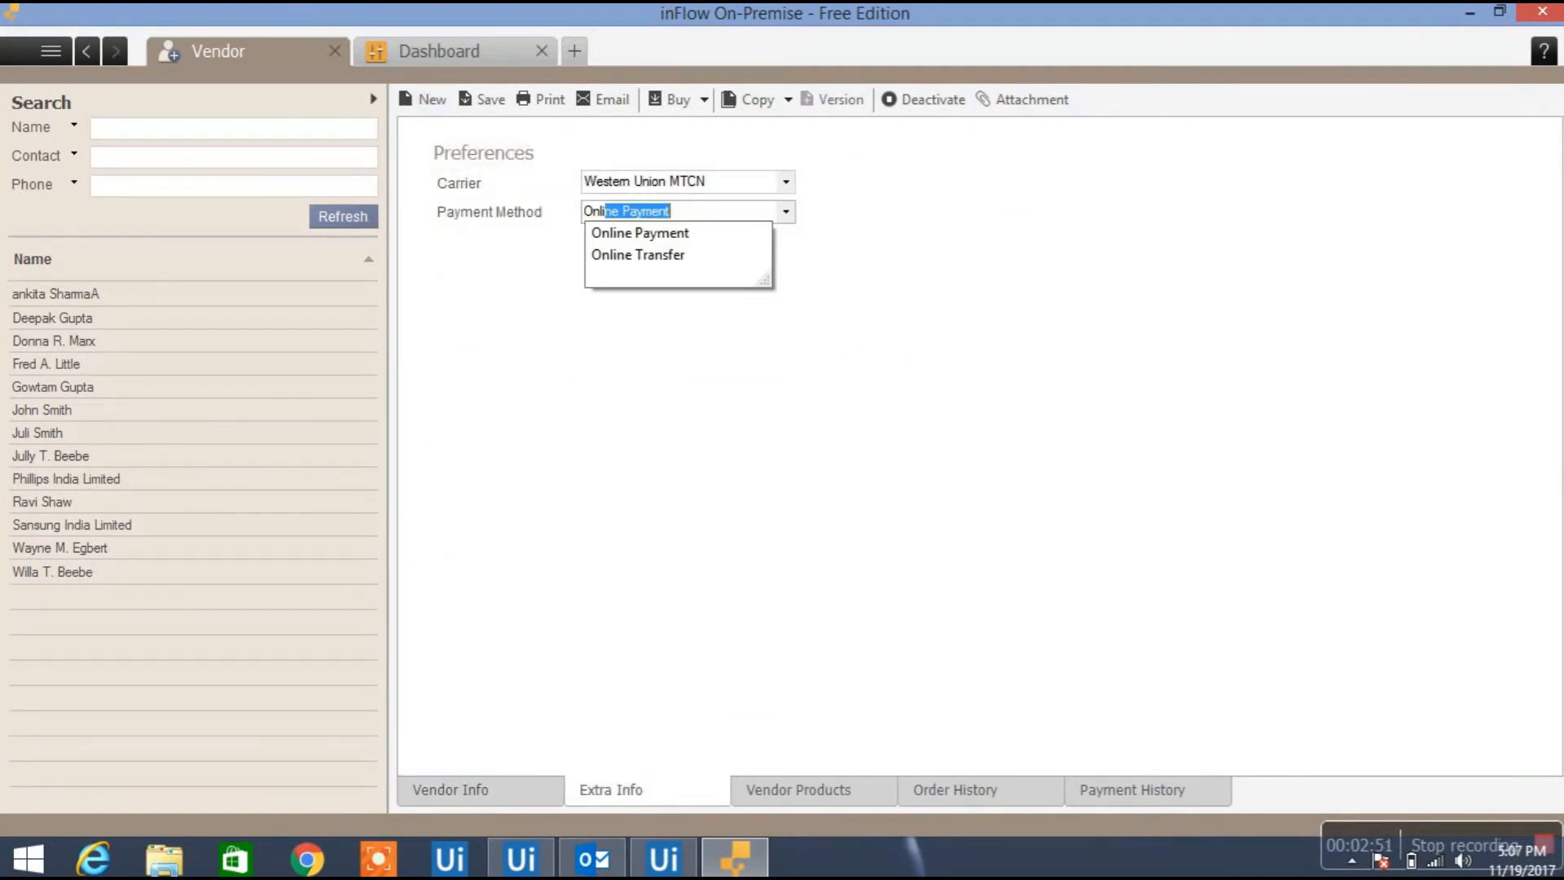
{"action": "left_click", "coordinate": [423, 99]}
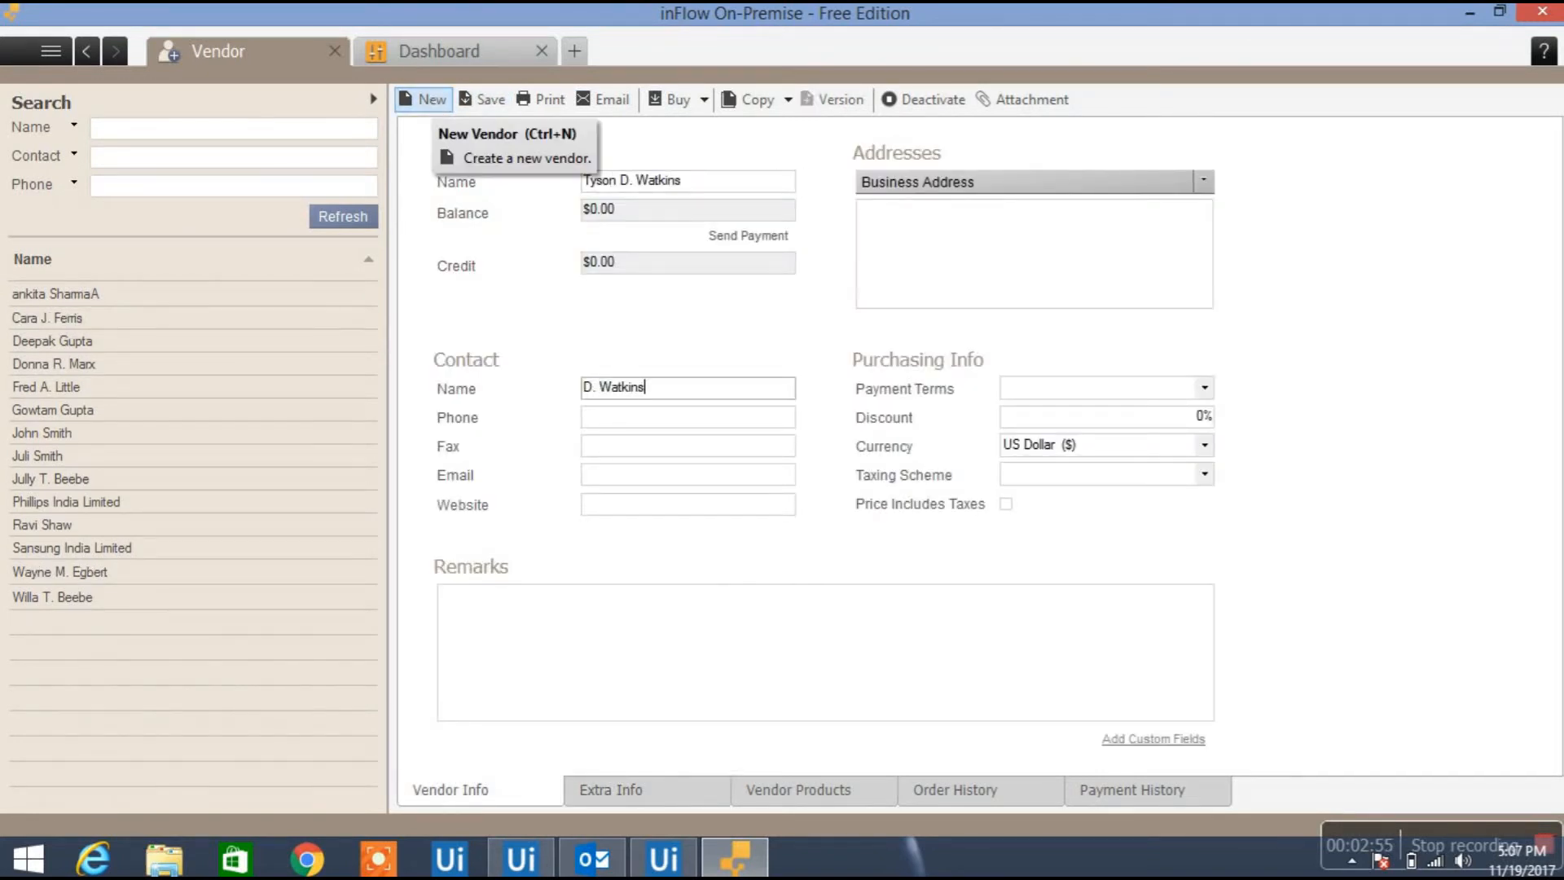
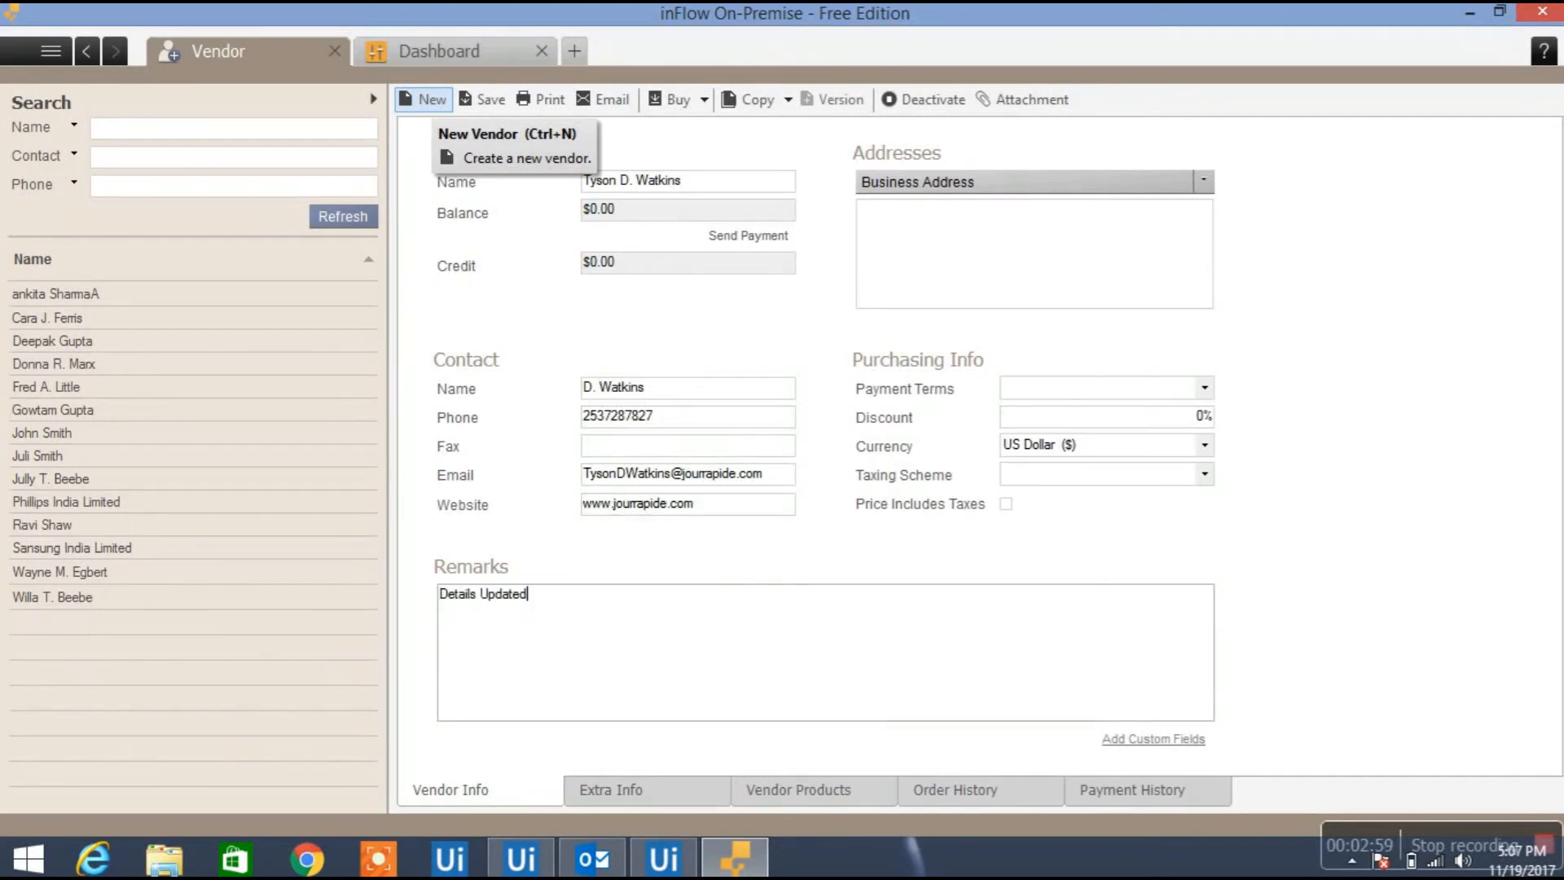
{"action": "left_click", "coordinate": [610, 789]}
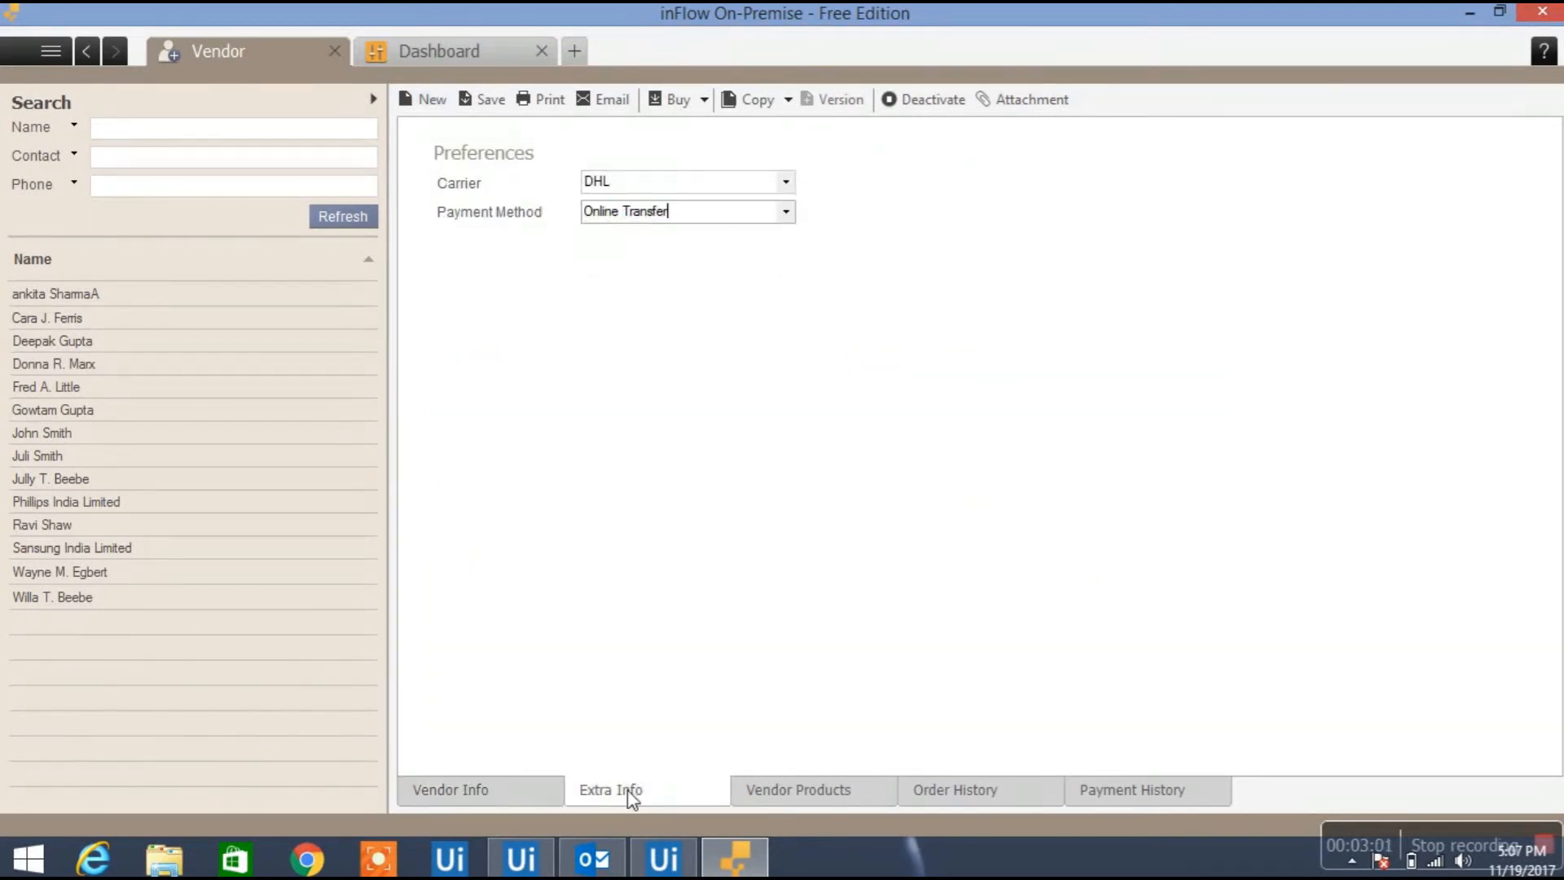
{"action": "left_click", "coordinate": [423, 98]}
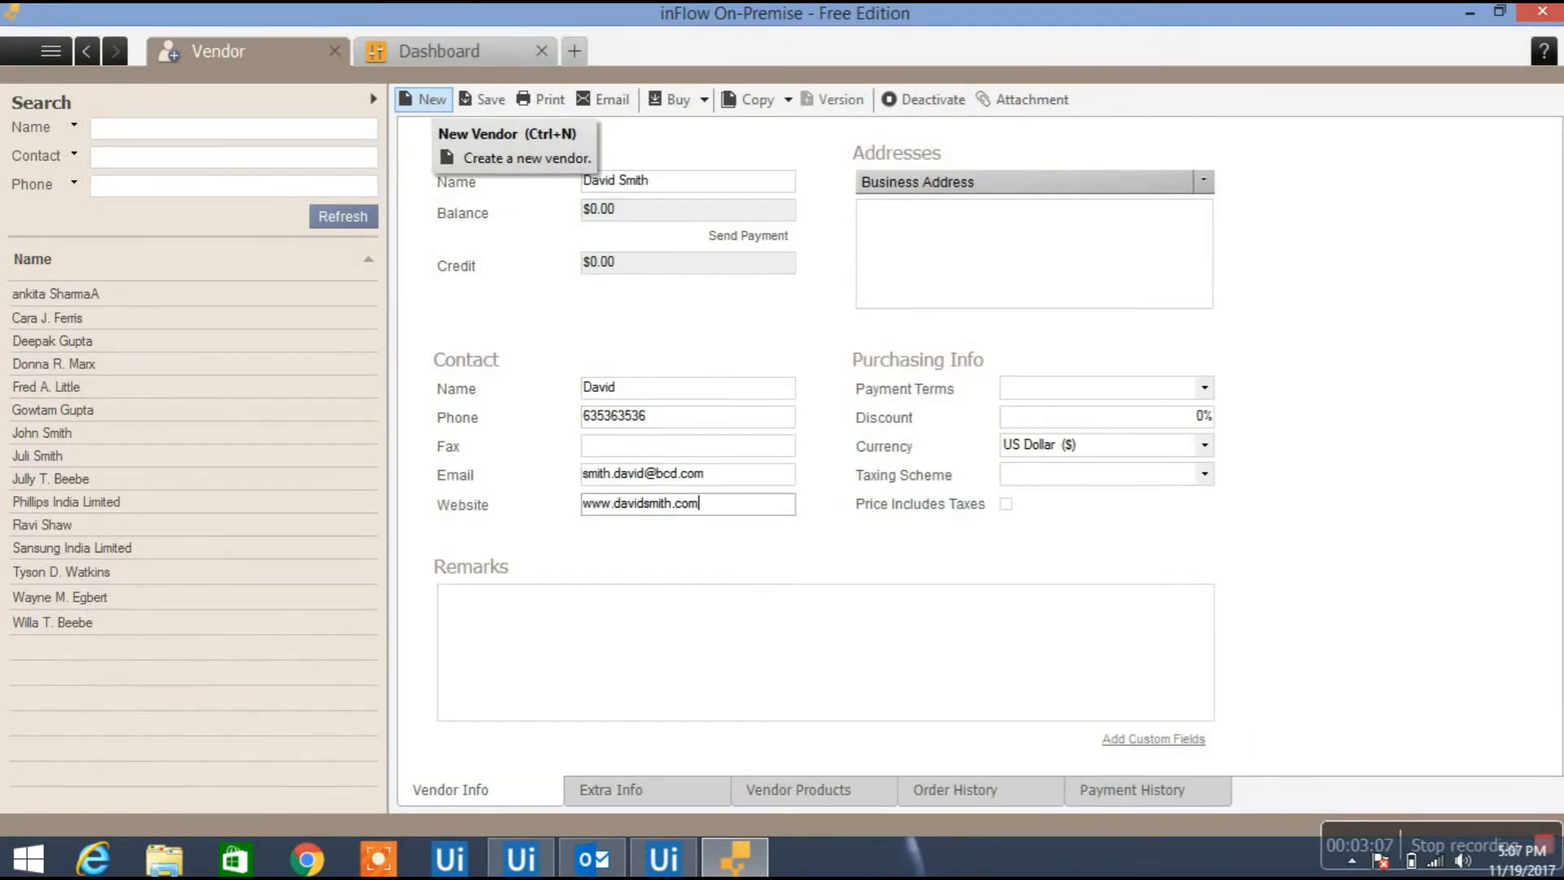
{"action": "left_click", "coordinate": [610, 790]}
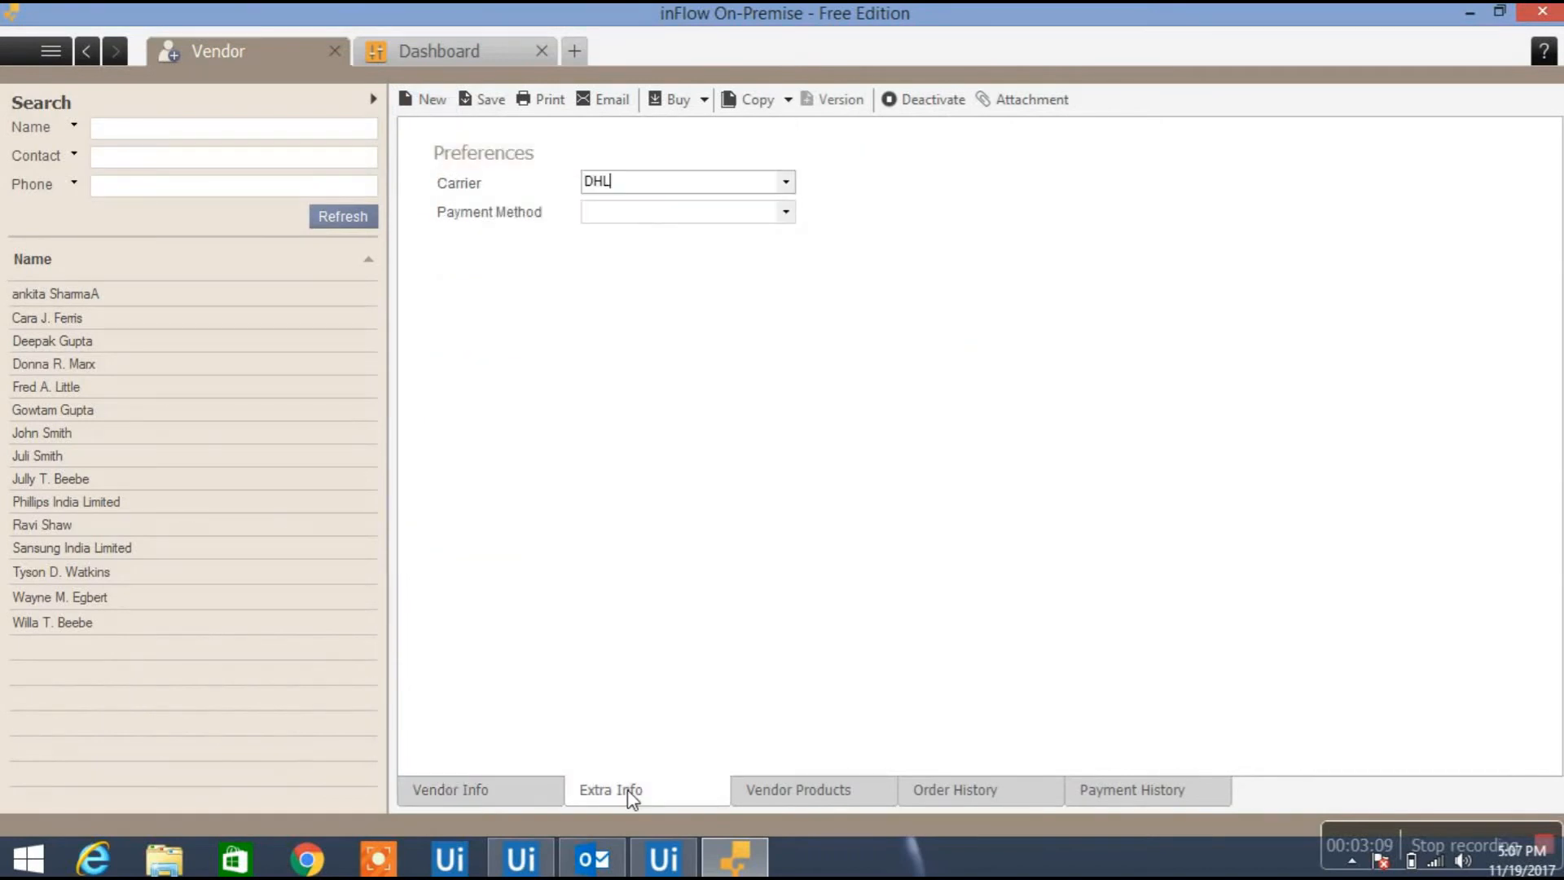
{"action": "left_click", "coordinate": [488, 98]}
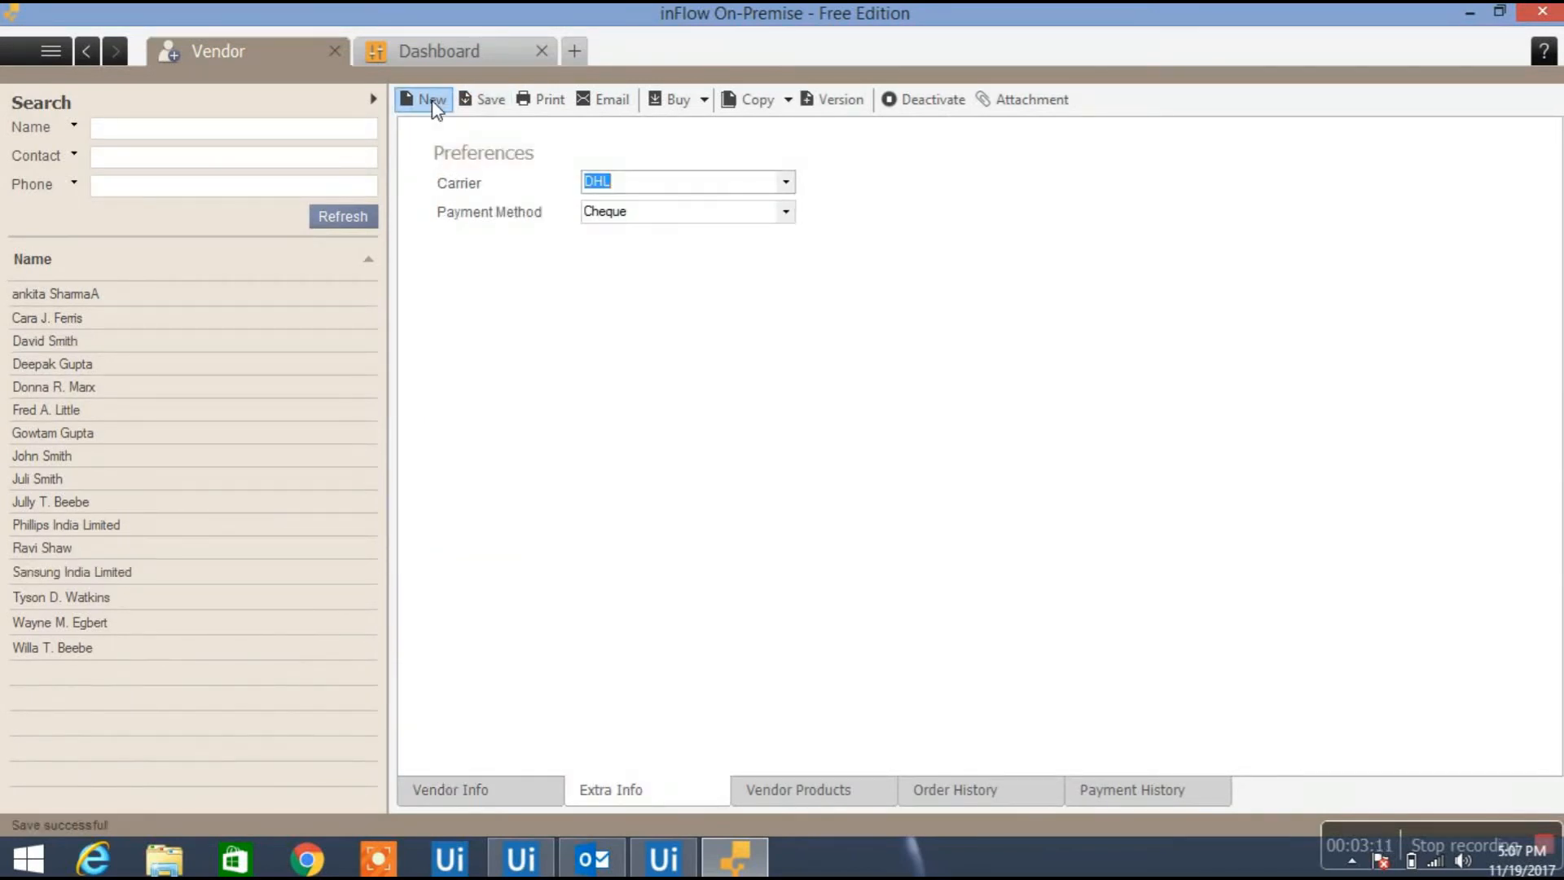
{"action": "left_click", "coordinate": [430, 99]}
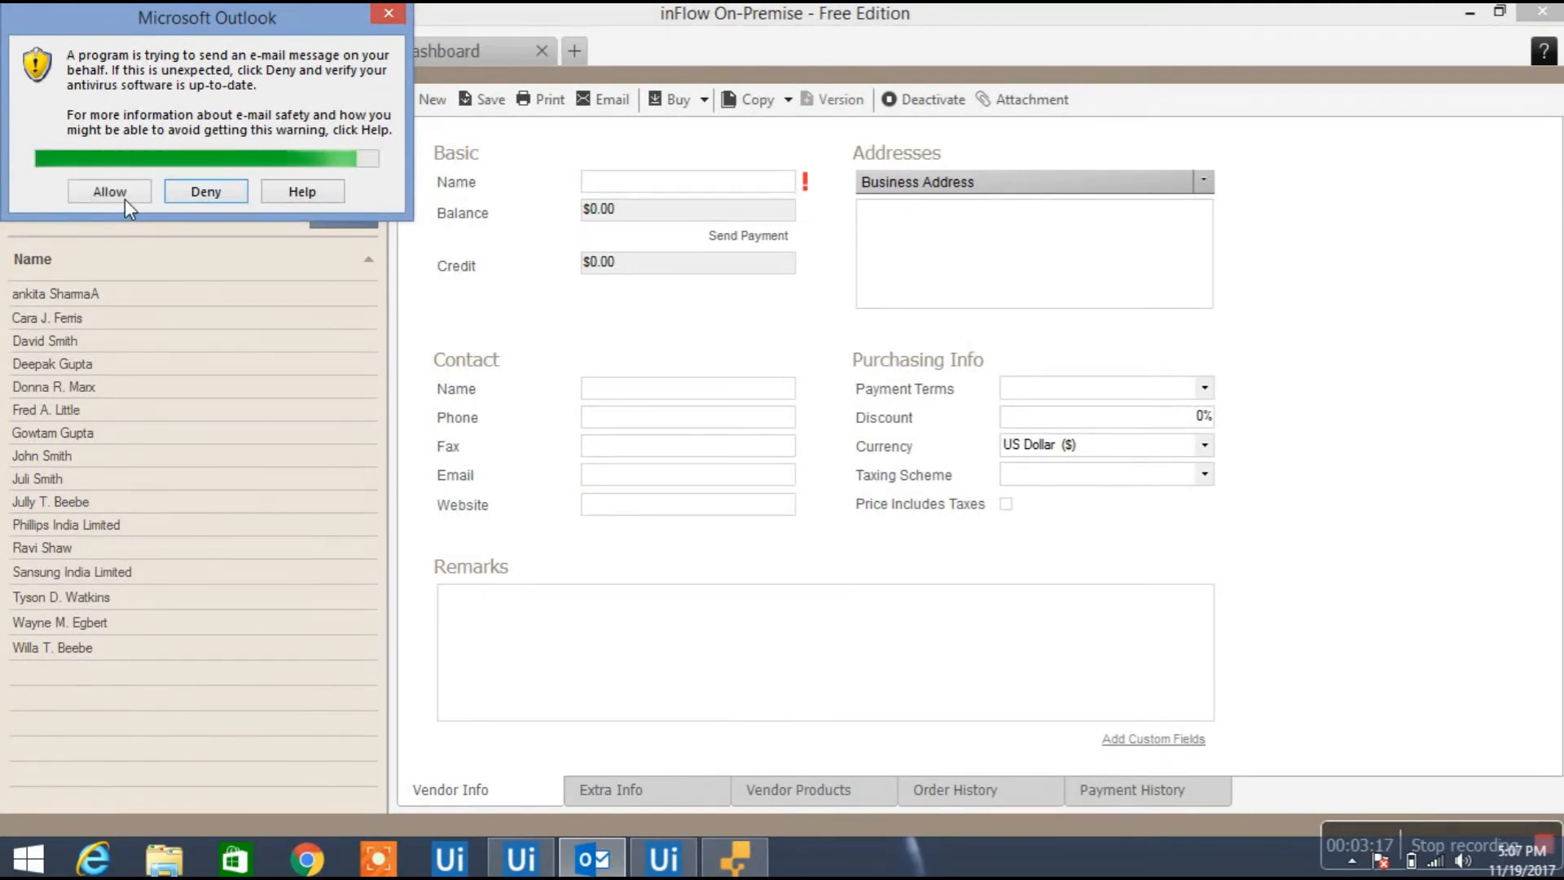
Allow Outlook to send the confirmation e-mail and switch to the Outlook inbox
{"action": "left_click", "coordinate": [107, 191]}
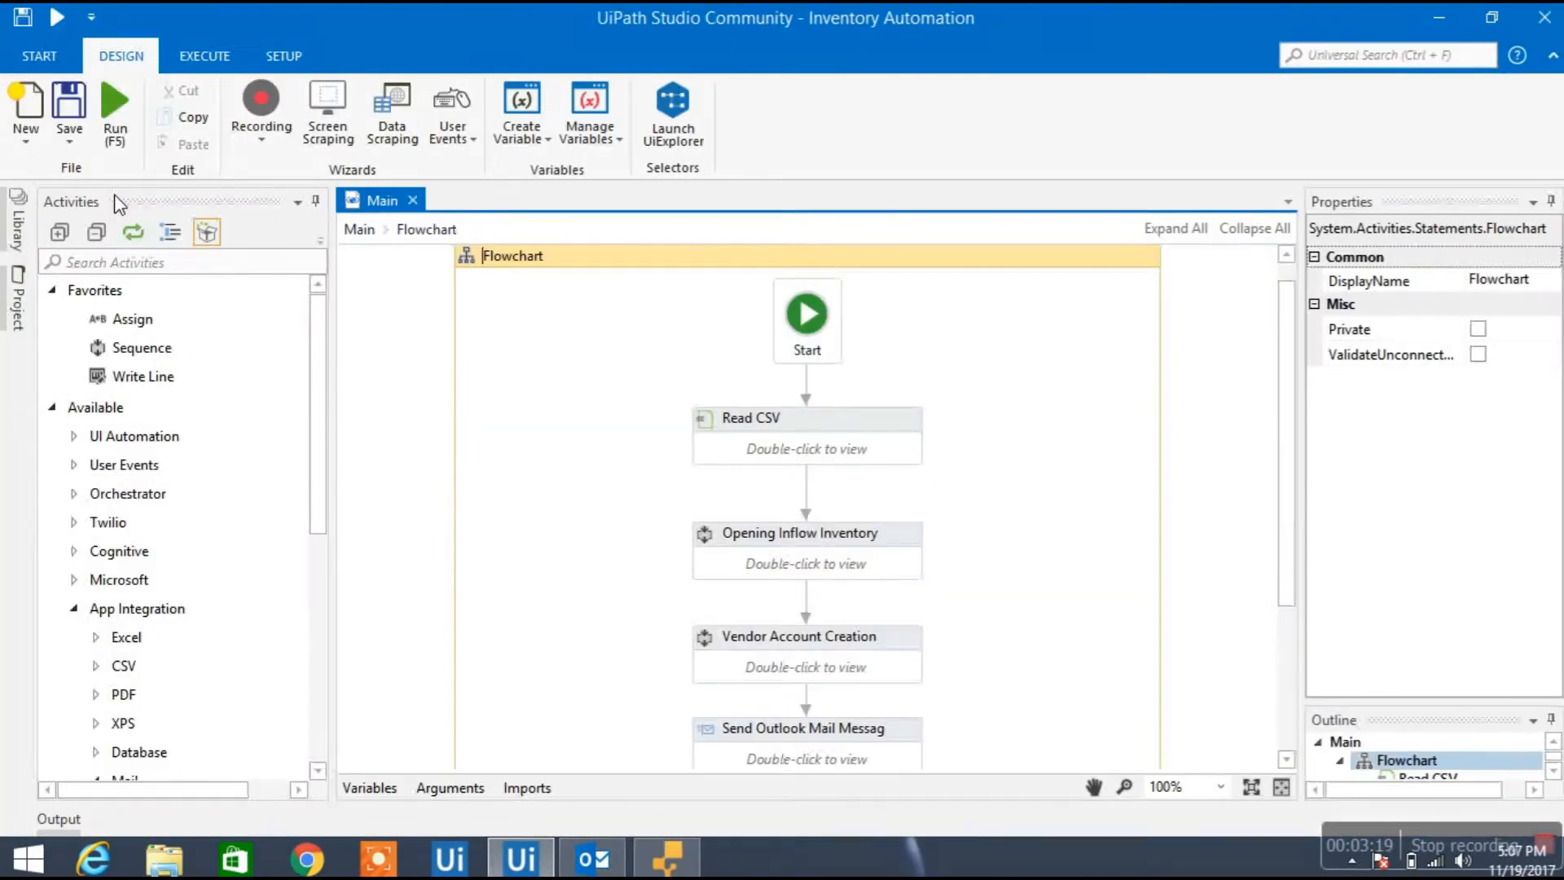
{"action": "left_click", "coordinate": [590, 858]}
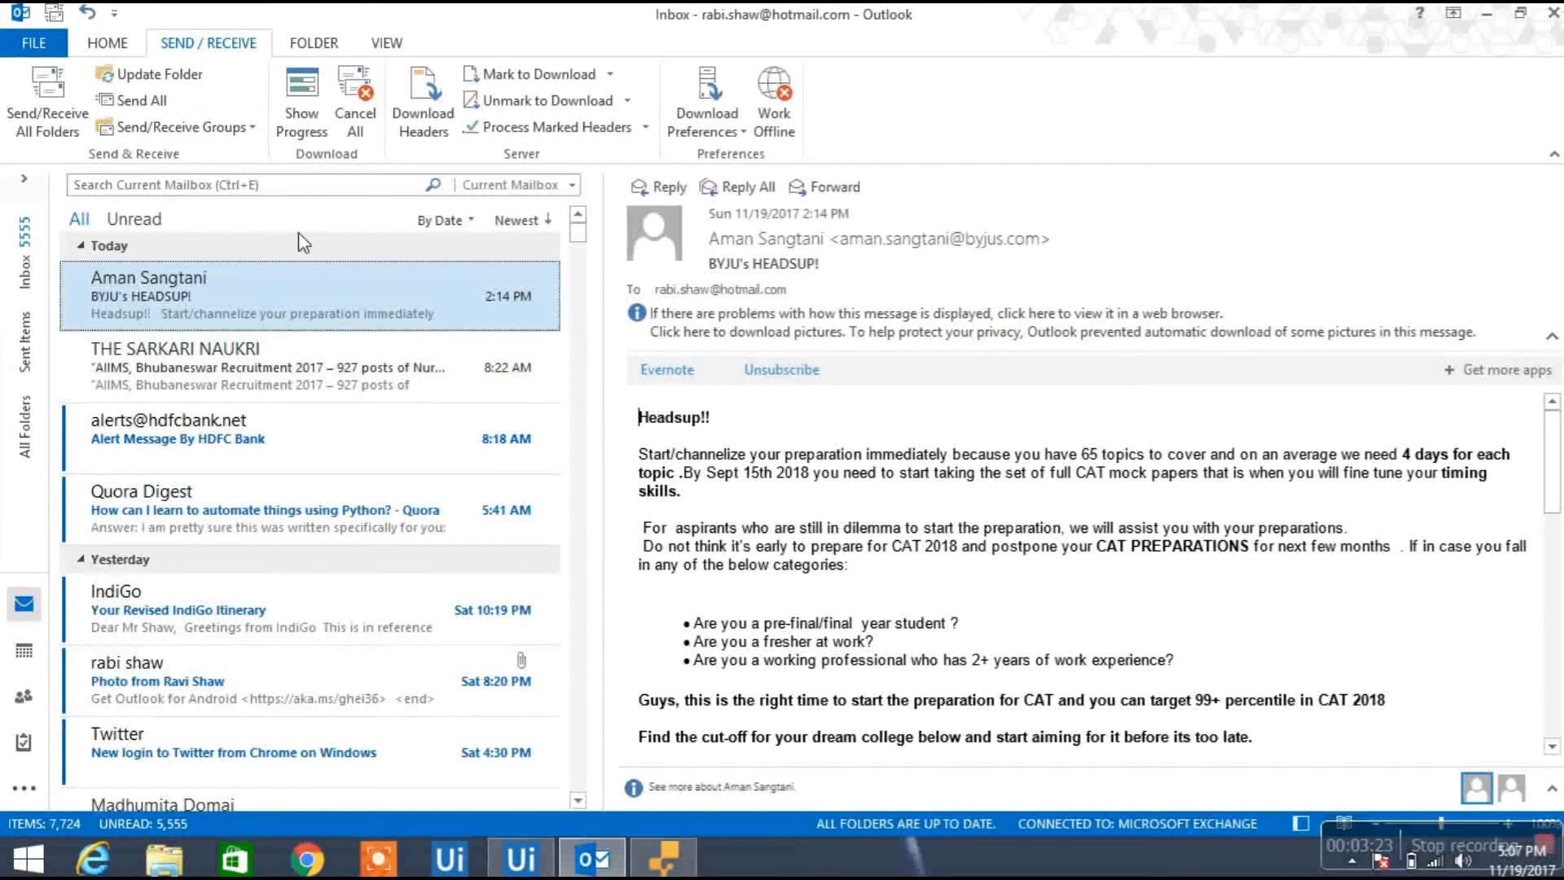
{"action": "mouse_move", "coordinate": [267, 338]}
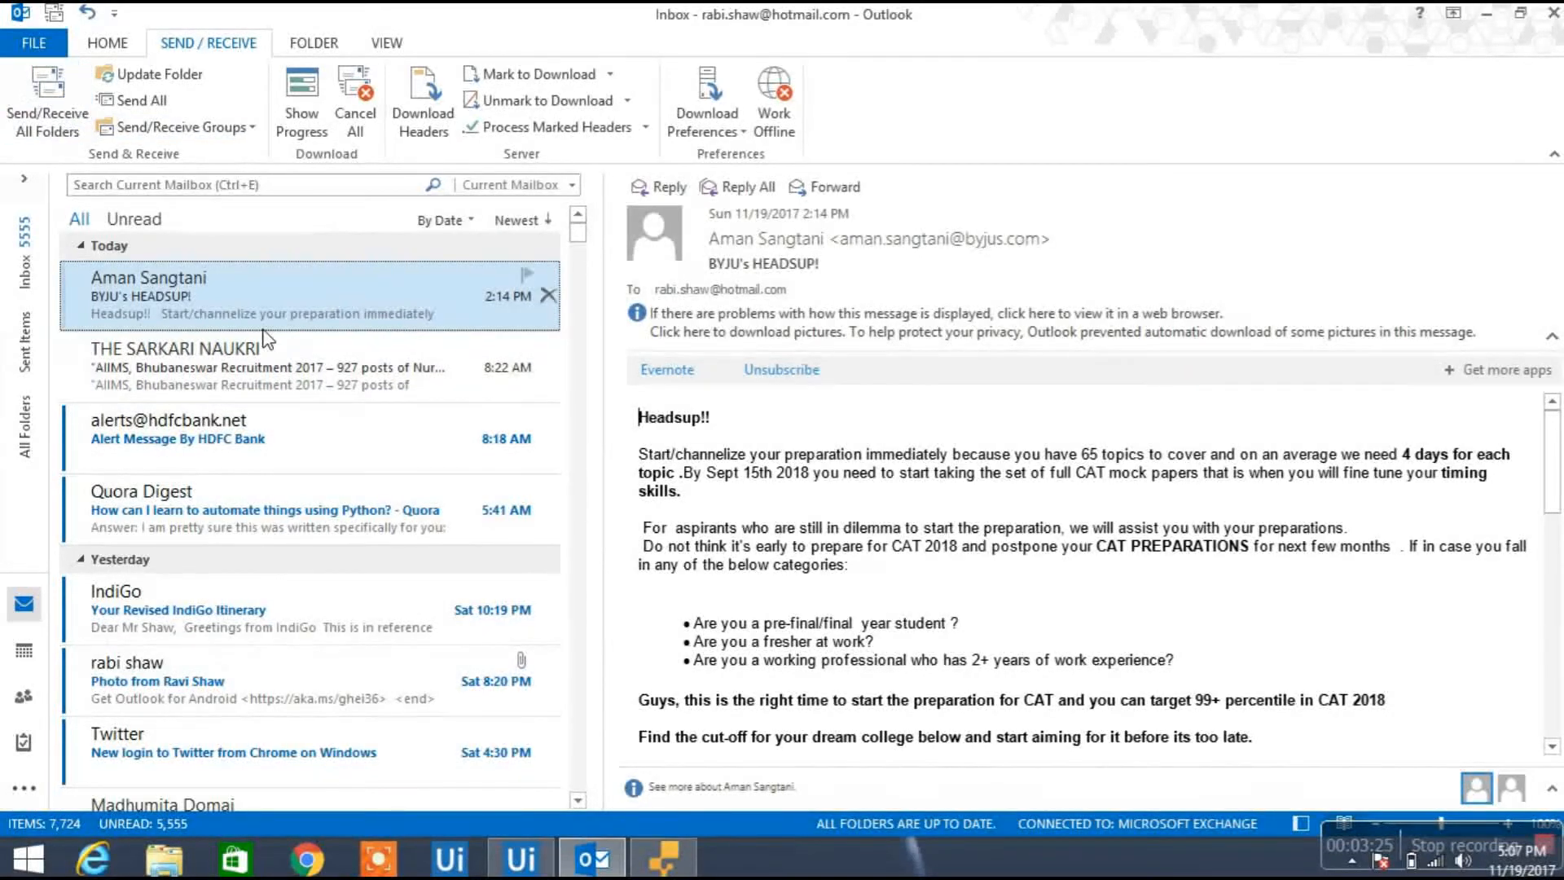
{"action": "mouse_move", "coordinate": [434, 390]}
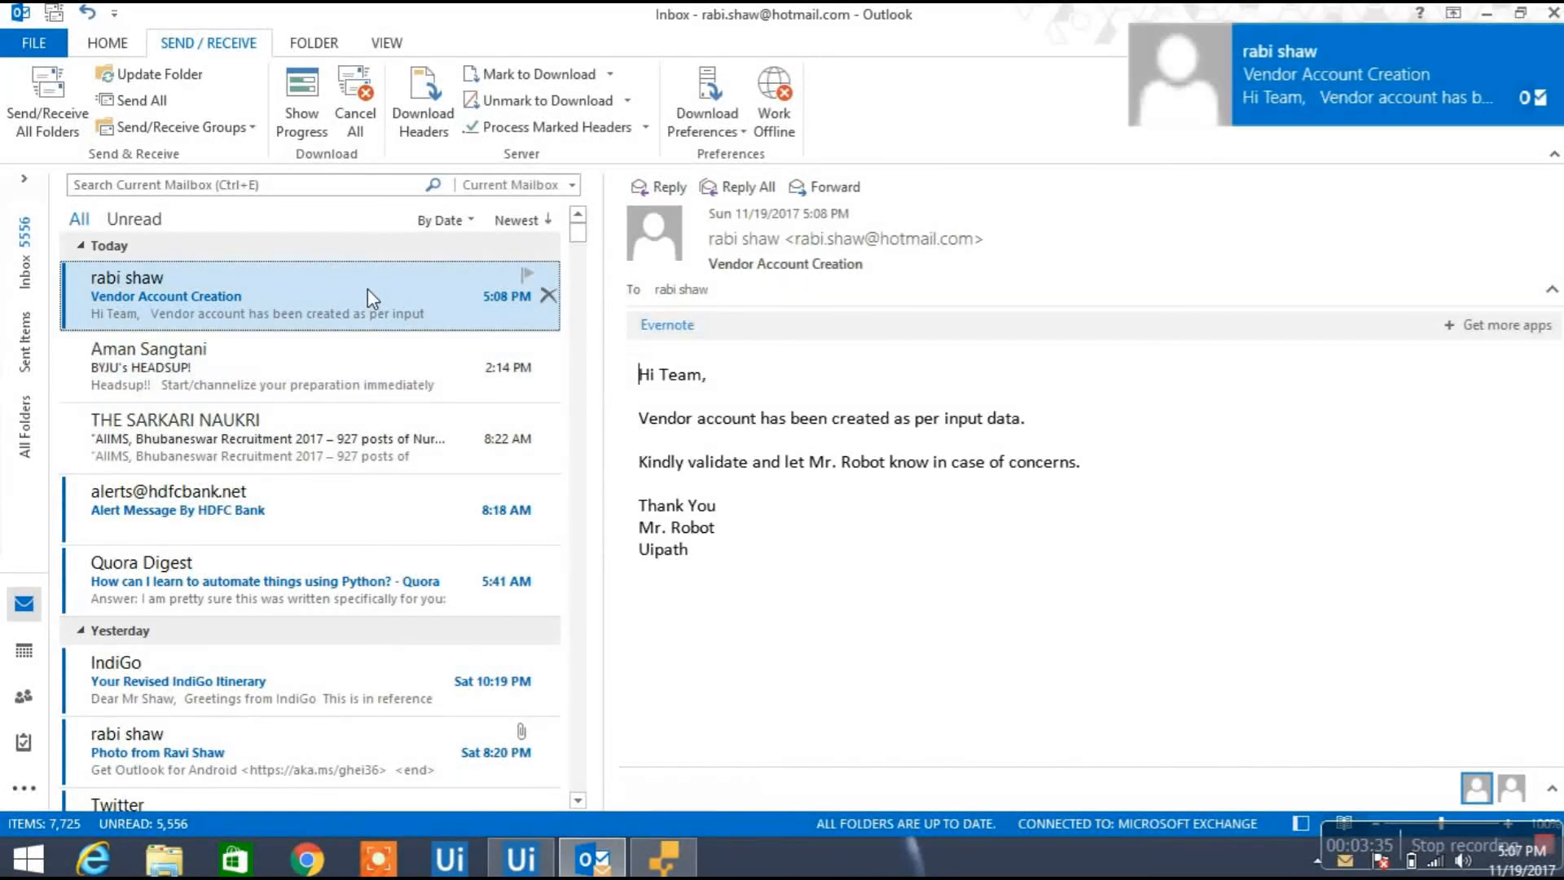
Read the new Vendor Account Creation message, then switch back to inFlow Inventory
{"action": "double_click", "coordinate": [773, 418]}
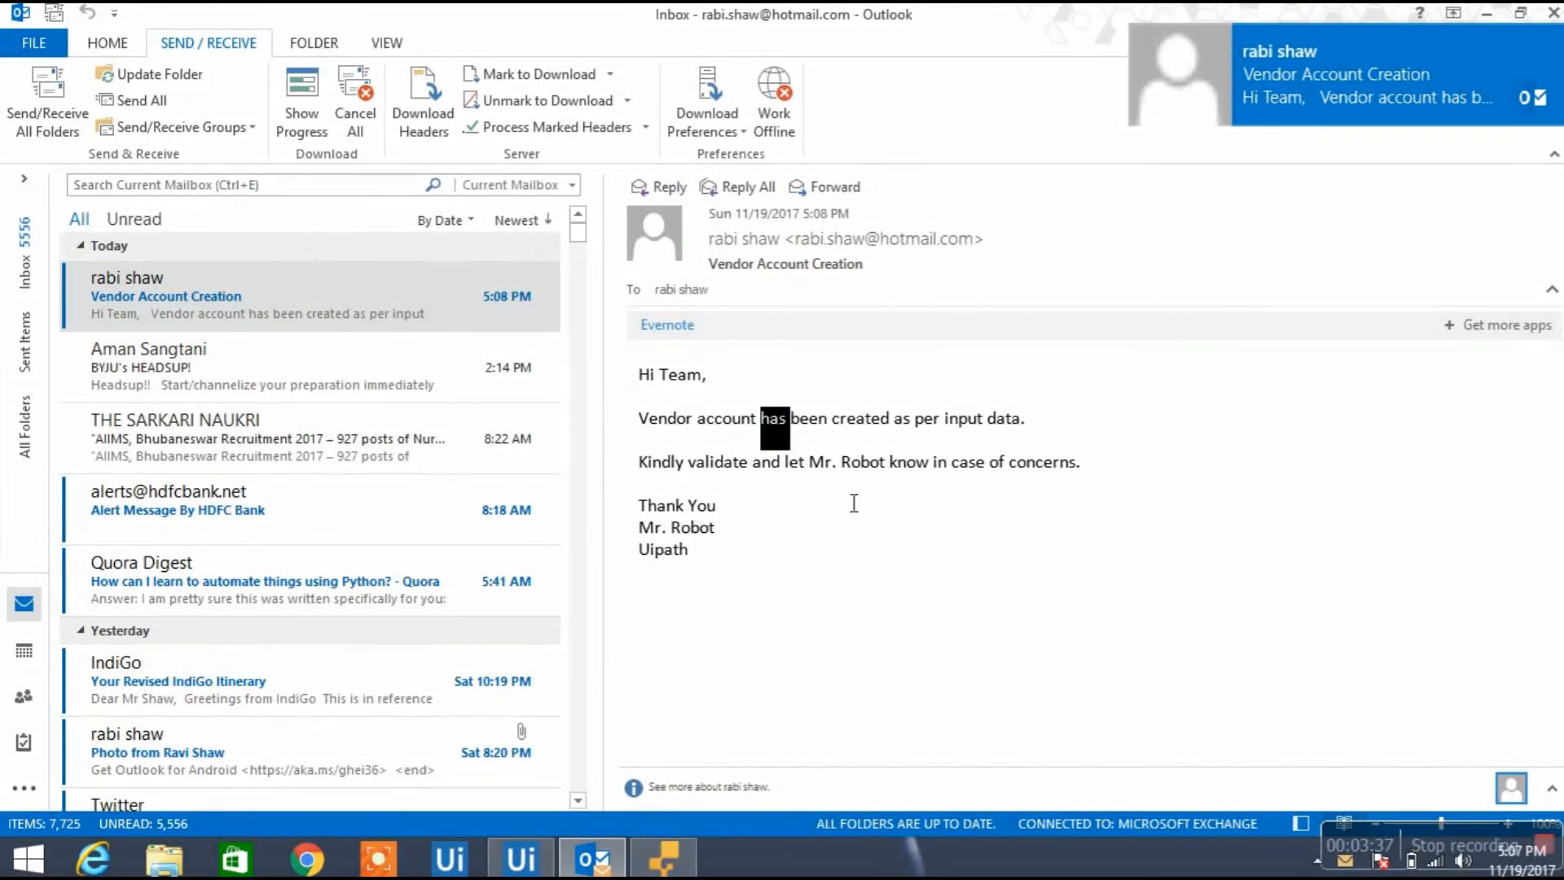
{"action": "left_click", "coordinate": [662, 858]}
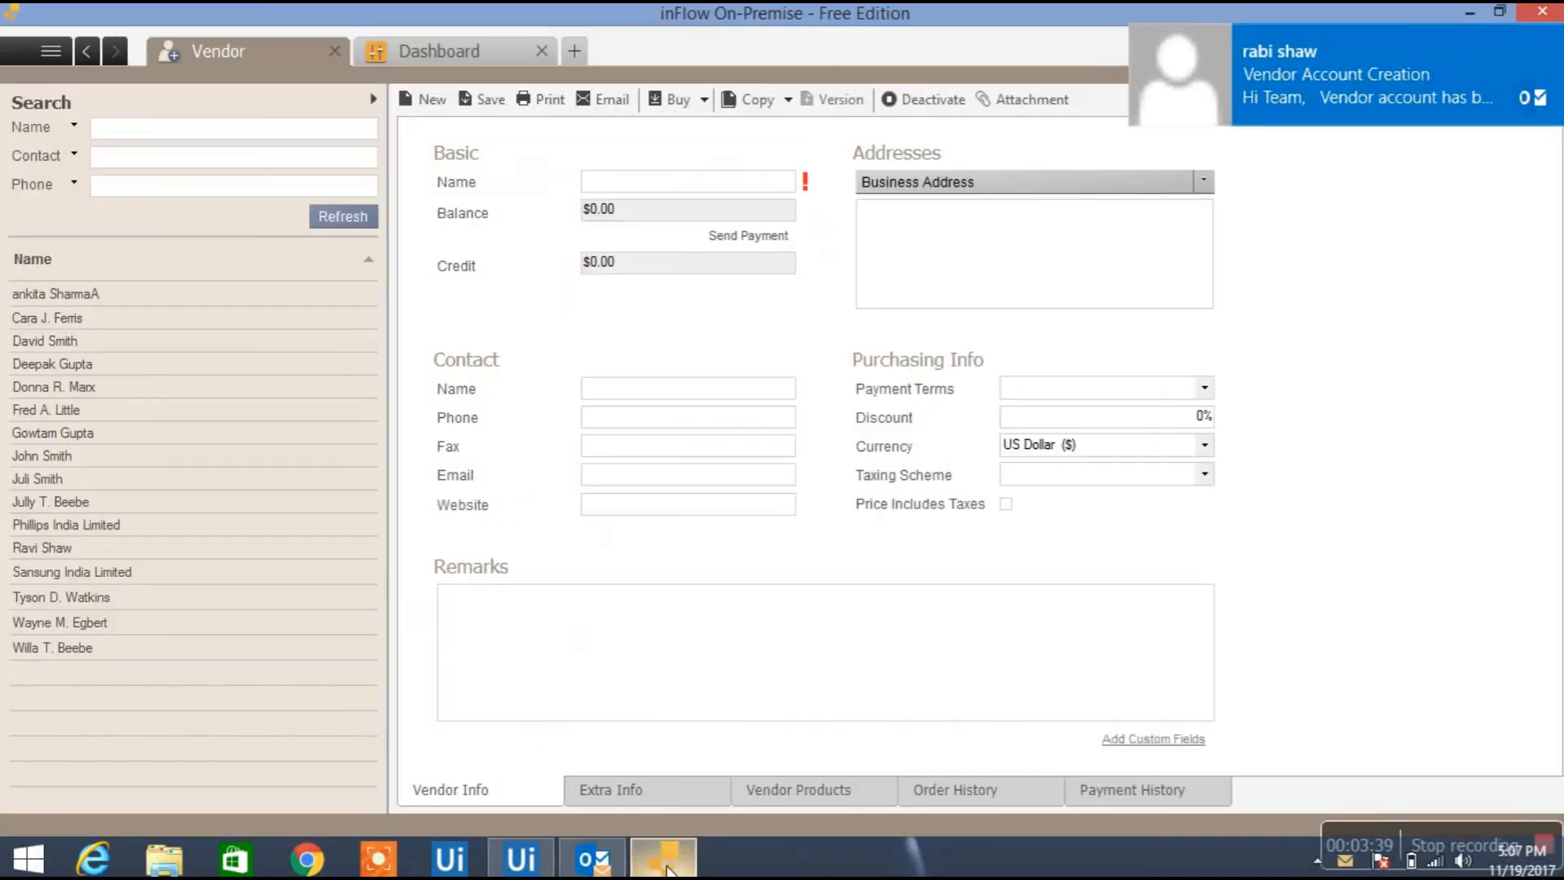
Switch from the inFlow vendor list back to the UiPath Studio Inventory Automation flowchart
{"action": "left_click", "coordinate": [520, 858]}
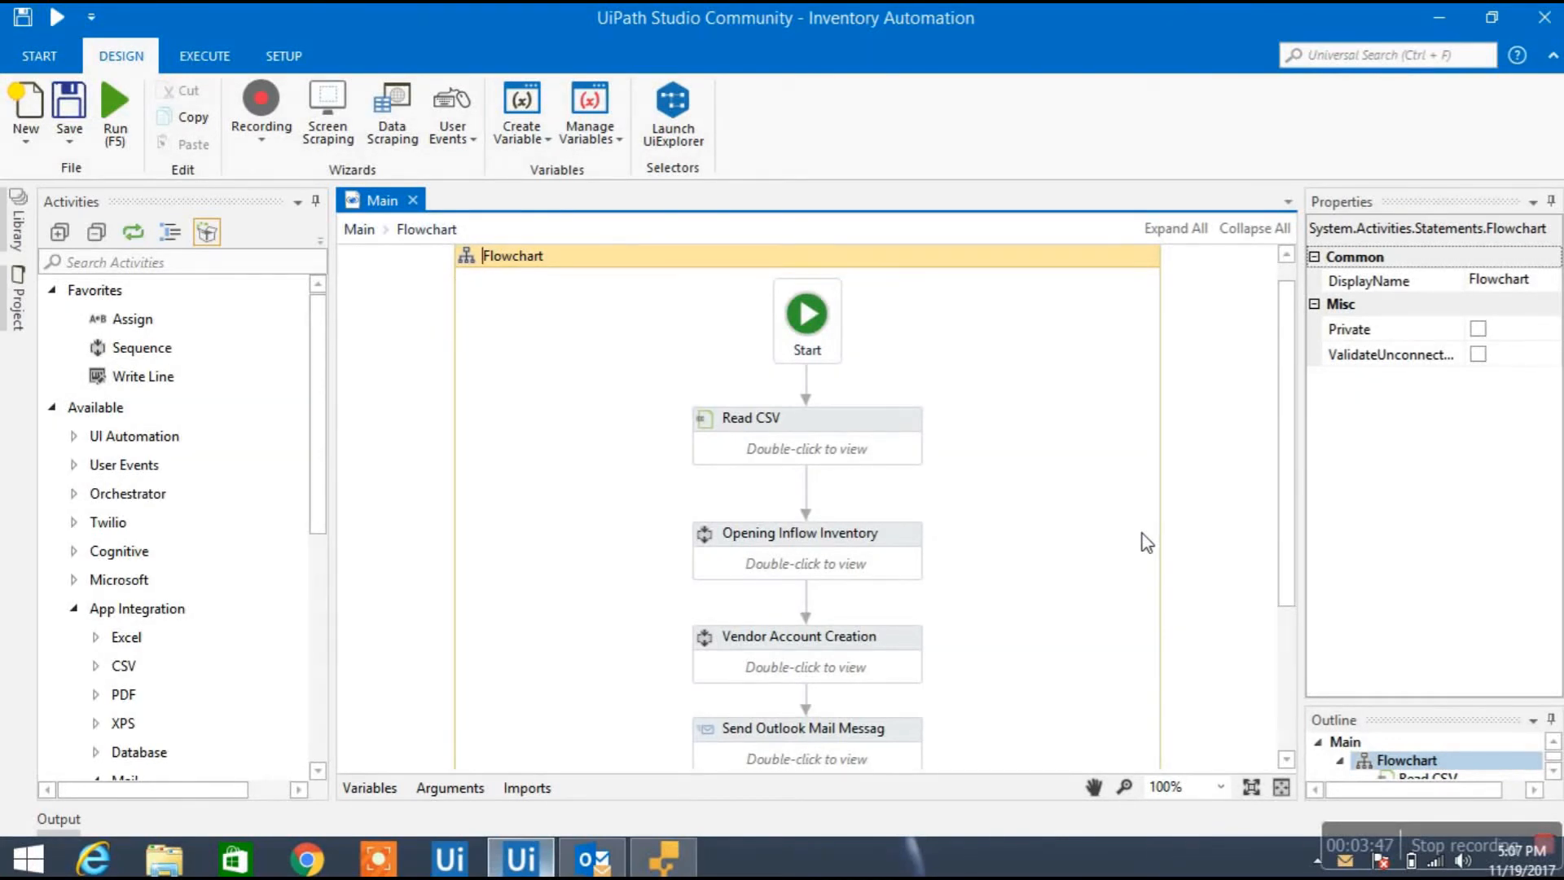
{"action": "mouse_move", "coordinate": [1095, 471]}
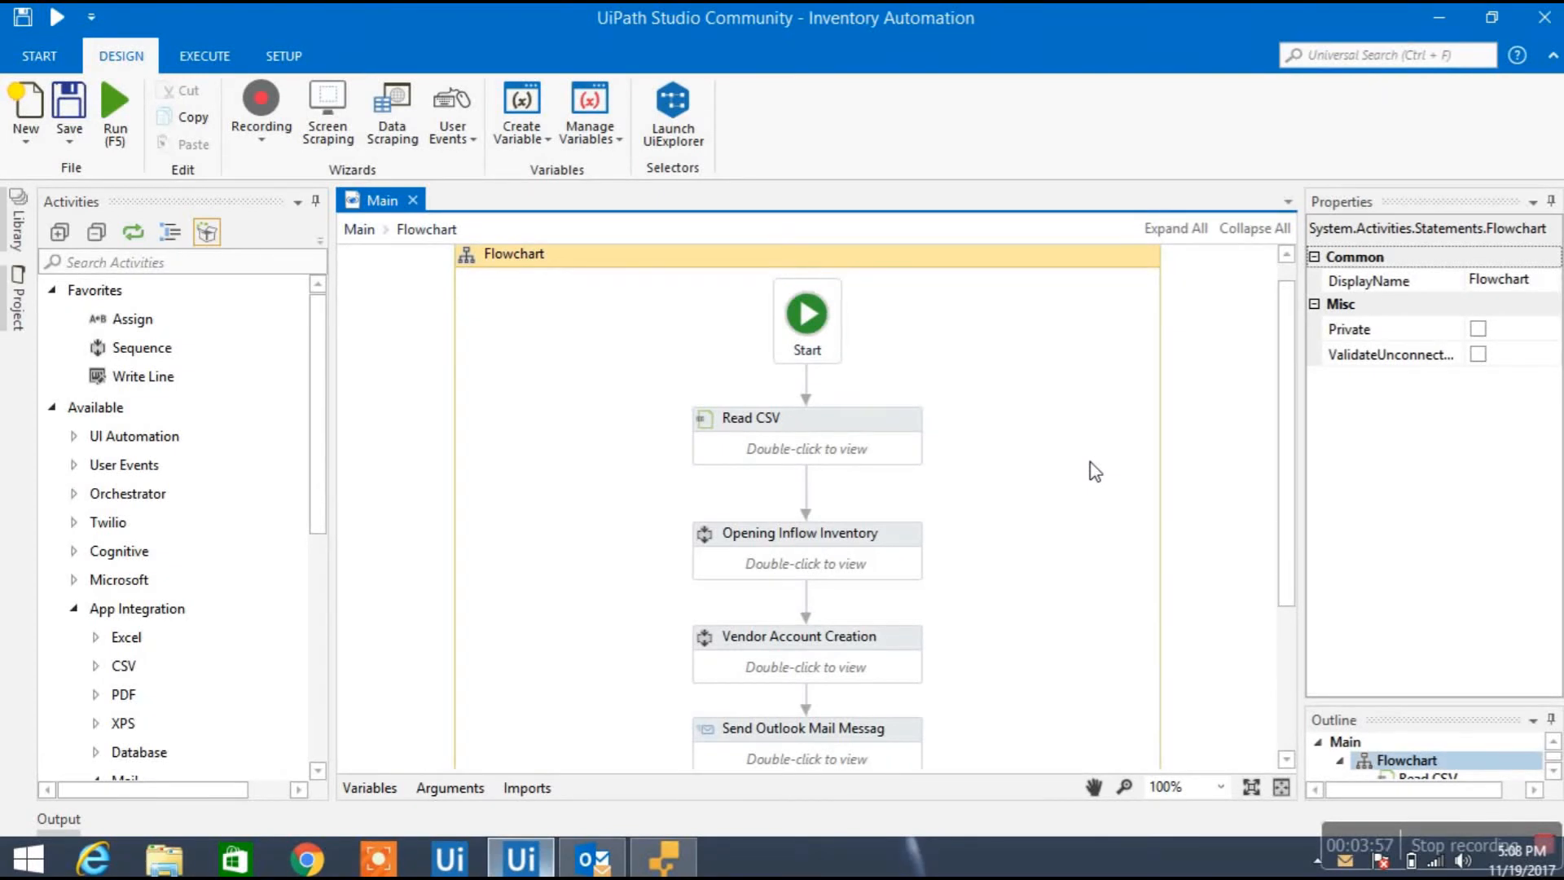
{"action": "mouse_move", "coordinate": [1466, 825]}
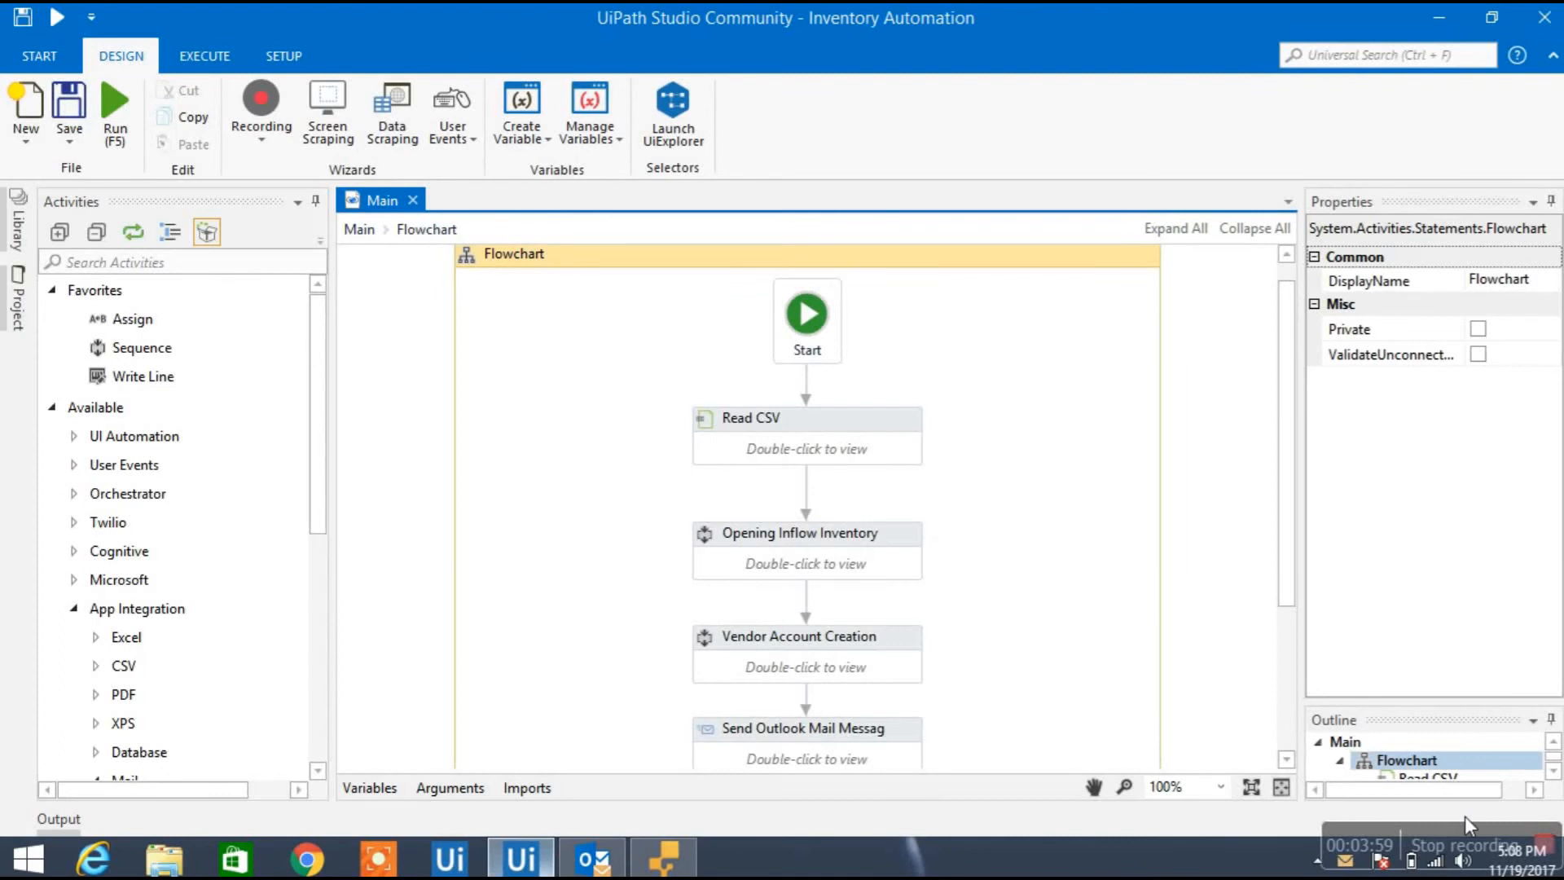